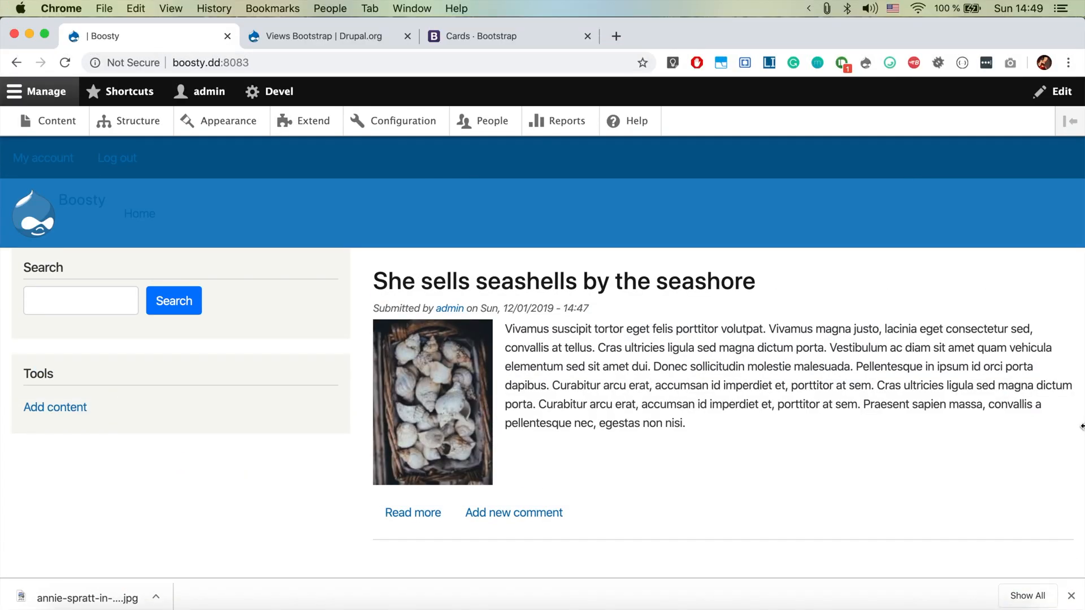
Review the Views Bootstrap project page and select the machine name views_bootstrap from its address
scroll("down", 3)
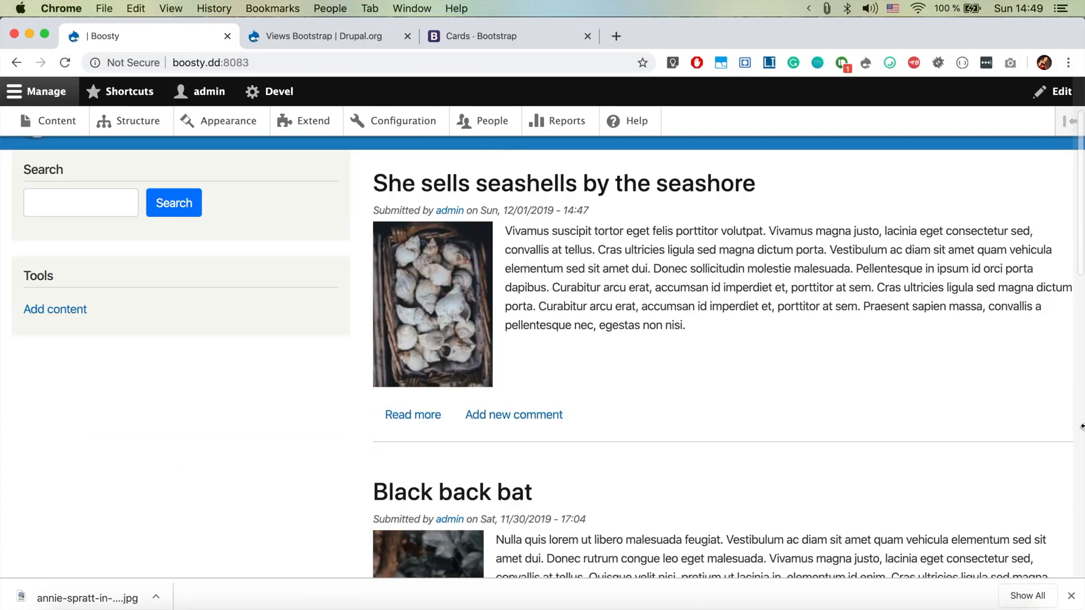
scroll("down", 3)
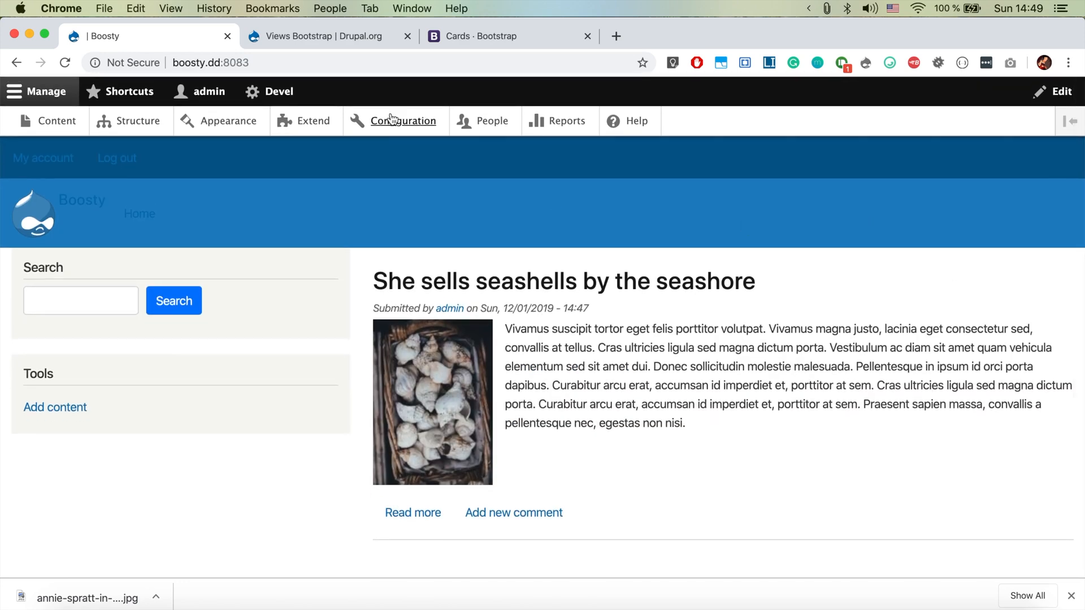
left_click(321, 35)
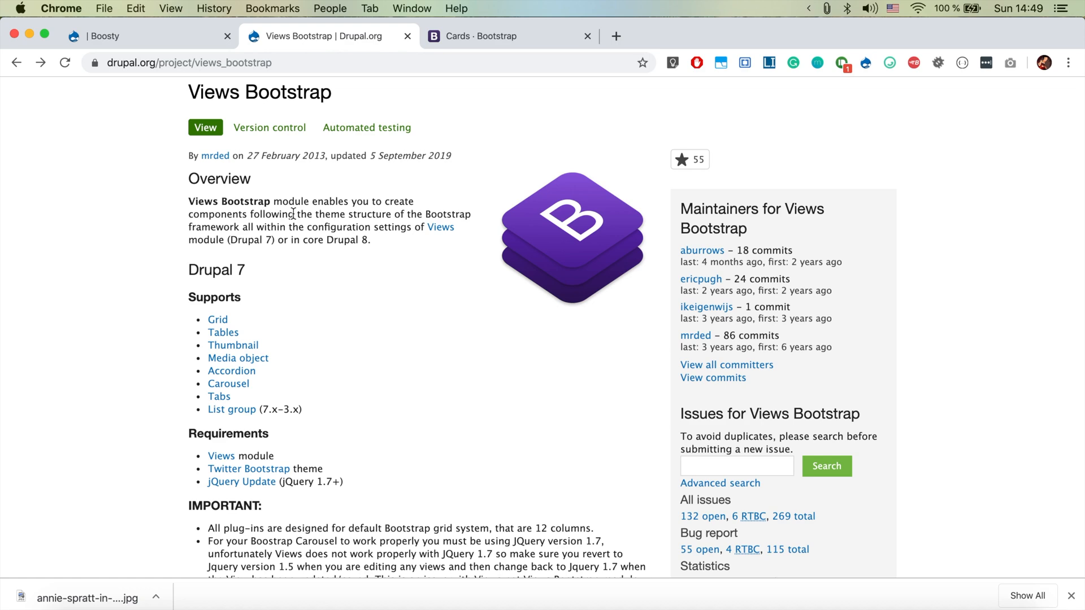
scroll("down", 3)
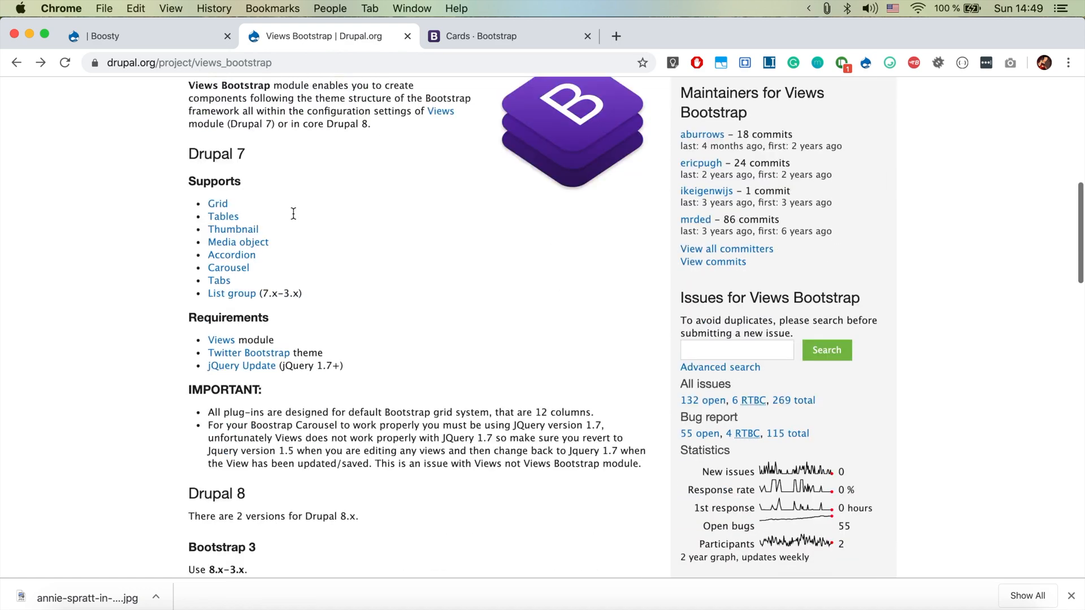
scroll("down", 3)
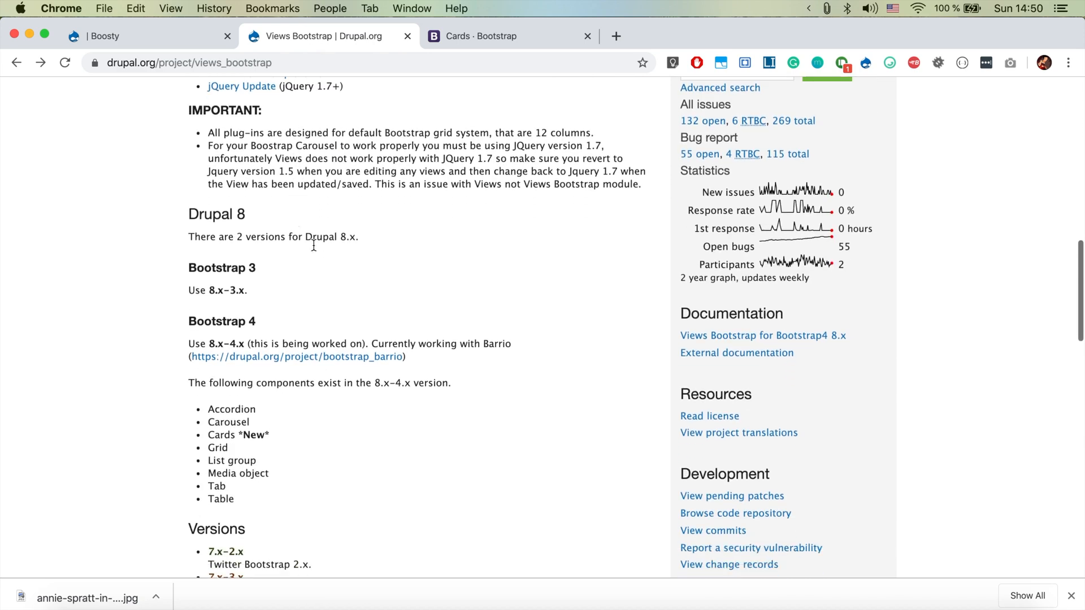
mouse_move(369, 364)
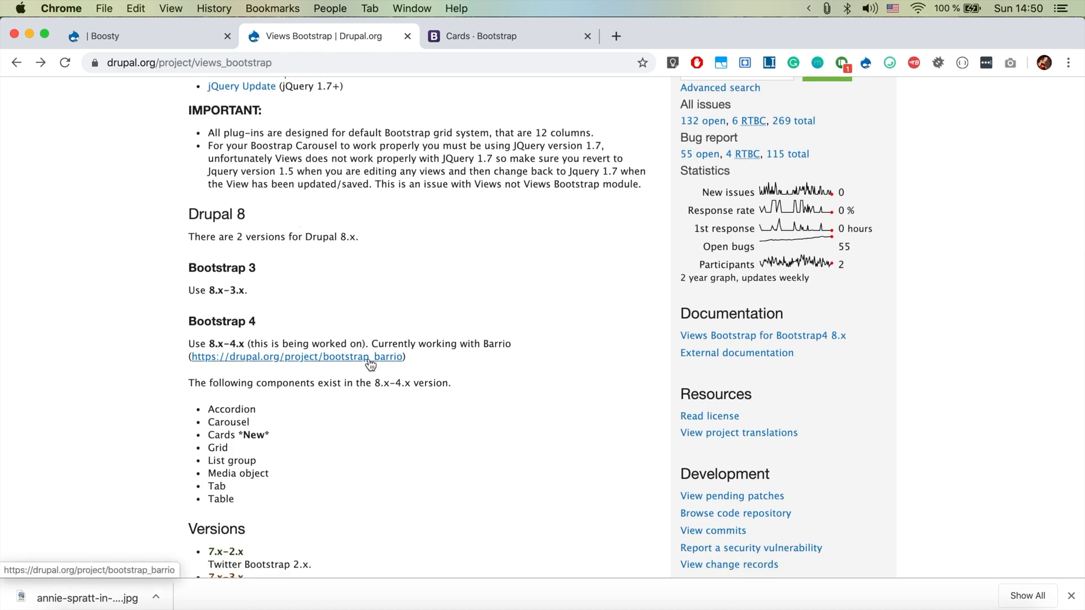
scroll("up", 3)
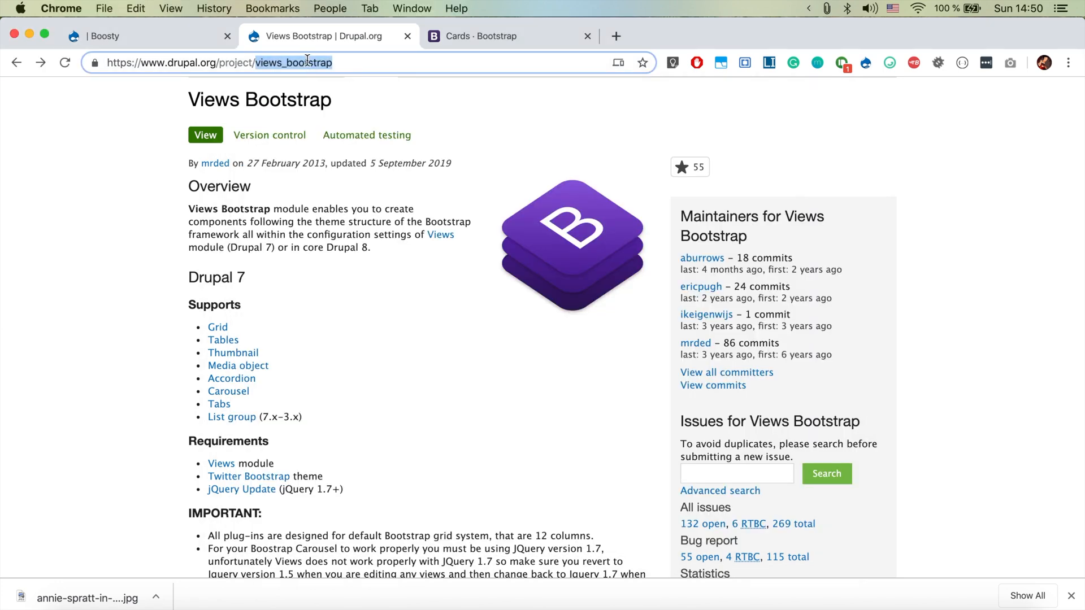
left_click(594, 593)
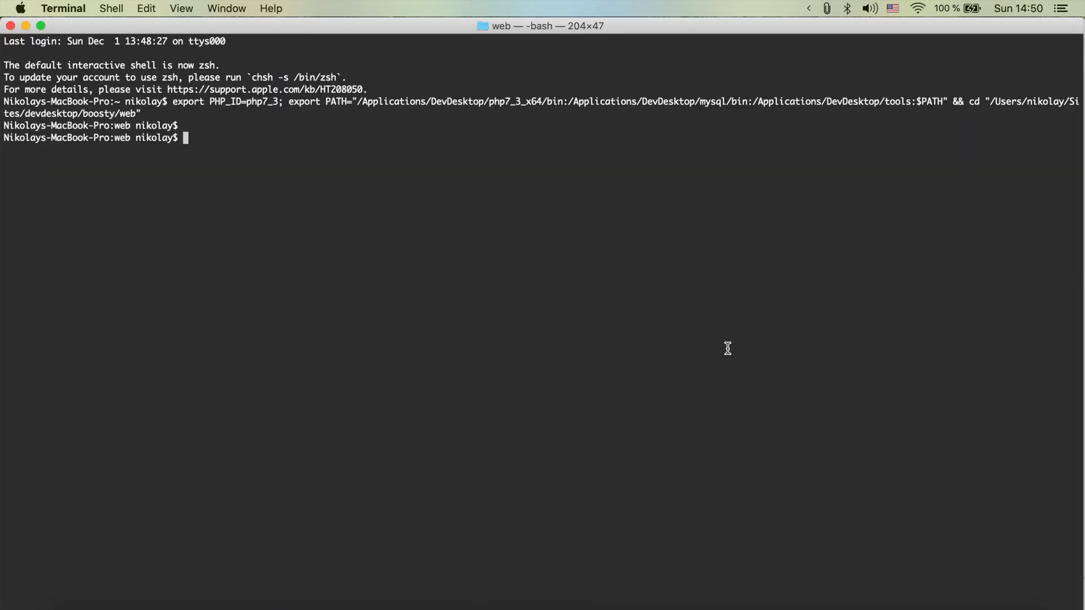
Move up to the boosty project root, list its files and begin a composer require for views_bootstrap
type("cd ..")
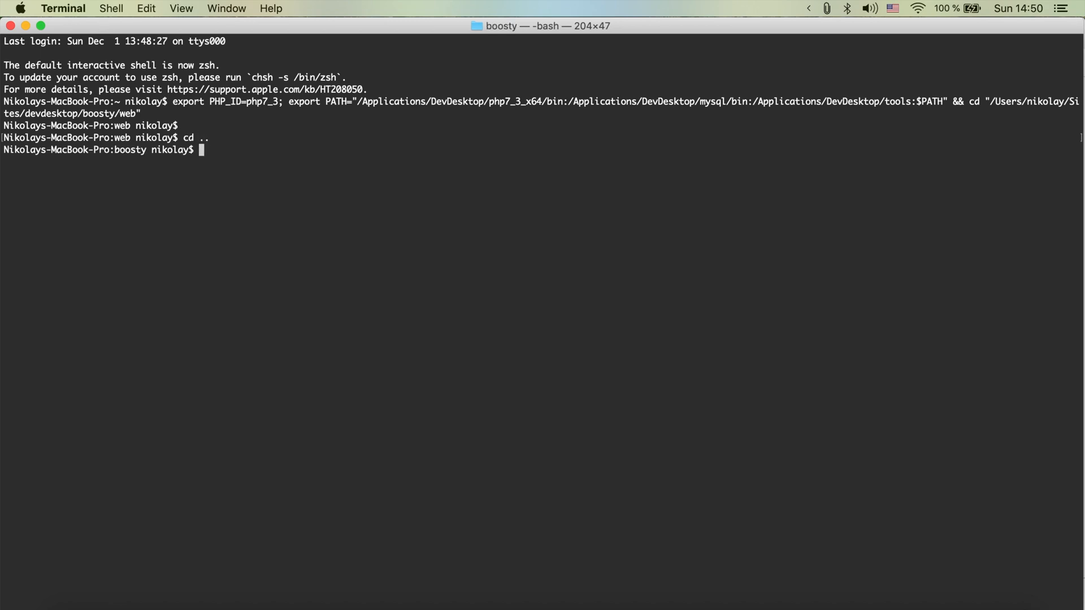
type("ls")
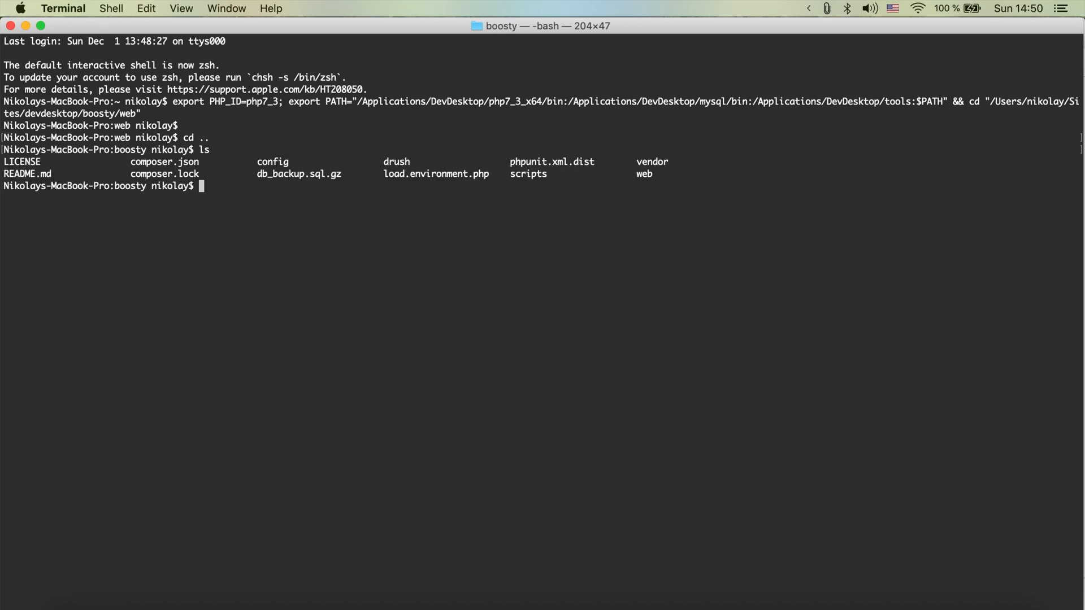
type("compos")
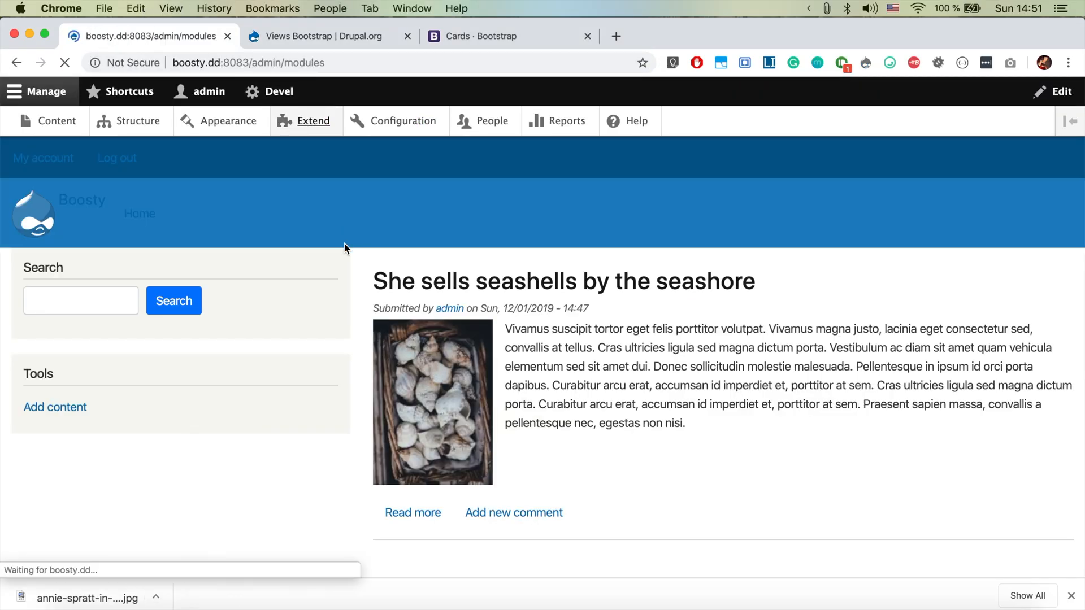
Filter Extend by 'boots', tick Views Bootstrap and install it
left_click(312, 120)
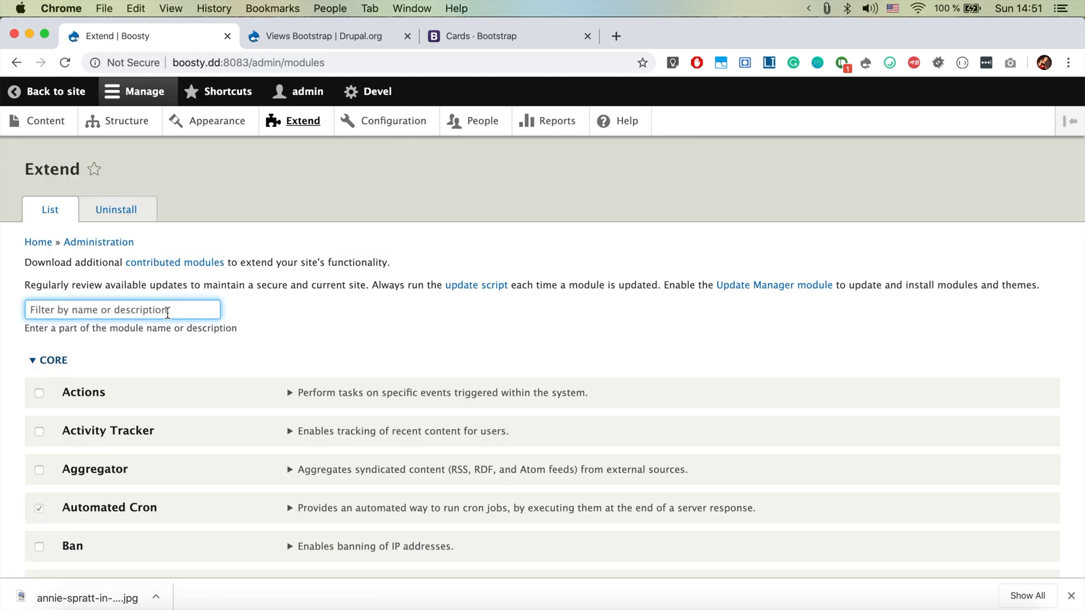
type("boots")
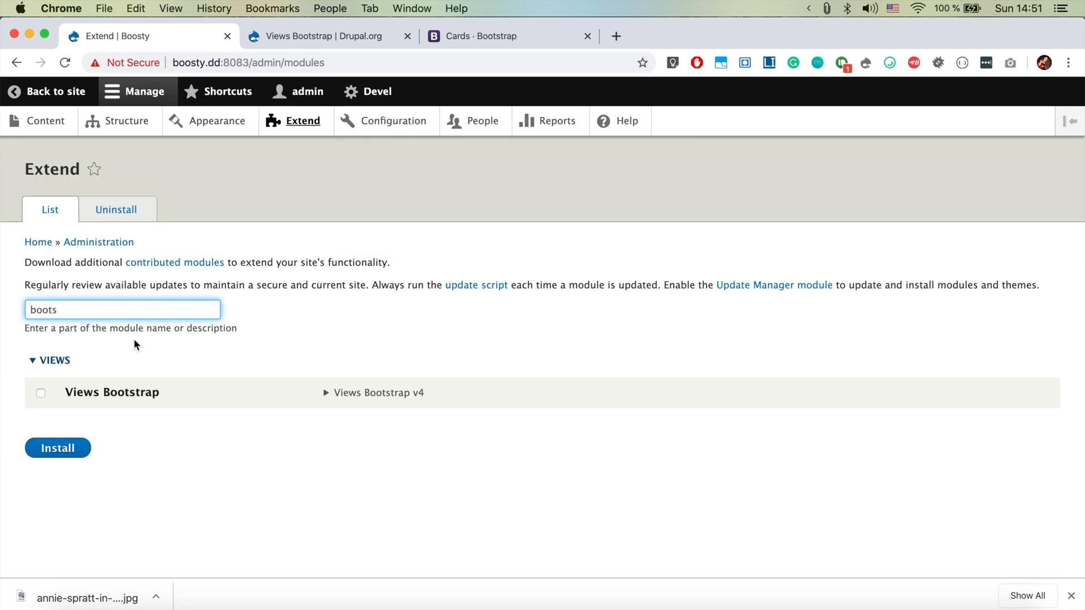
left_click(41, 393)
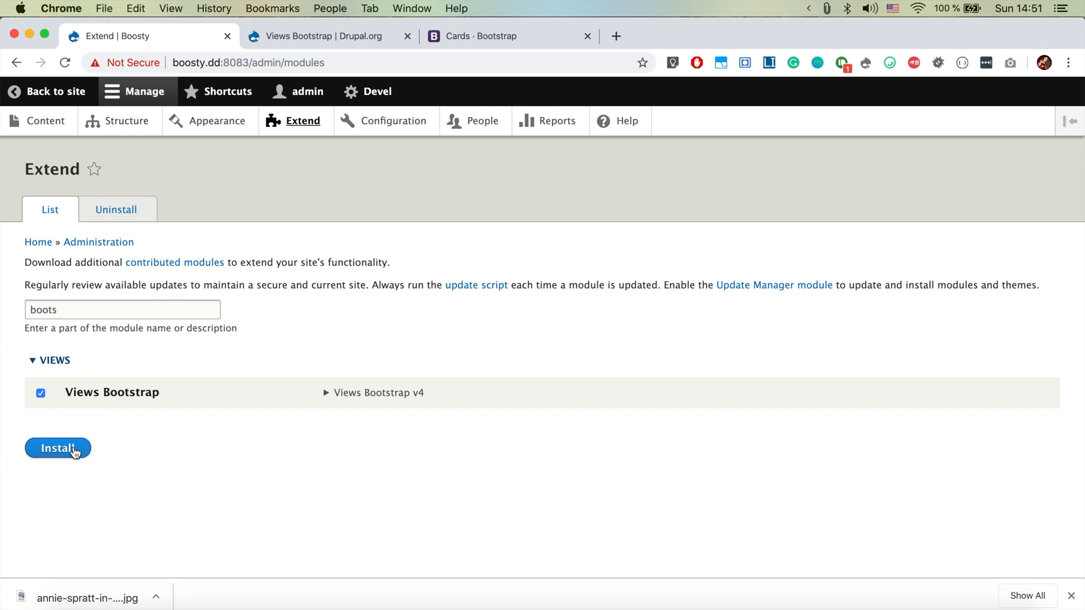
left_click(56, 448)
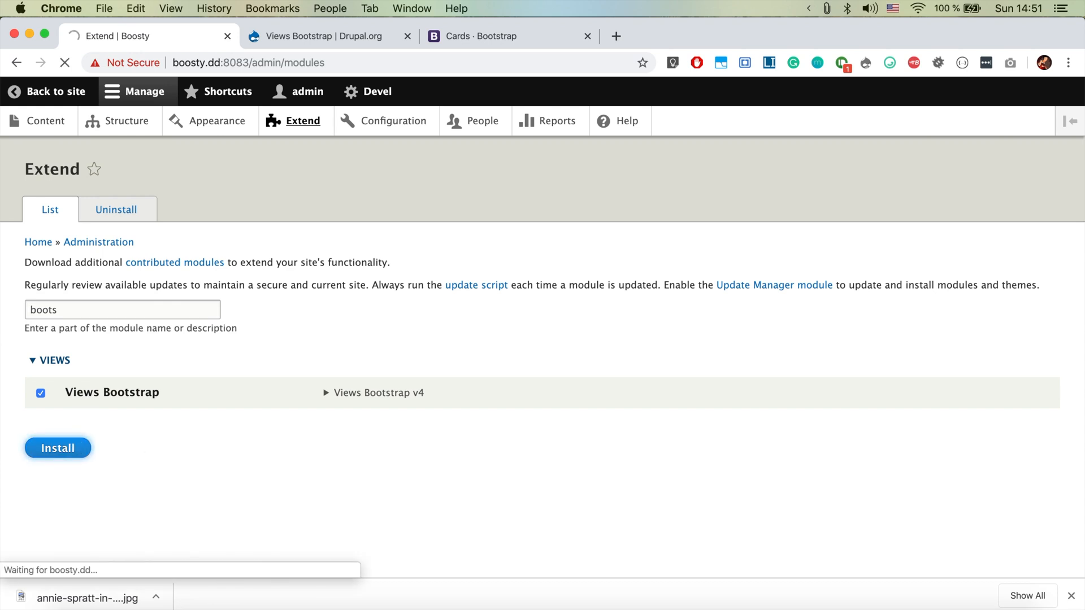
left_click(56, 448)
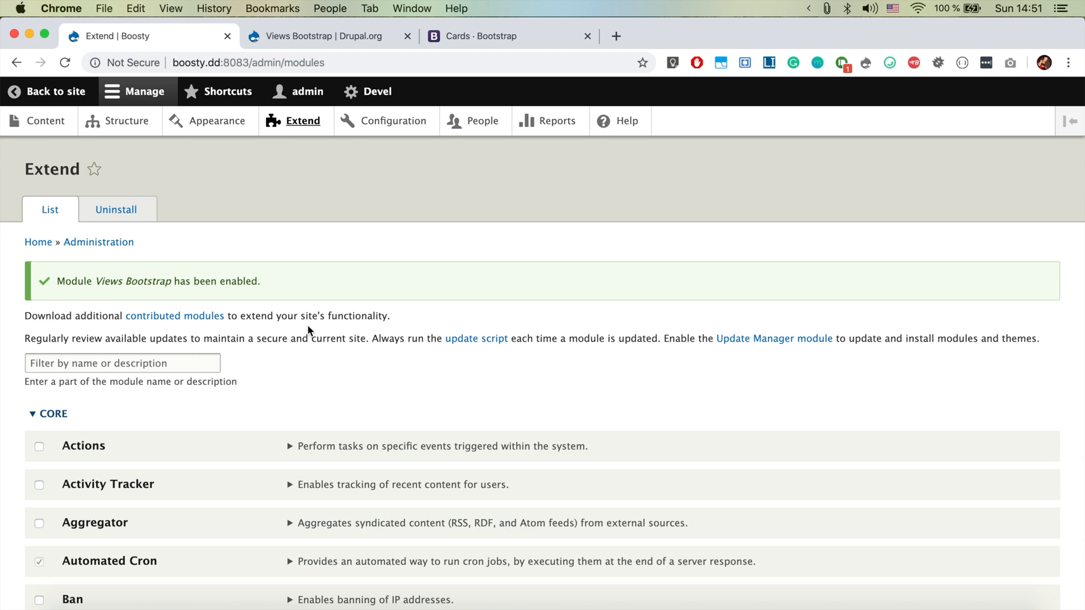
mouse_move(300, 274)
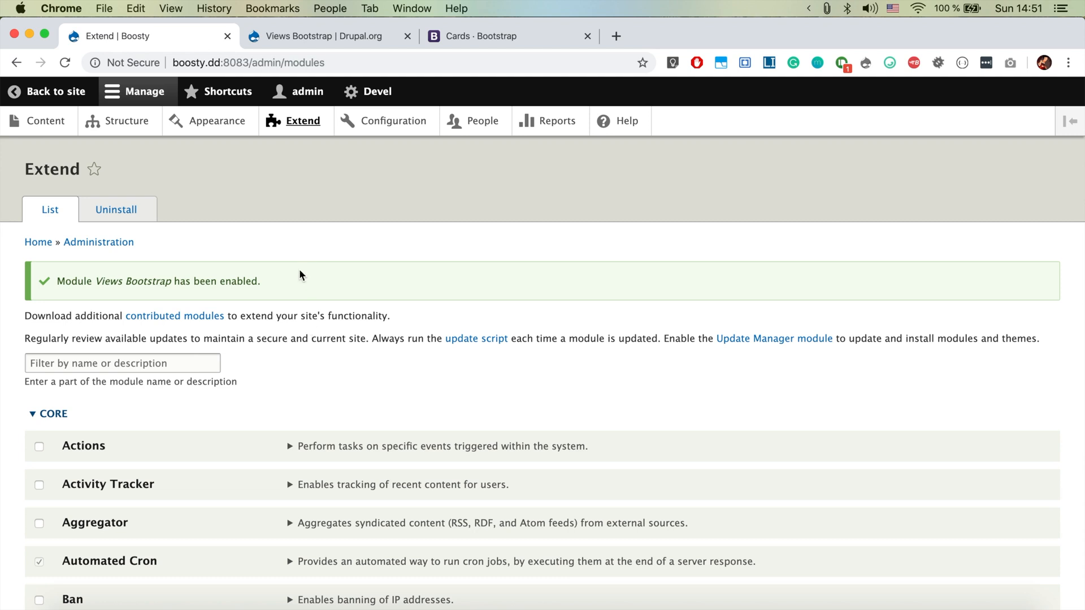
mouse_move(130, 126)
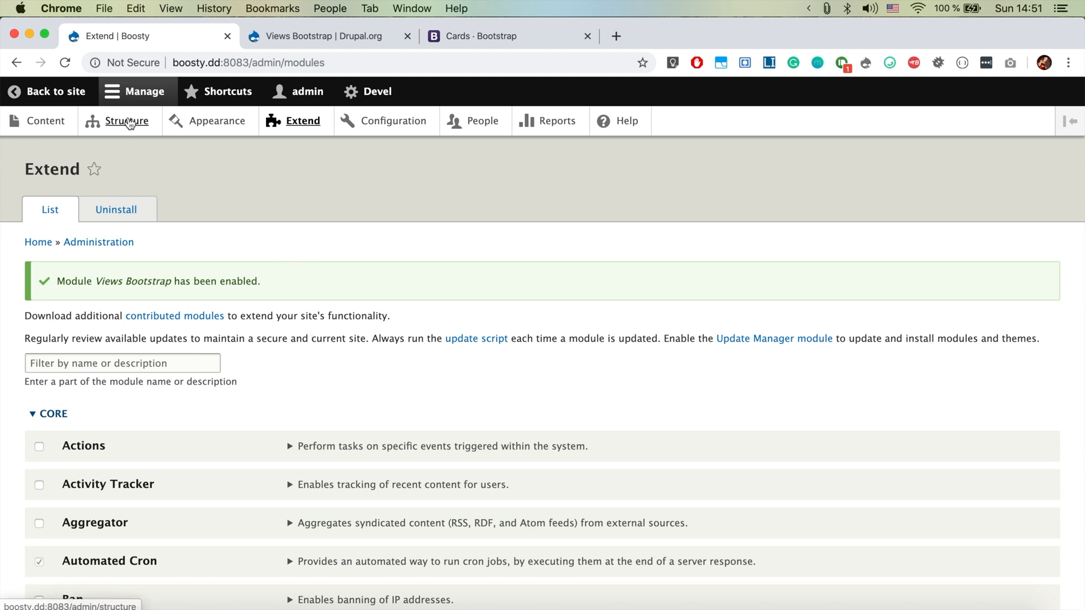
Go to Structure > Views and start adding a new view
left_click(128, 121)
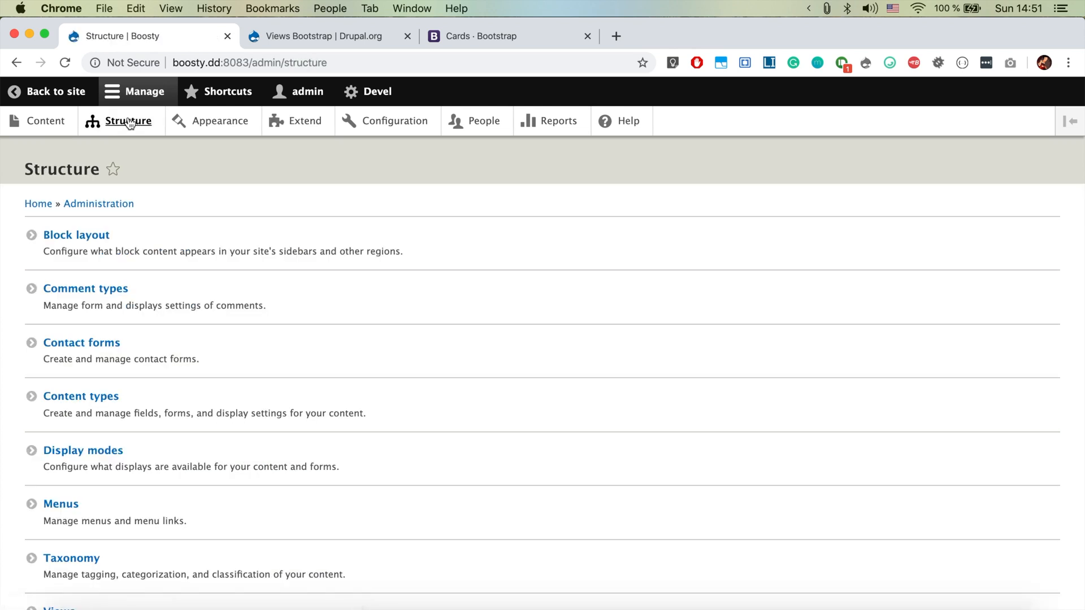
scroll("down", 3)
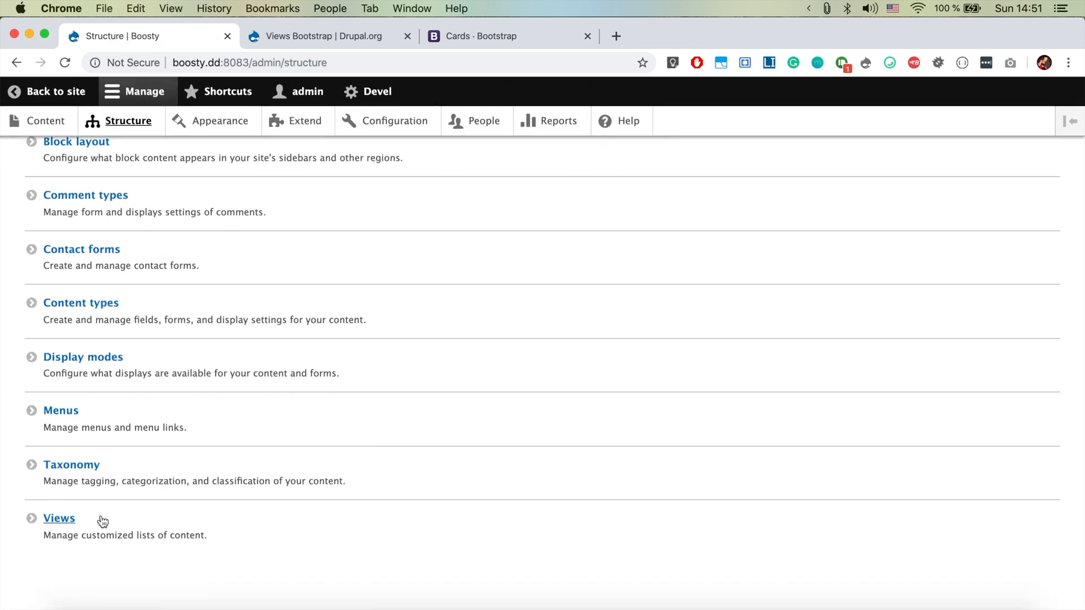
left_click(58, 517)
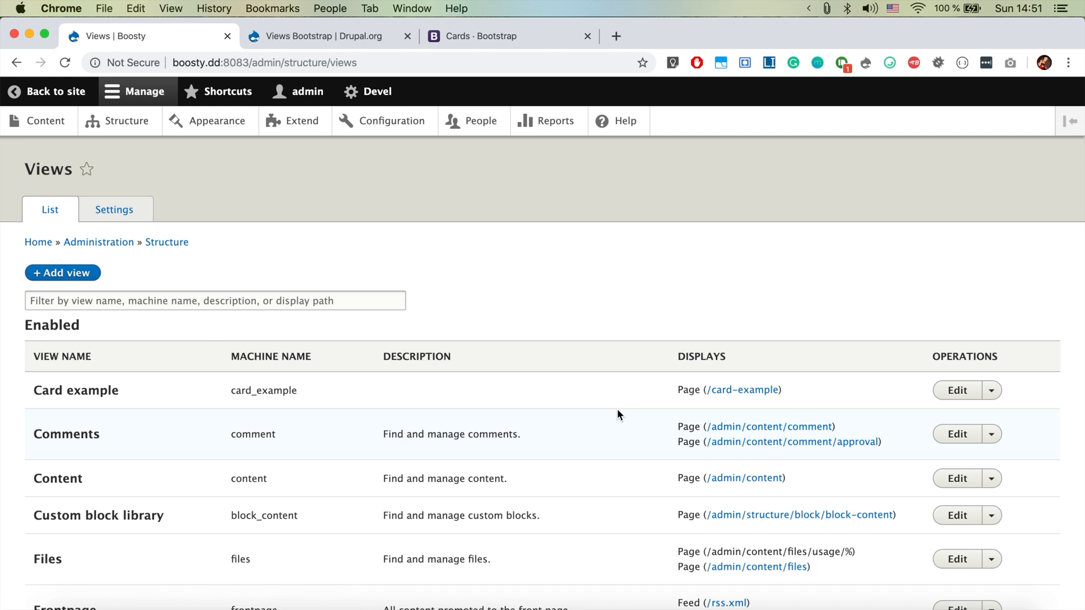
left_click(62, 272)
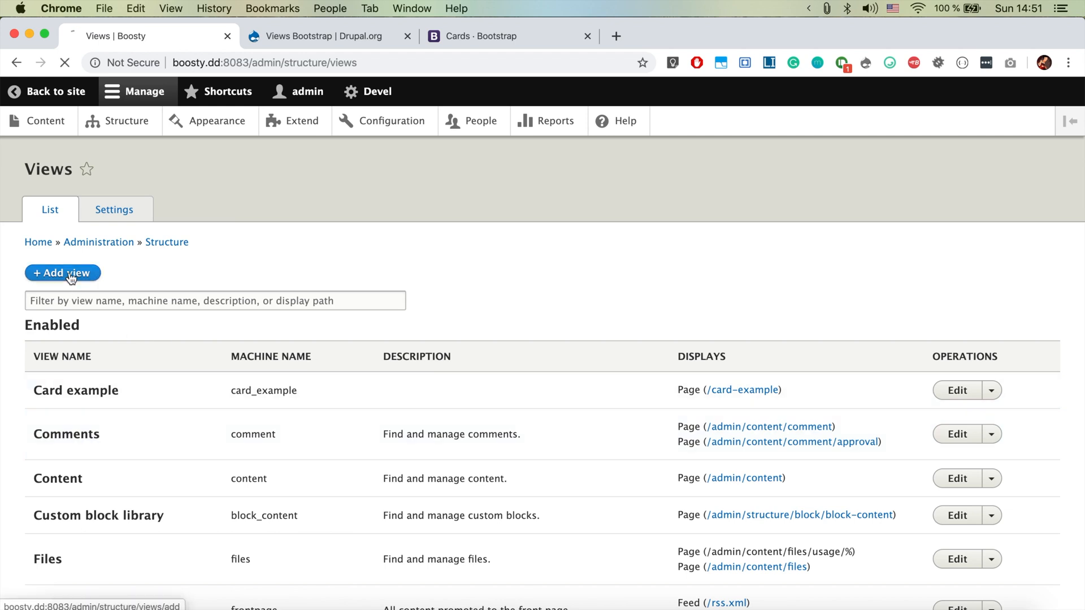
Name the view Article Cards, limit it to Article content and give it a page
left_click(62, 273)
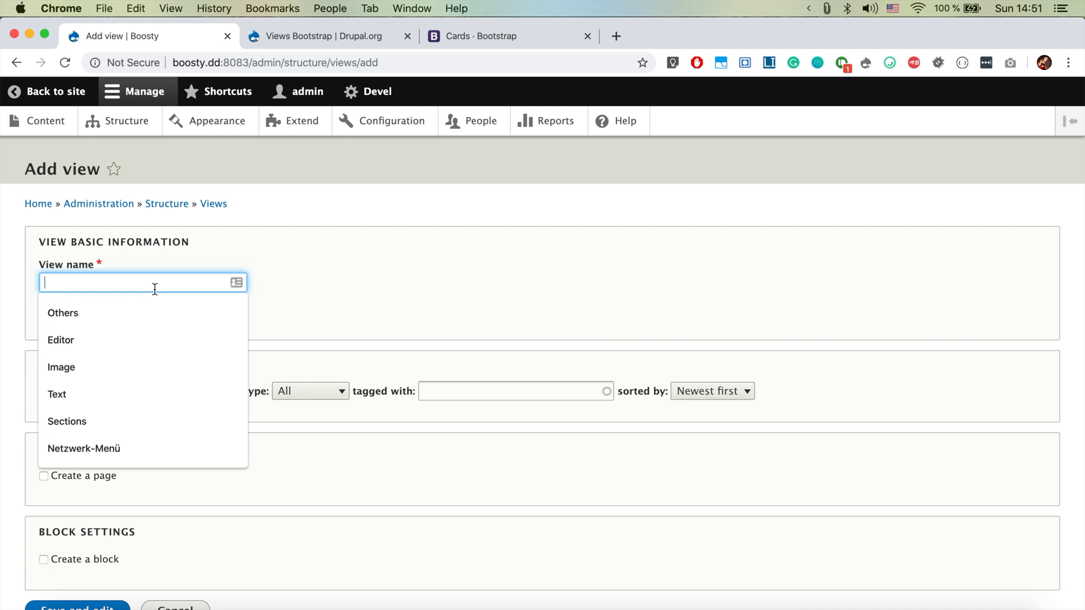
type("Cards")
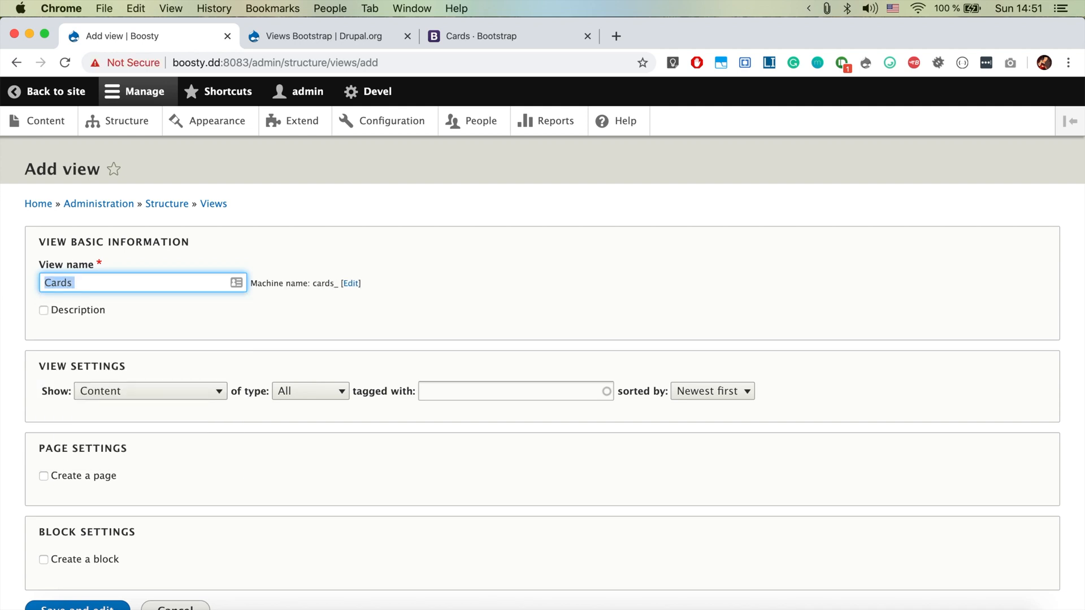
type("Article")
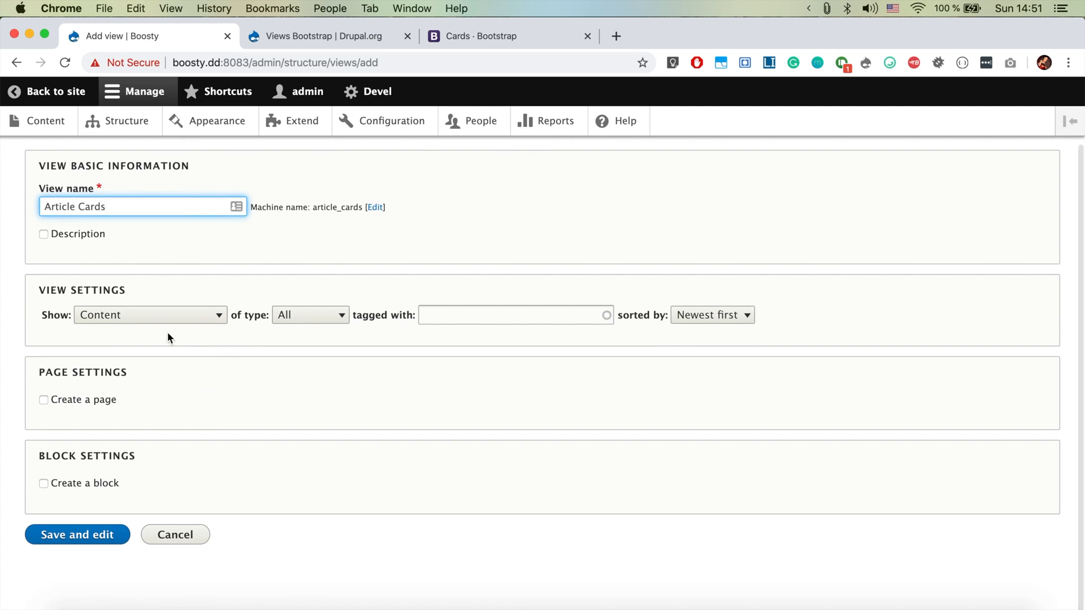
left_click(310, 314)
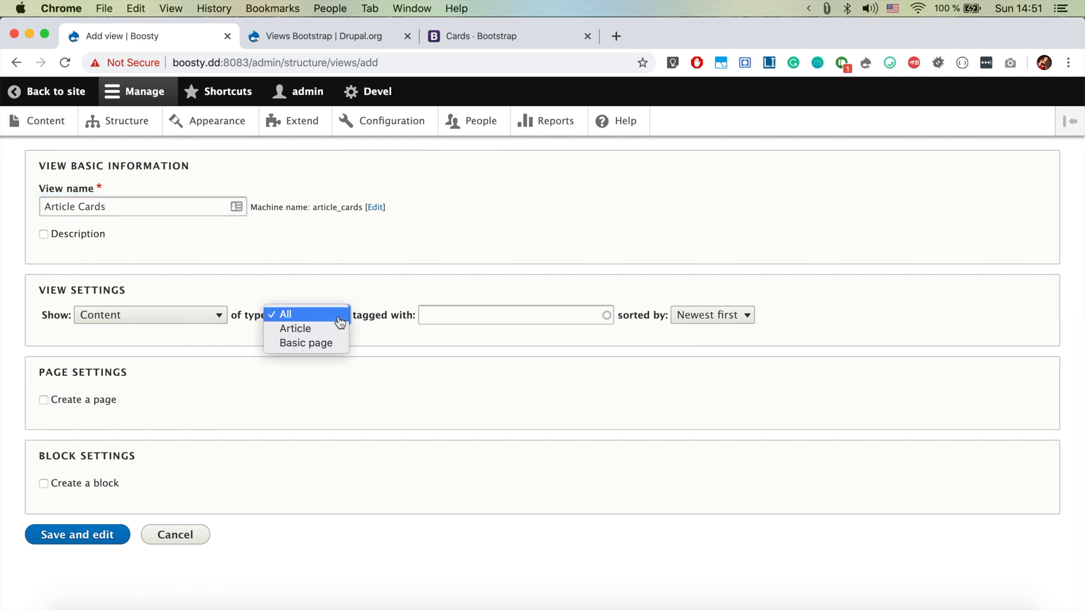
left_click(295, 328)
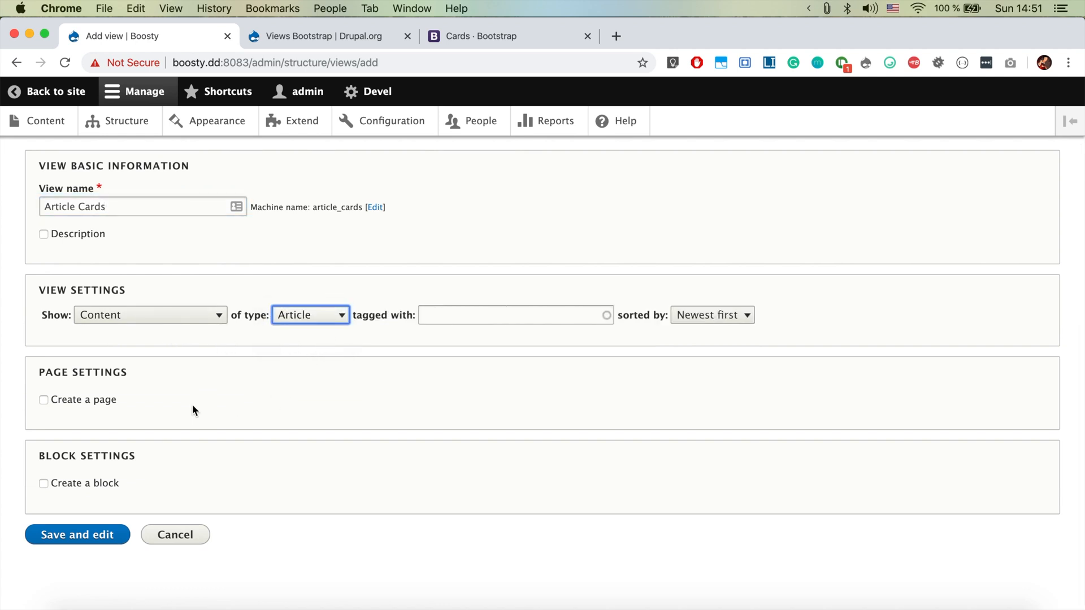
left_click(43, 400)
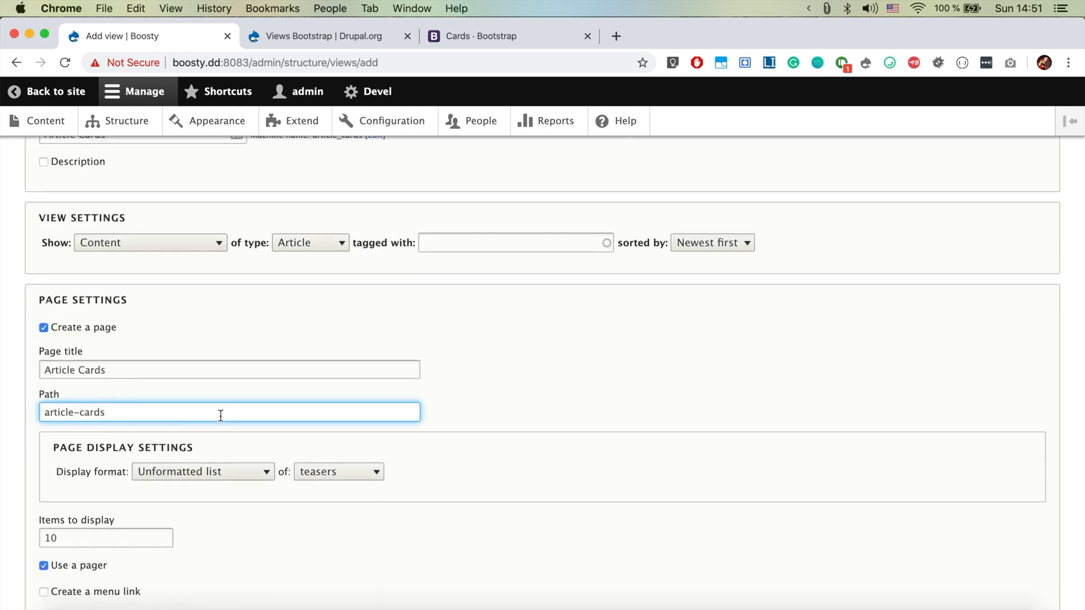
Add a Main navigation menu link for the page, then save and edit the view
scroll("down", 3)
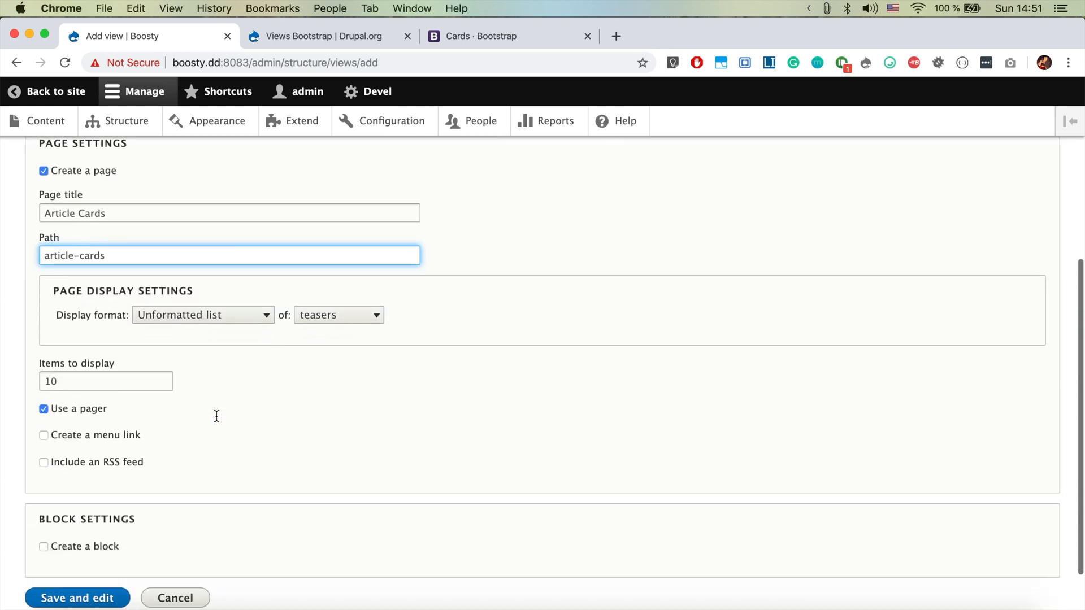
scroll("down", 3)
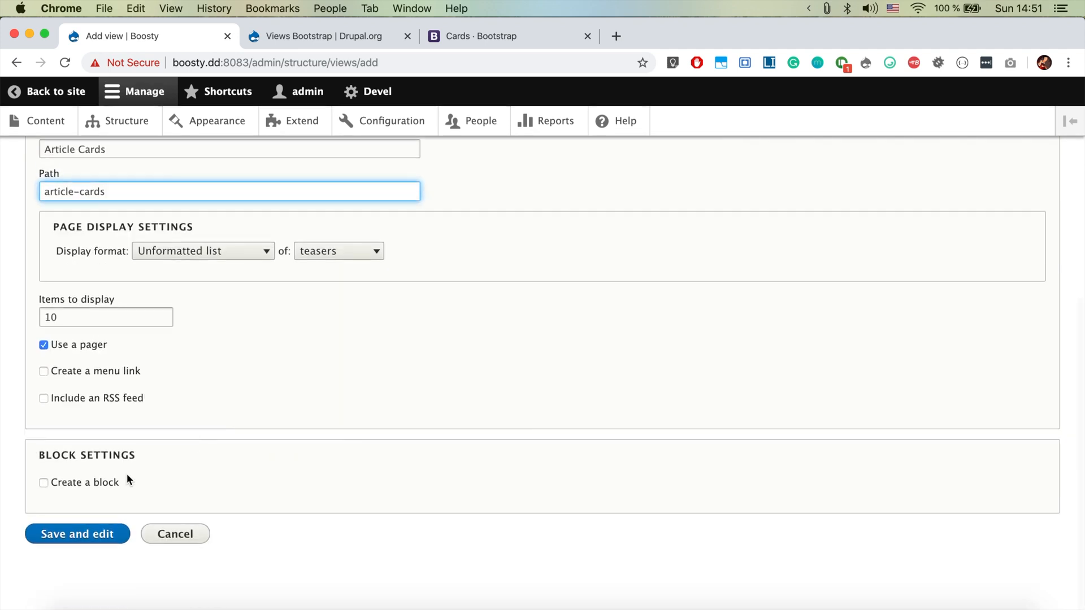
left_click(43, 371)
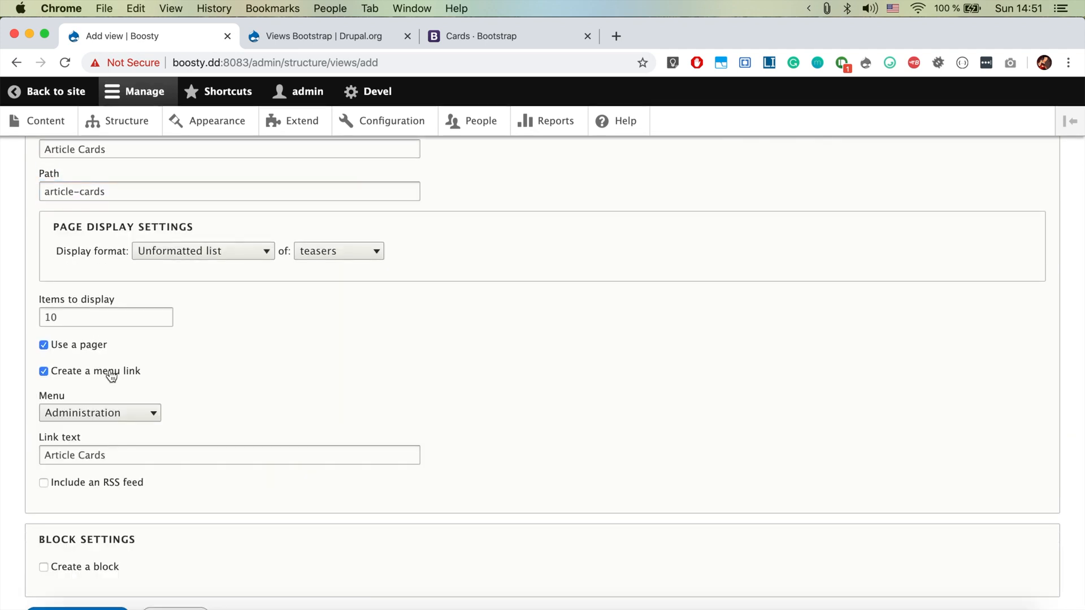
left_click(99, 413)
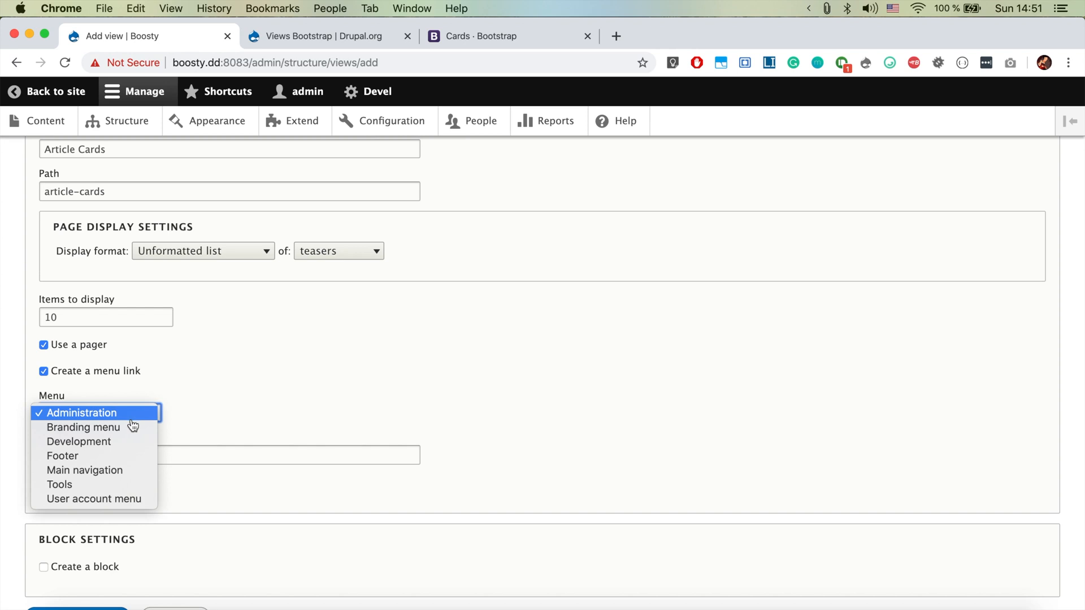
left_click(84, 470)
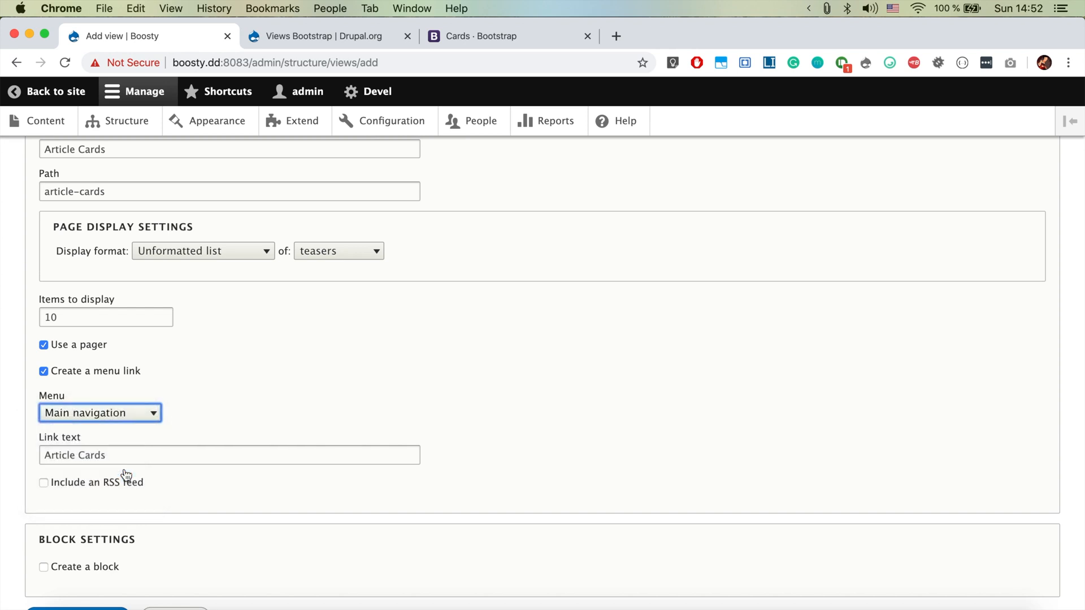
scroll("down", 3)
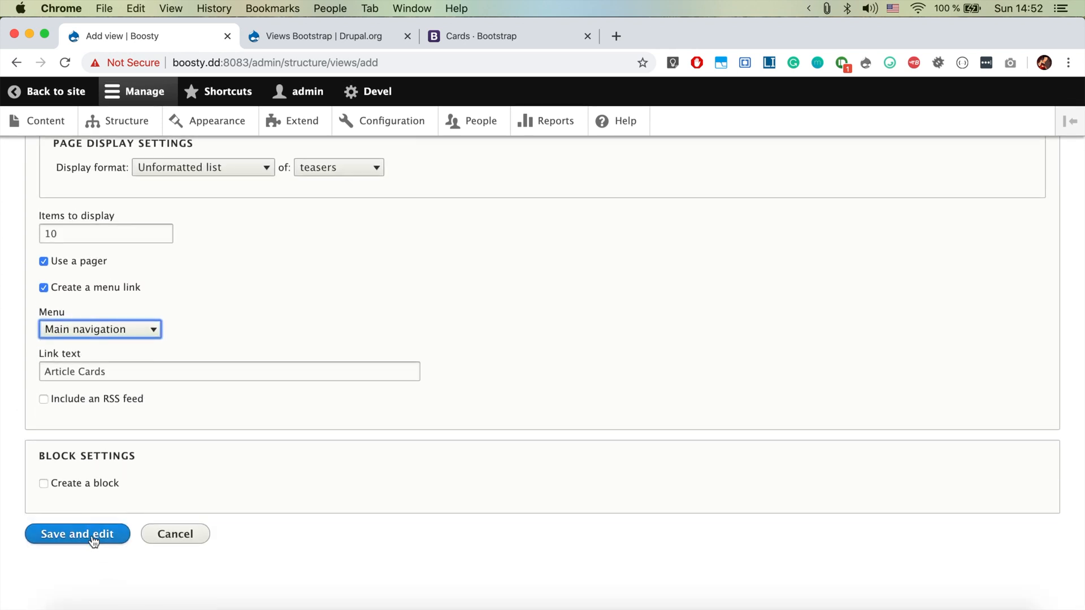
mouse_move(104, 549)
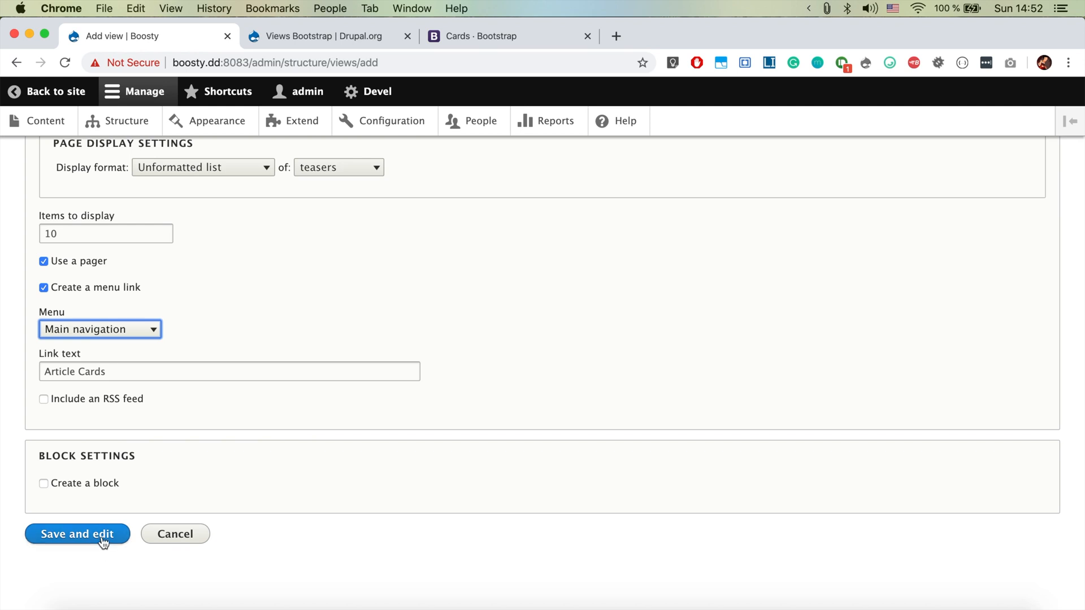
left_click(76, 533)
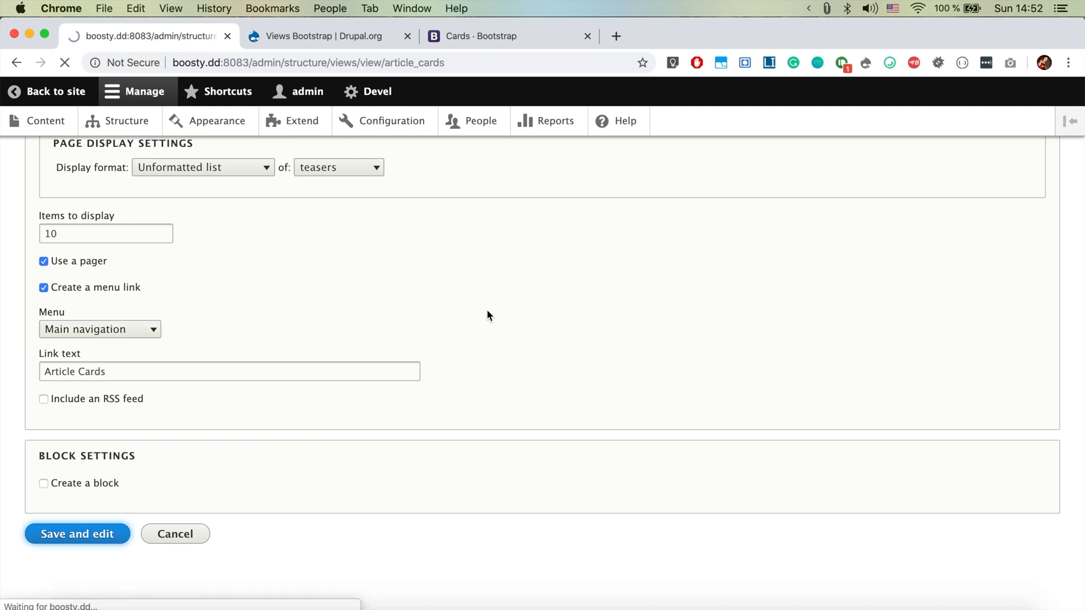
Bring up the Format style choices for the Article Cards page display
left_click(76, 533)
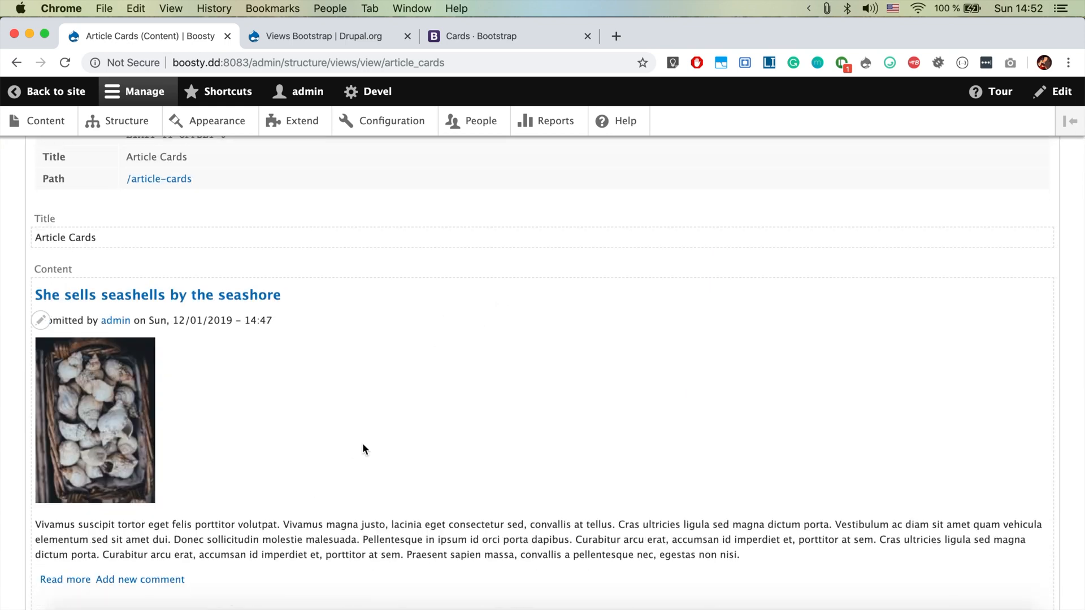
scroll("down", 3)
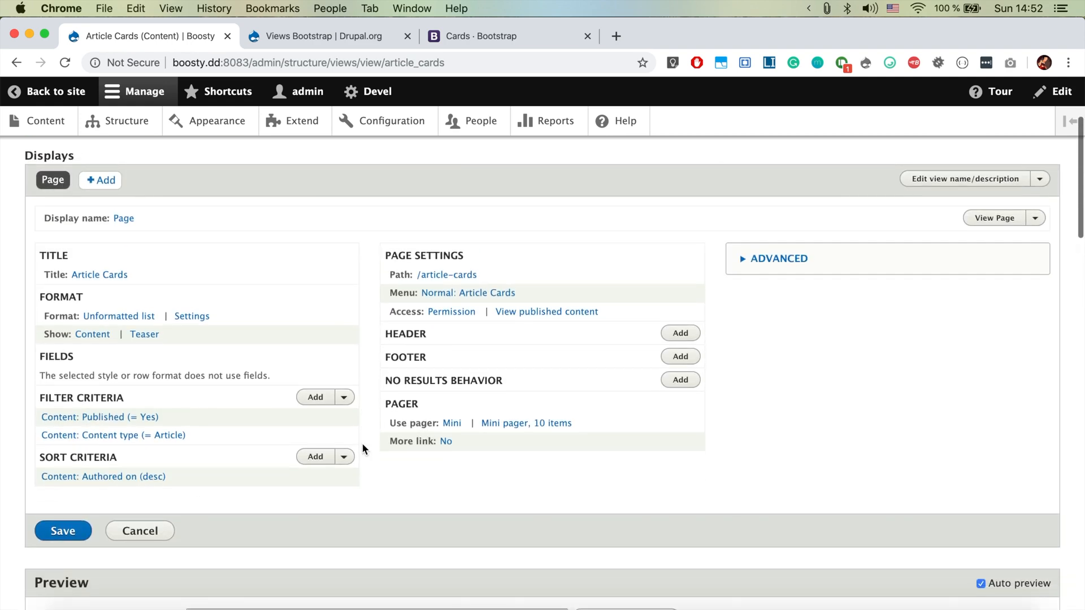
mouse_move(93, 335)
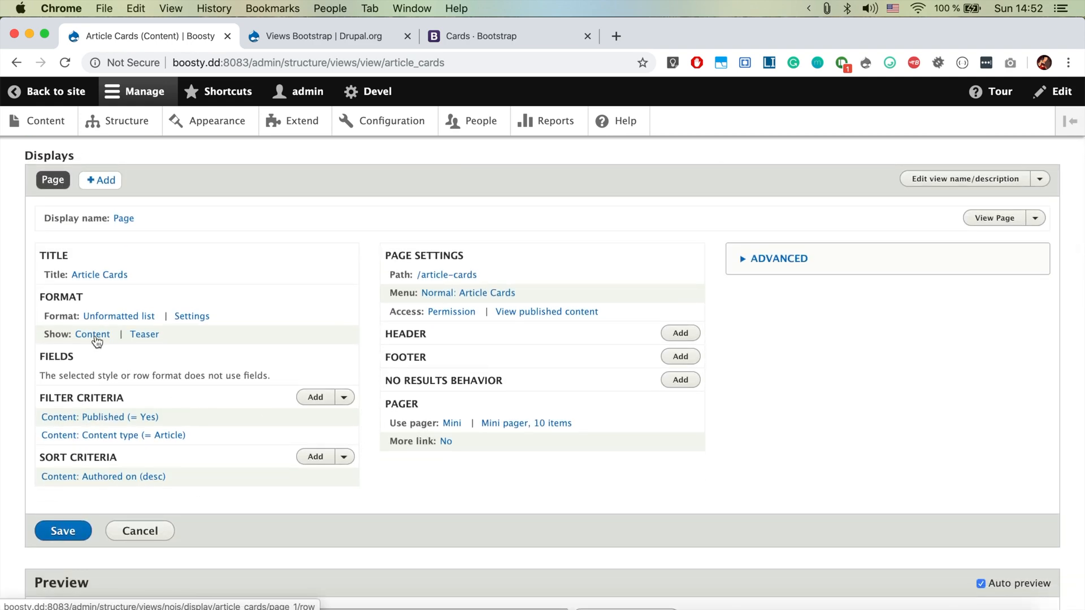
mouse_move(92, 335)
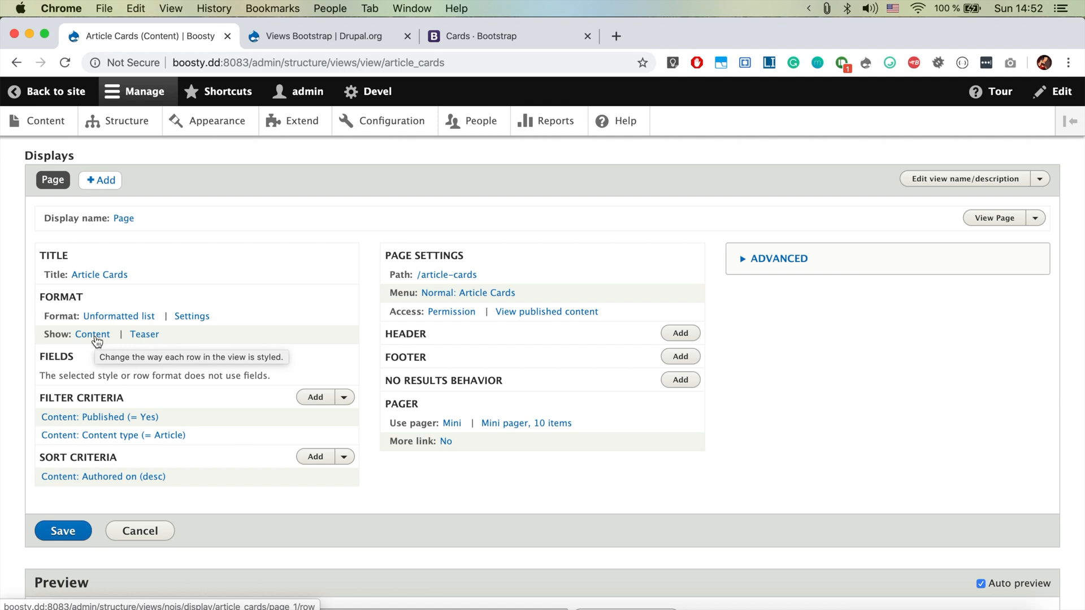
mouse_move(151, 339)
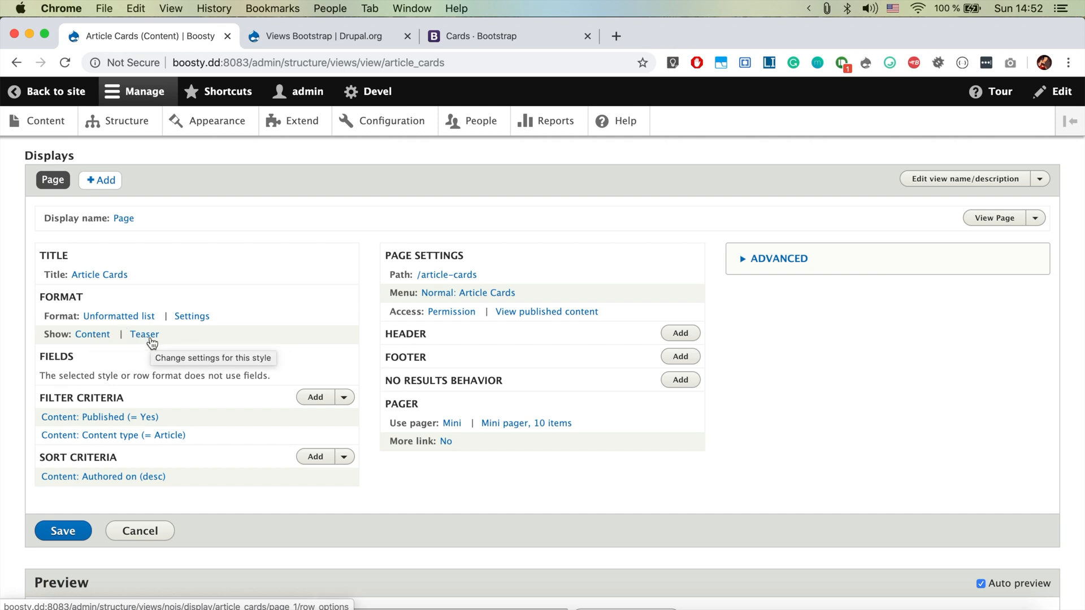
mouse_move(93, 337)
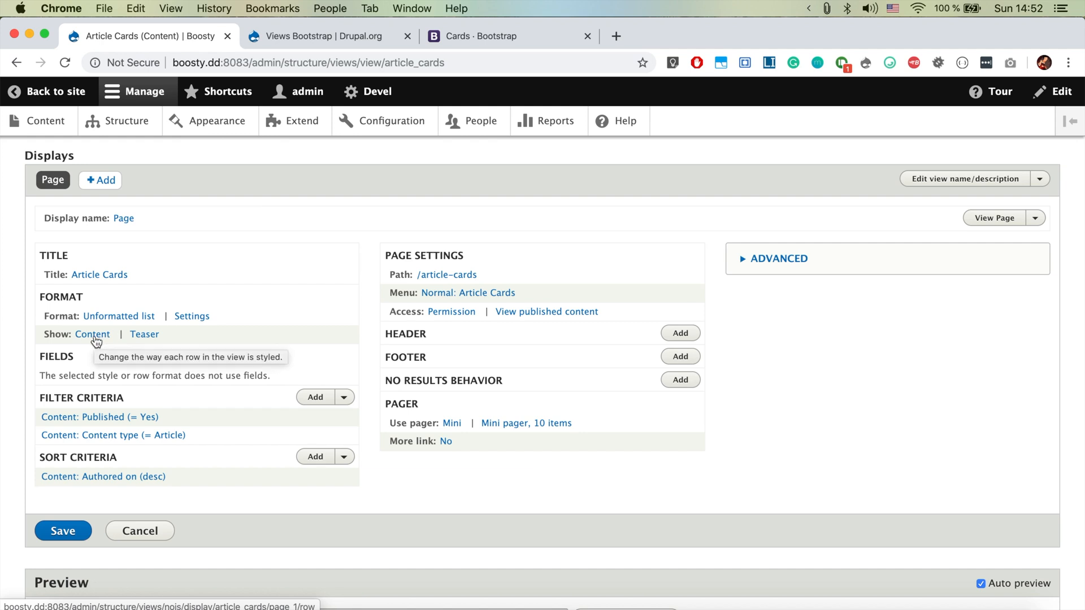
left_click(119, 316)
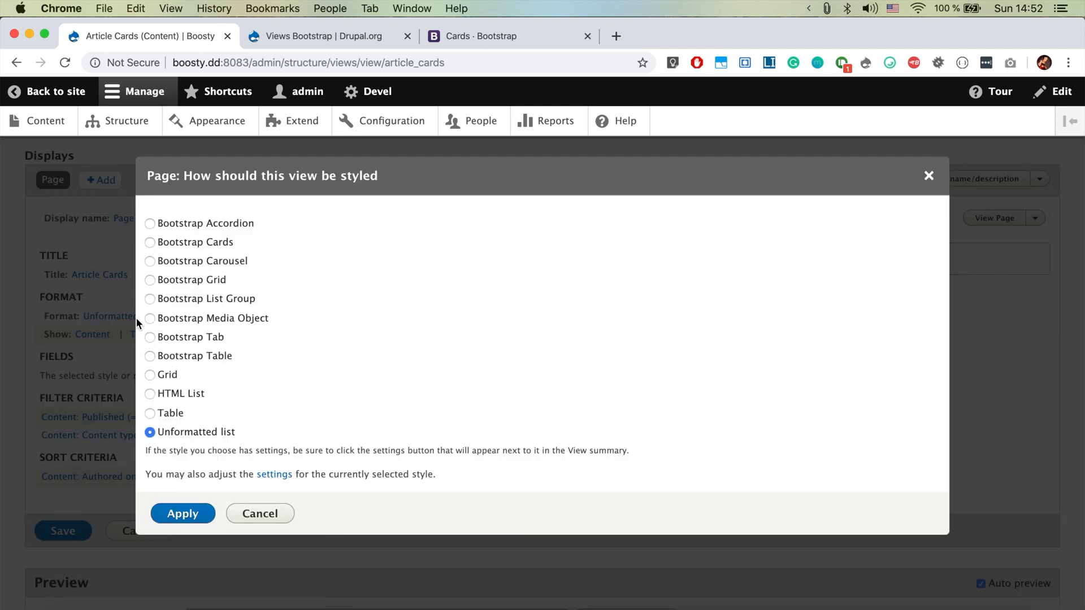
mouse_move(213, 252)
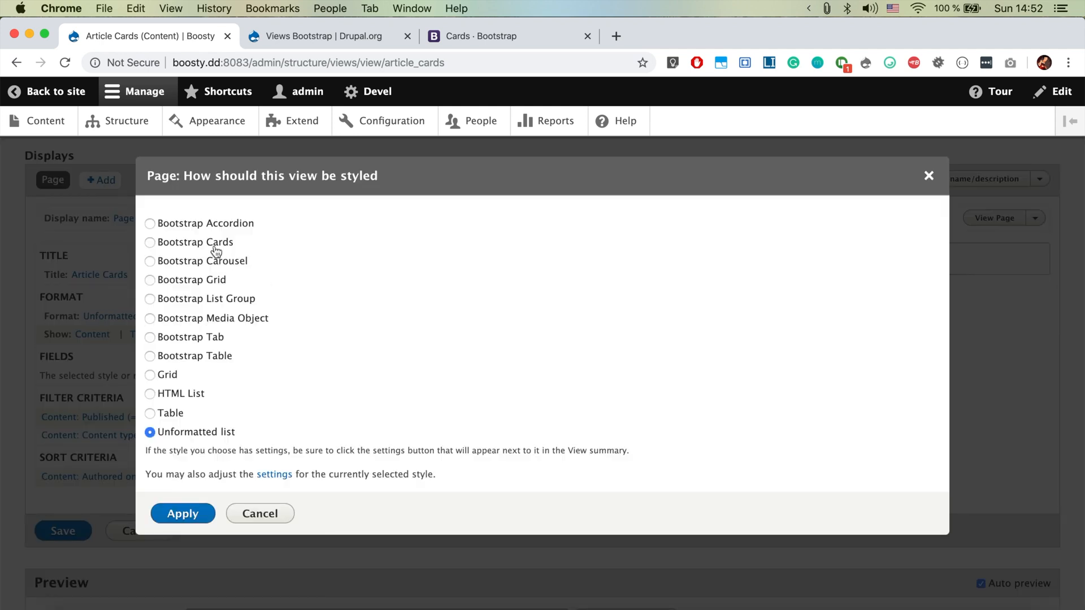
Choose the Bootstrap Cards style and set card title, content and image fields to Content: Title
left_click(150, 242)
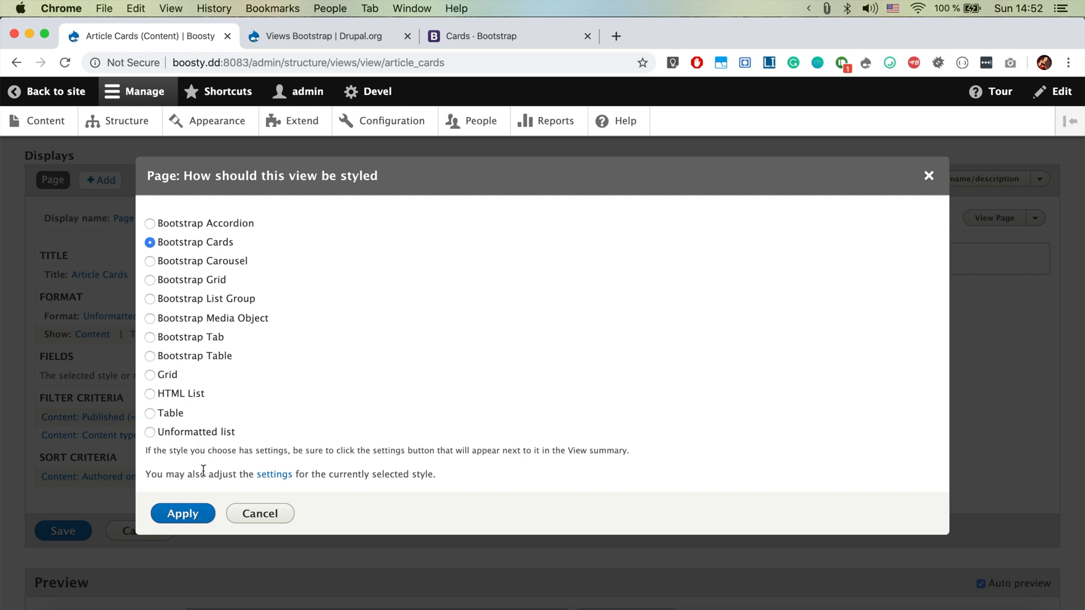
left_click(183, 513)
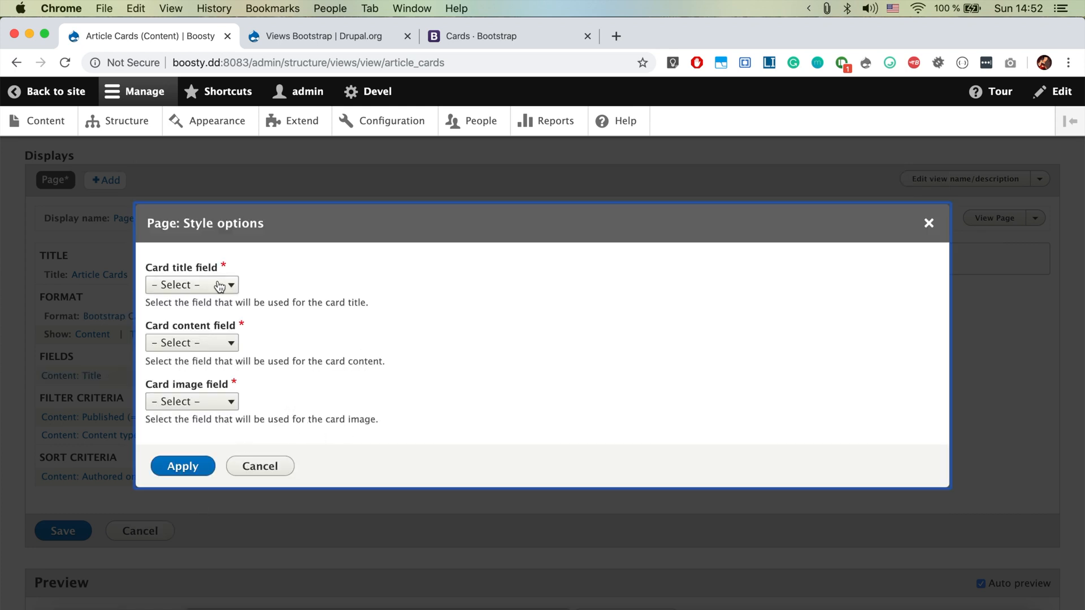
left_click(191, 285)
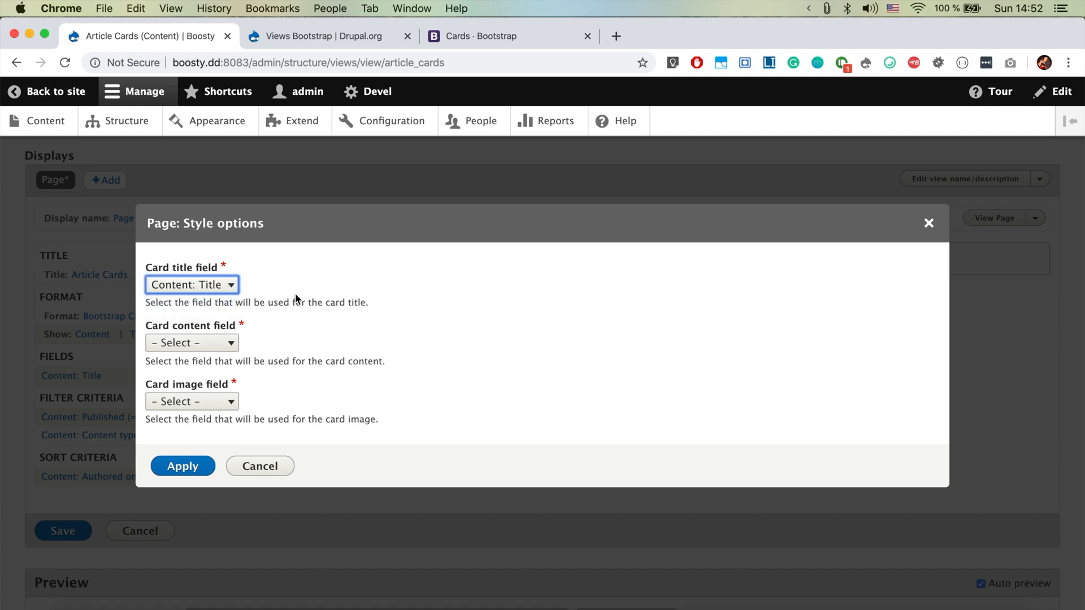
mouse_move(209, 297)
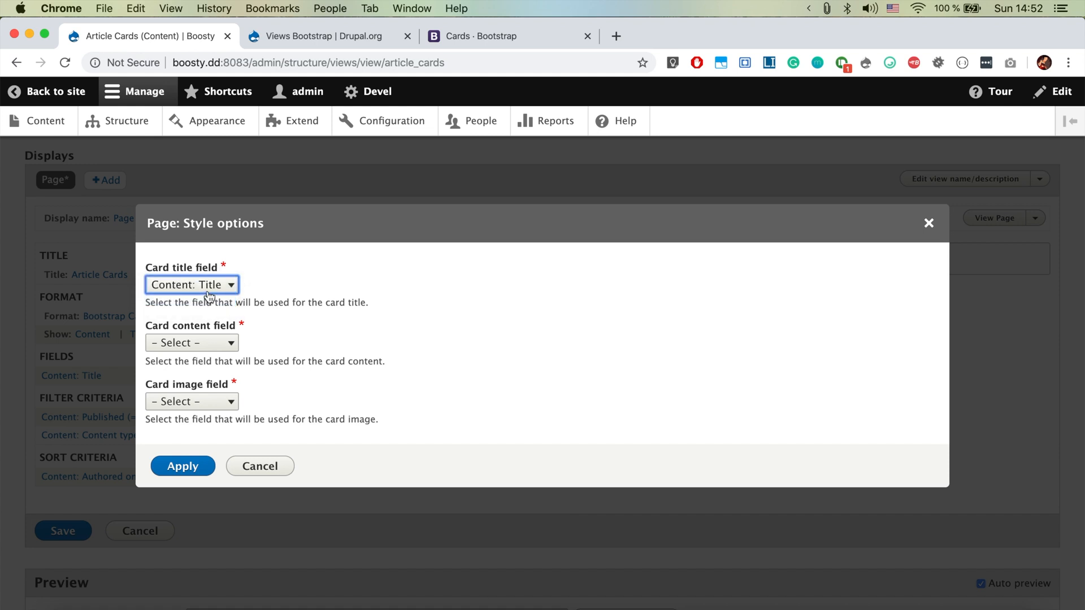
left_click(191, 342)
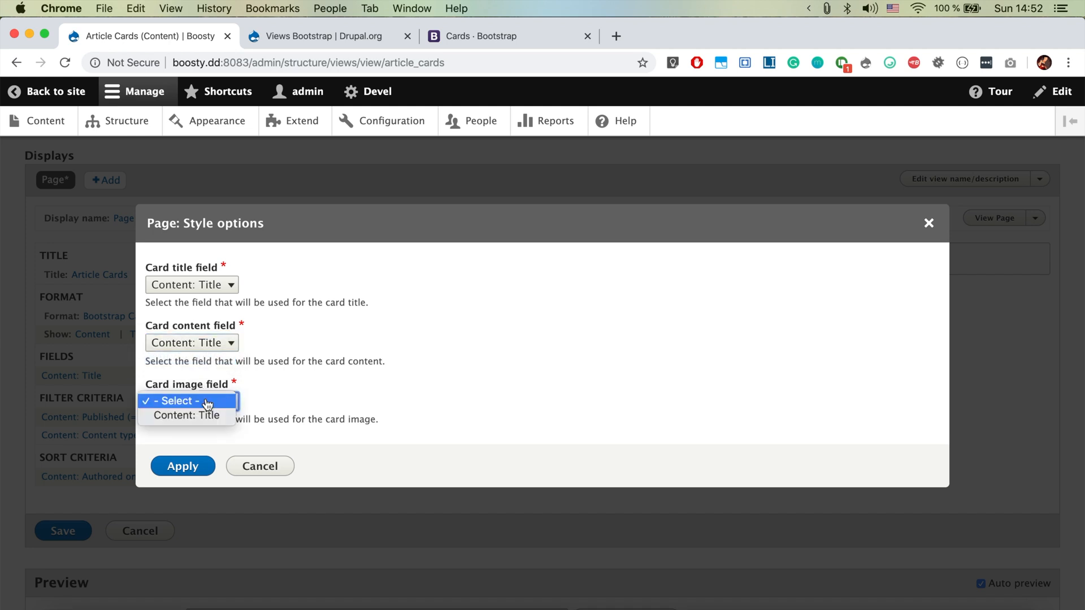
left_click(183, 466)
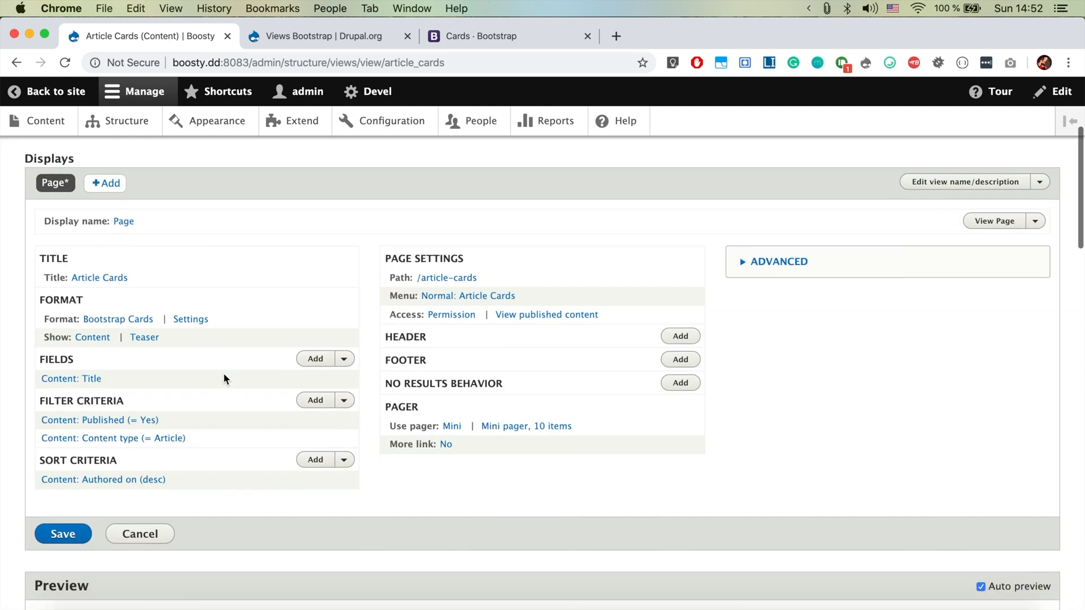
Add the Body field to the view's fields
left_click(93, 337)
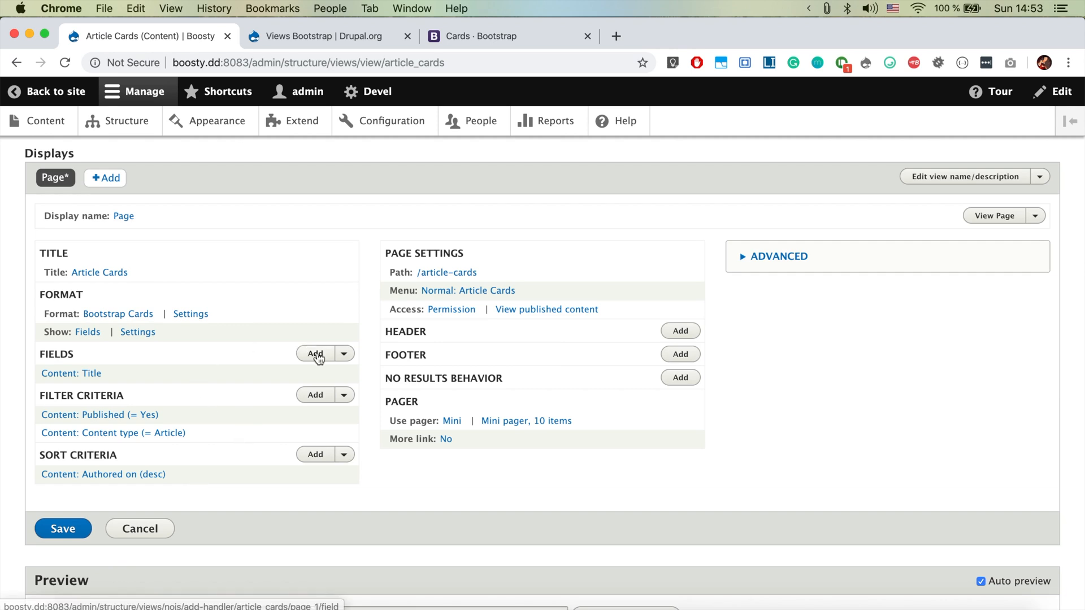
left_click(314, 352)
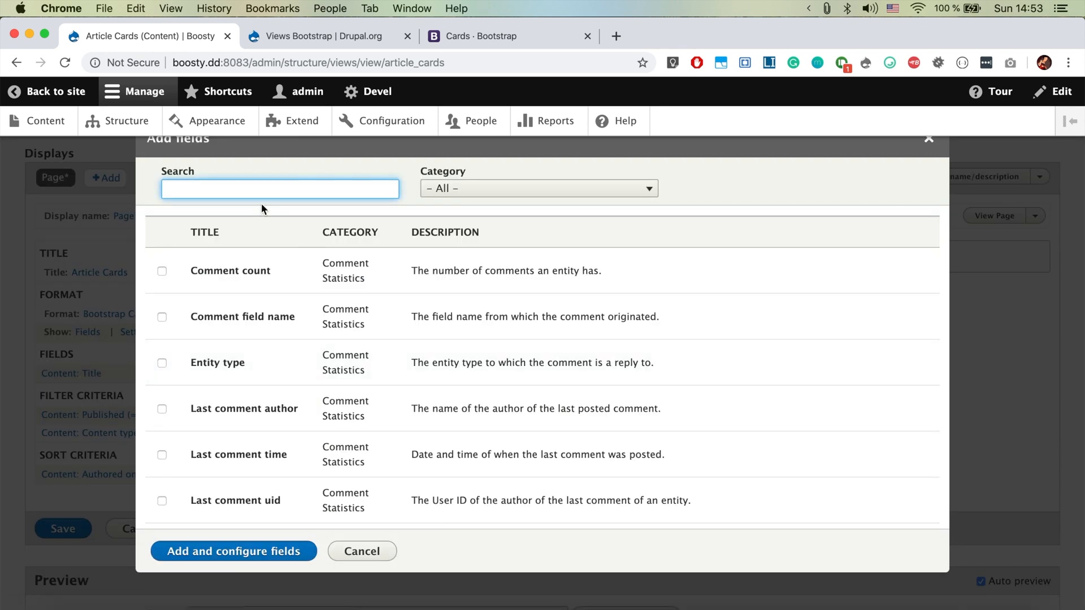
type("bod")
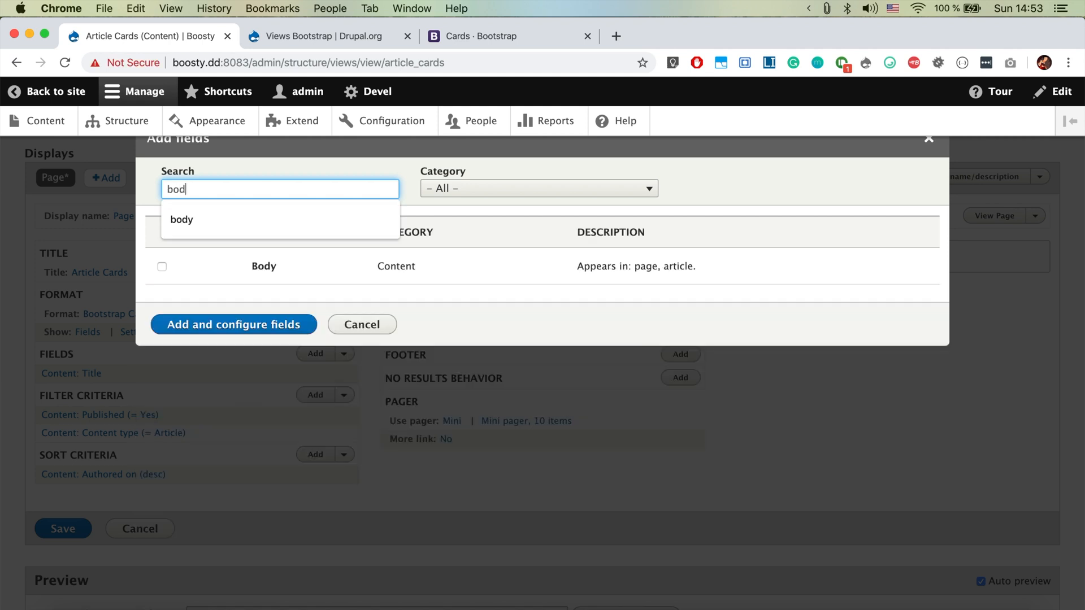
left_click(163, 267)
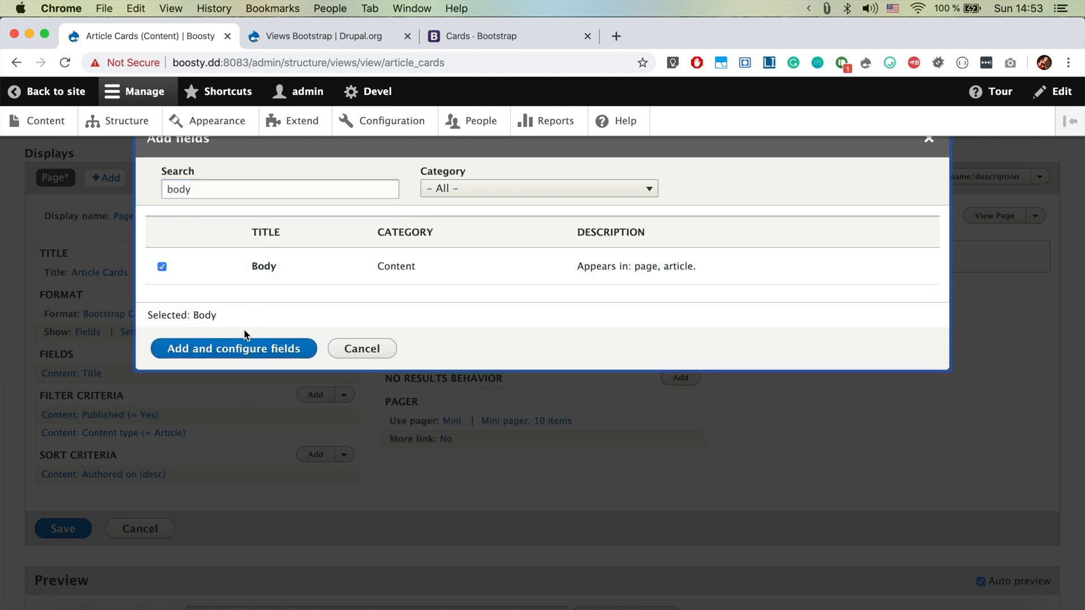
left_click(233, 348)
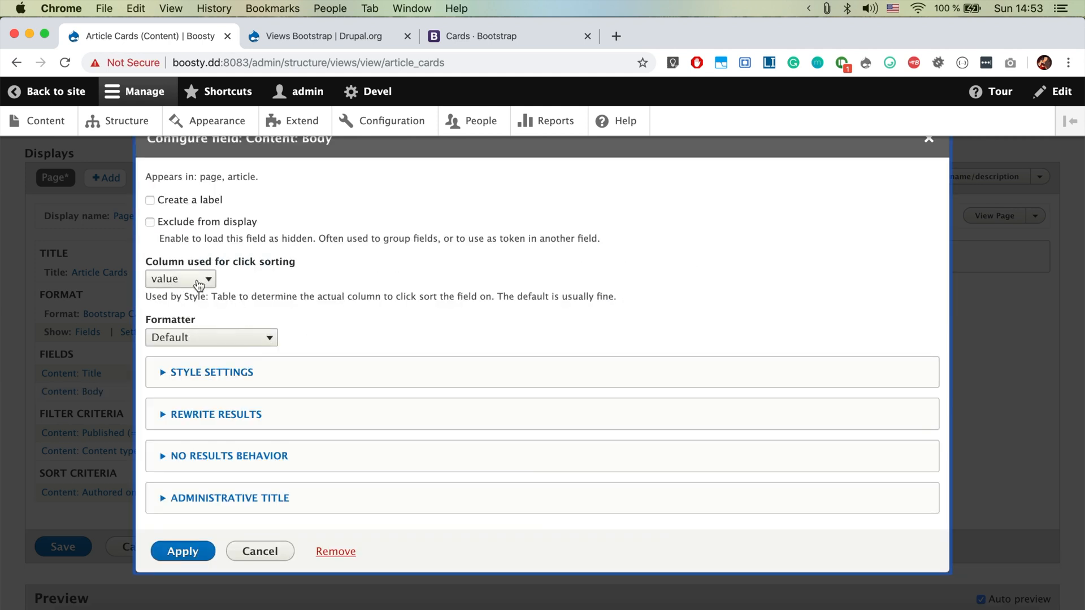
Format the Body as Trimmed text limited to 300 characters and apply
left_click(211, 336)
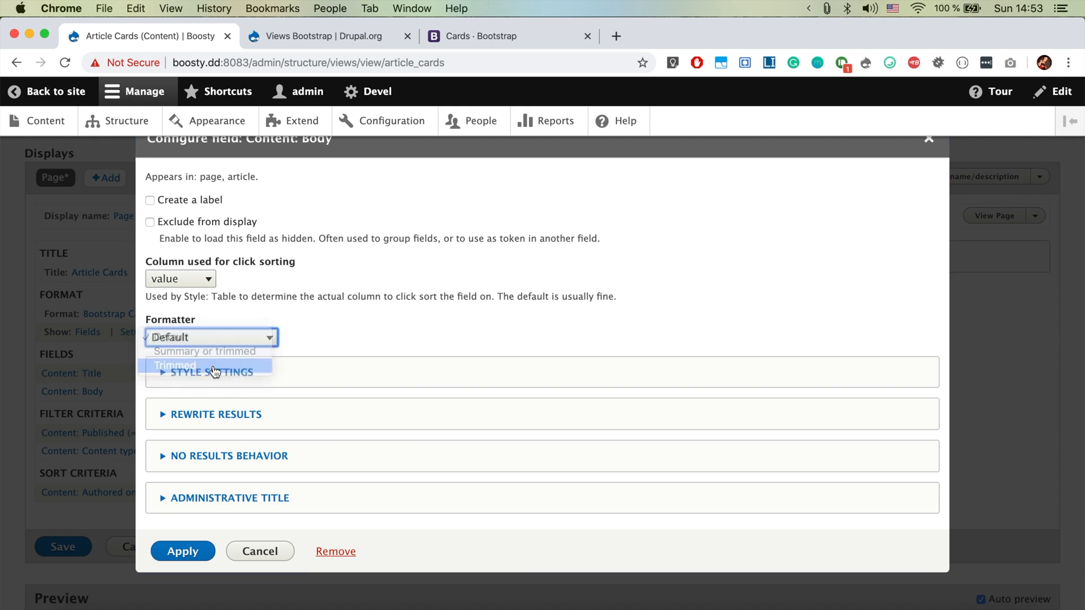
left_click(174, 366)
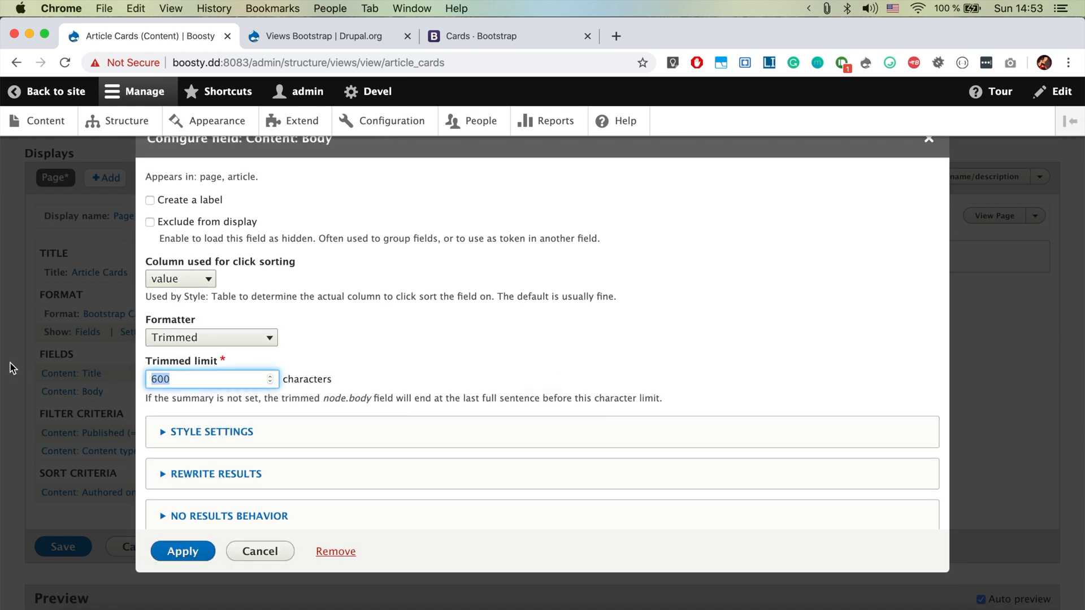
type("399")
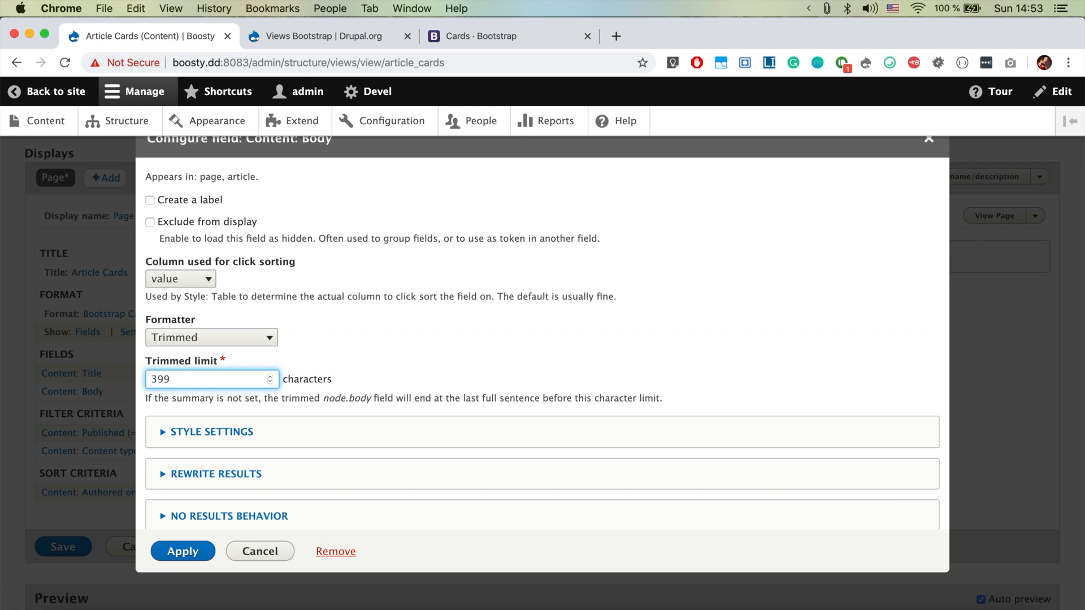
type("300")
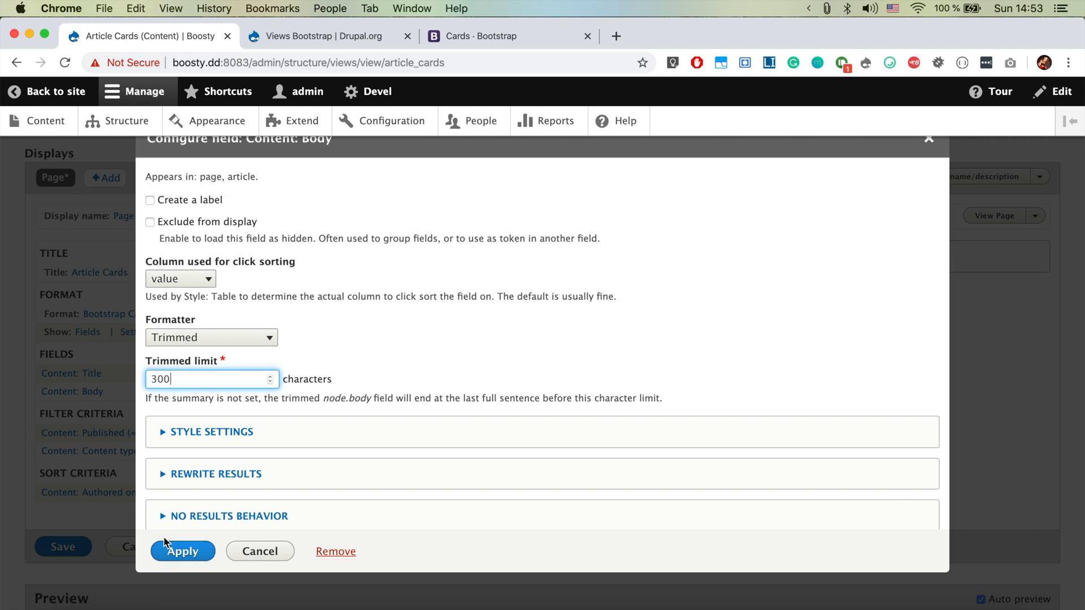
left_click(182, 552)
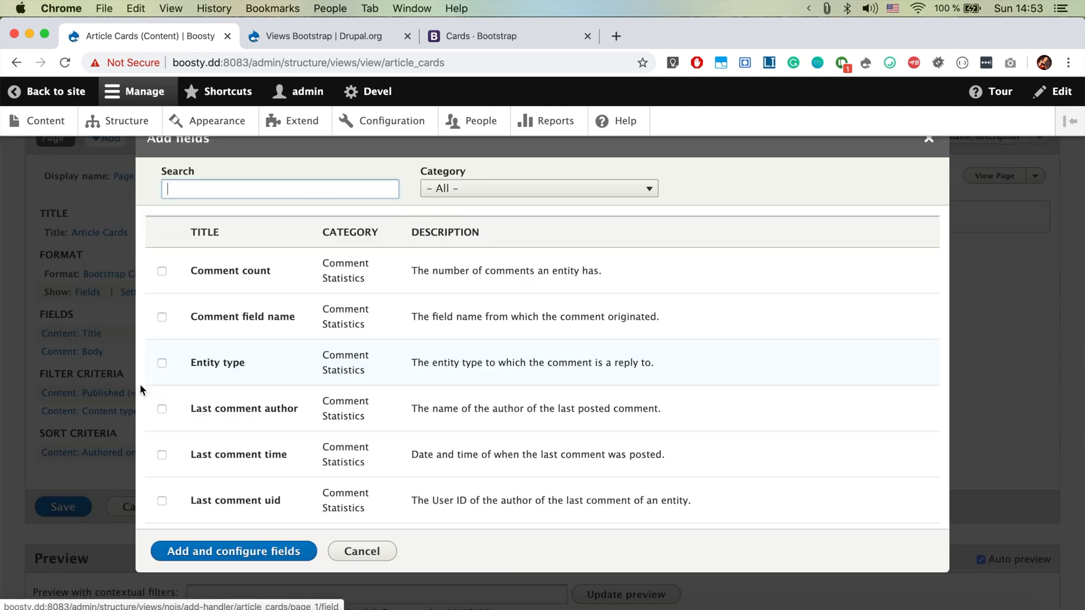
Add the Image field shown with the Large (480×480) image style and apply
type("ima")
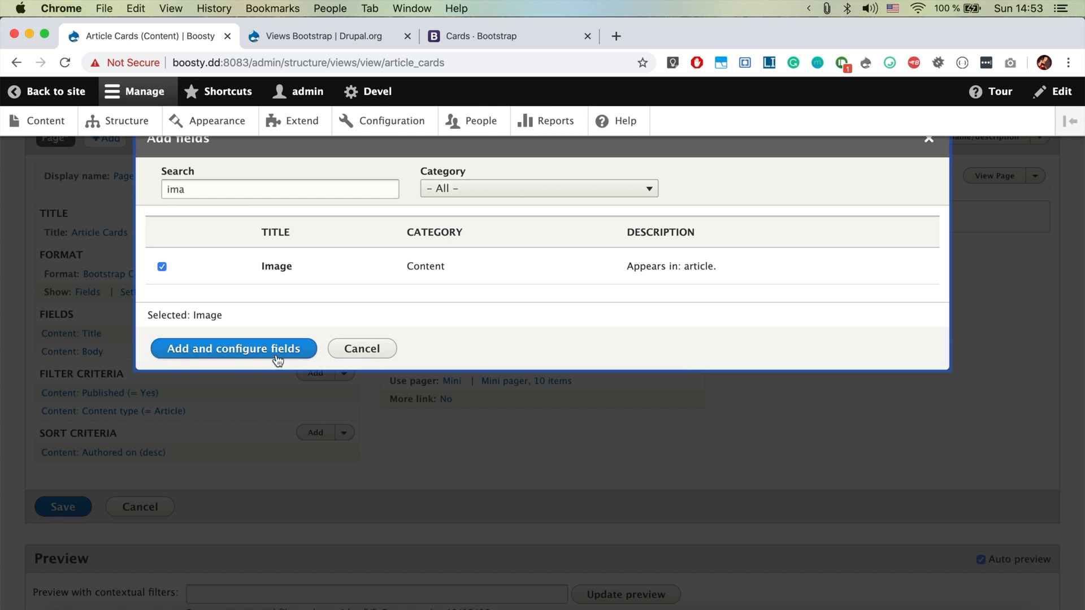
left_click(235, 349)
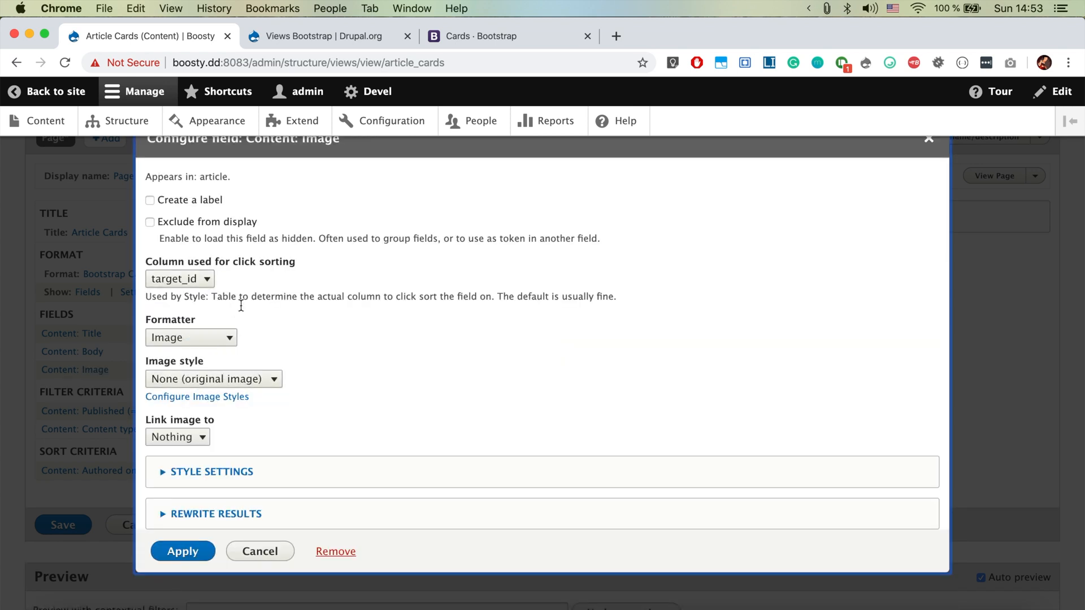
scroll("down", 3)
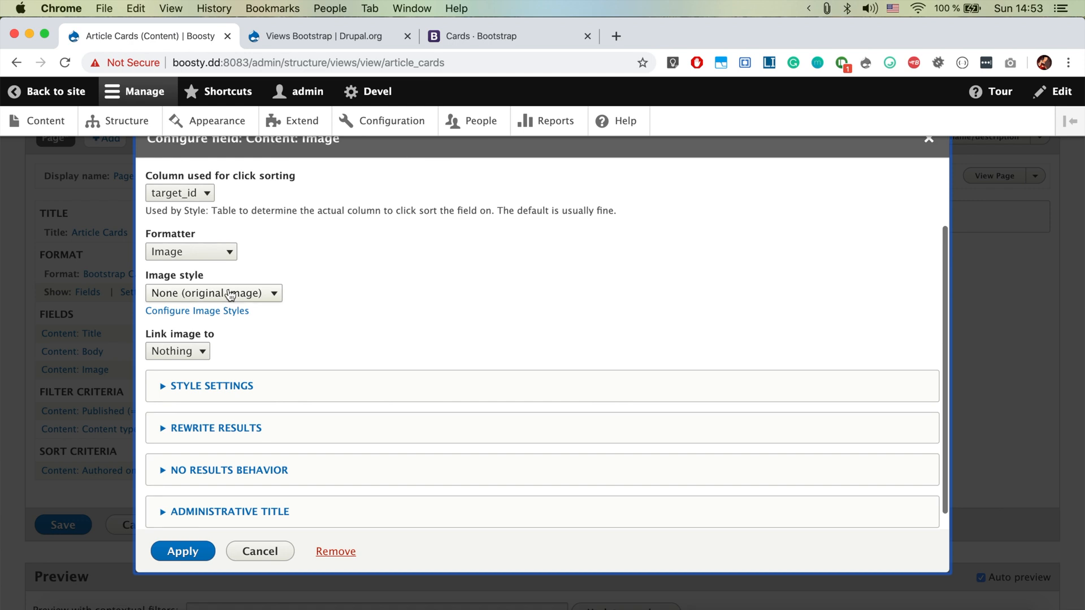
left_click(214, 294)
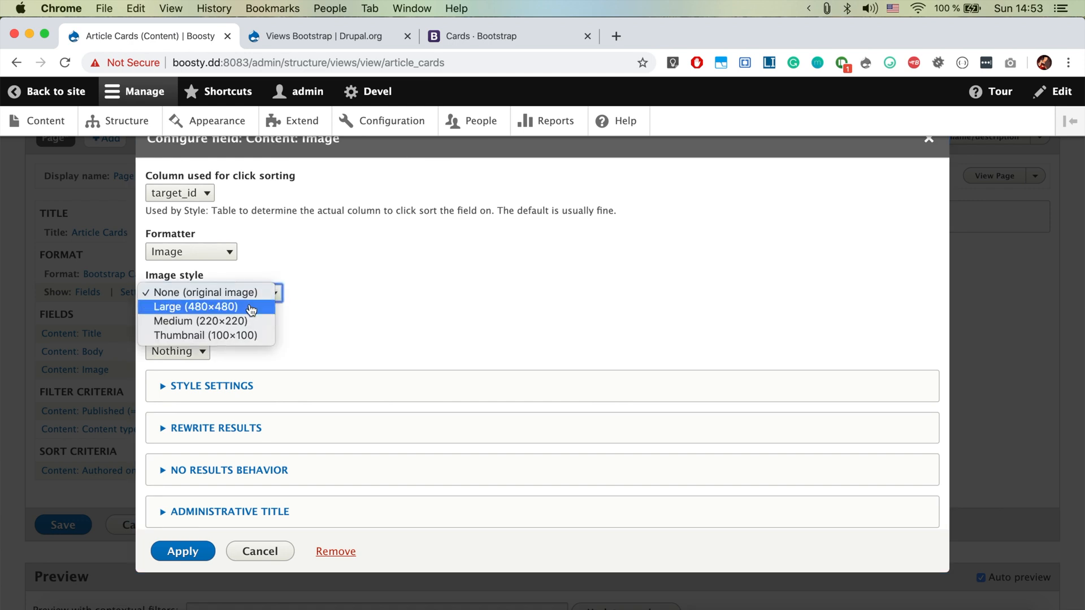
left_click(194, 307)
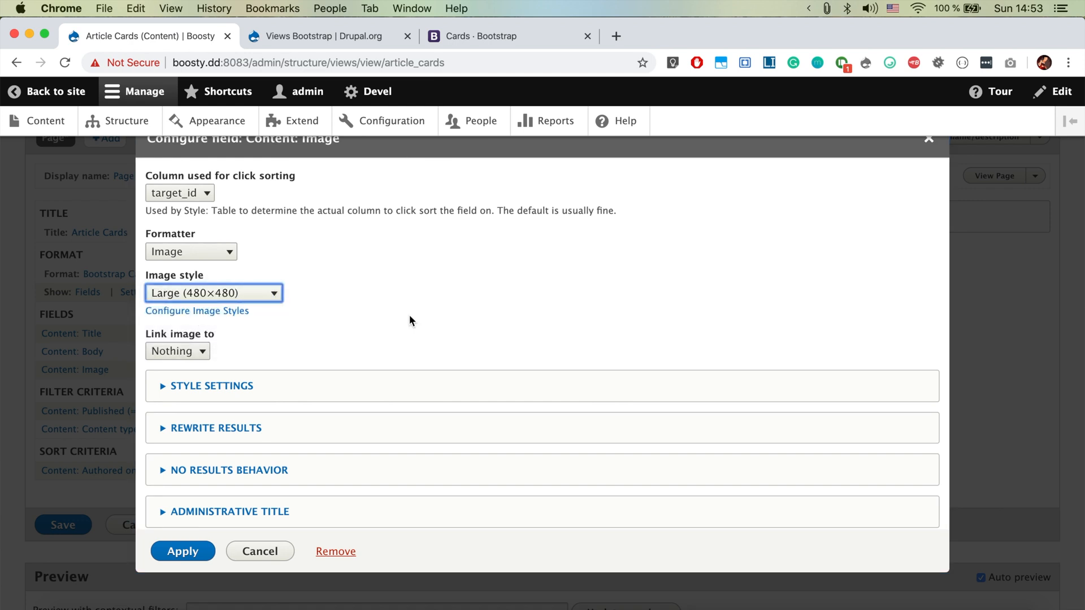
left_click(213, 293)
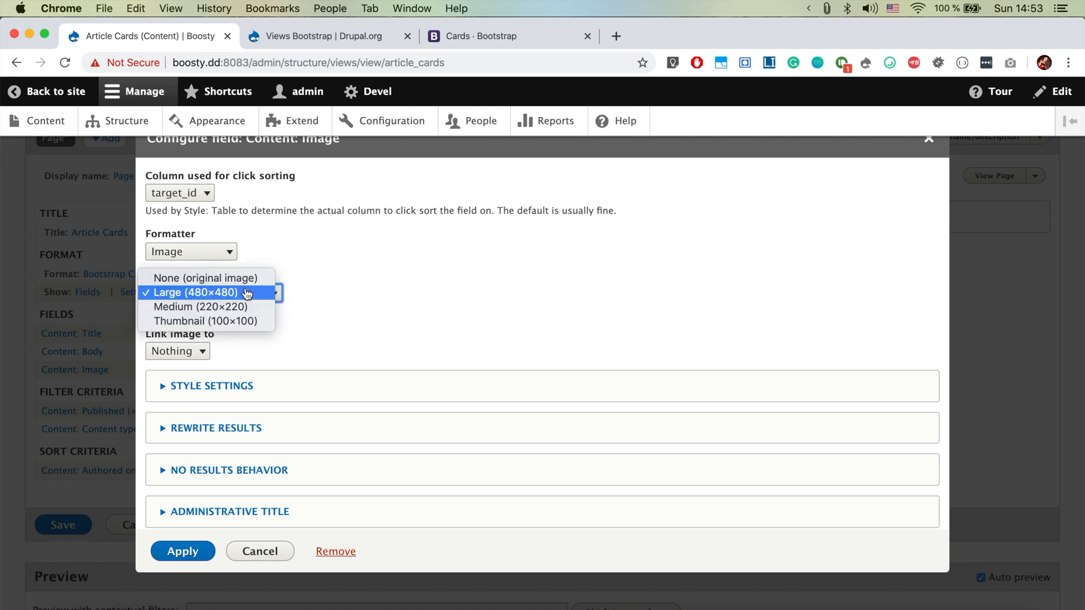
mouse_move(409, 309)
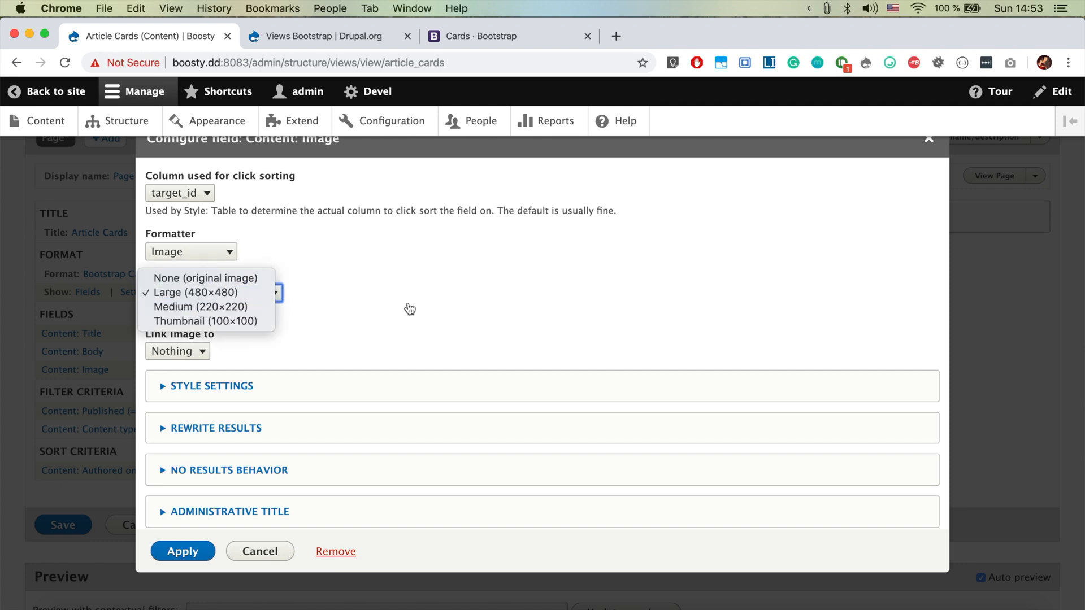
left_click(178, 292)
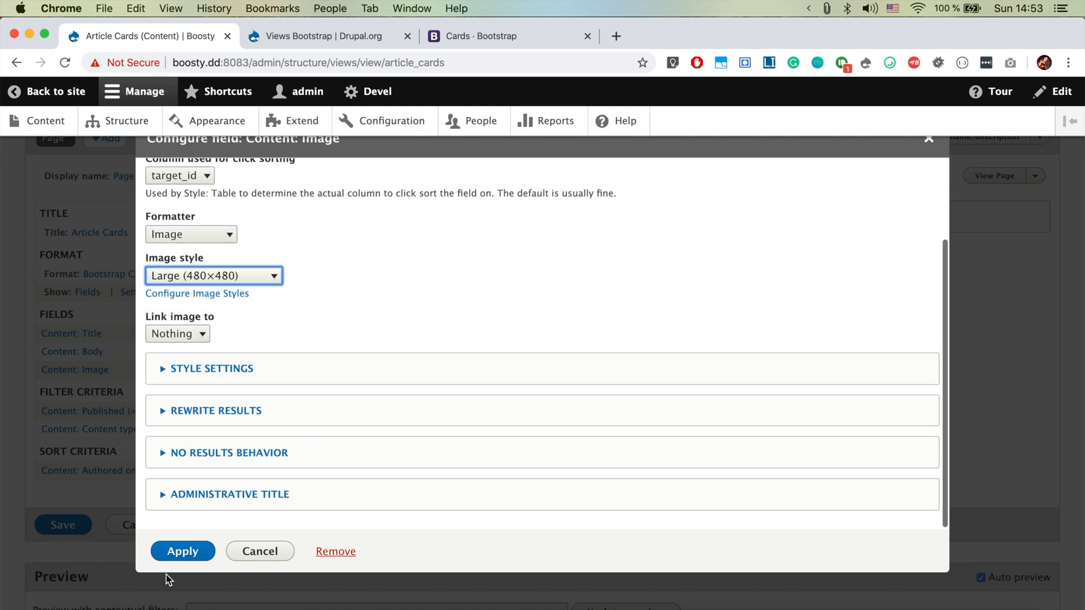
left_click(183, 551)
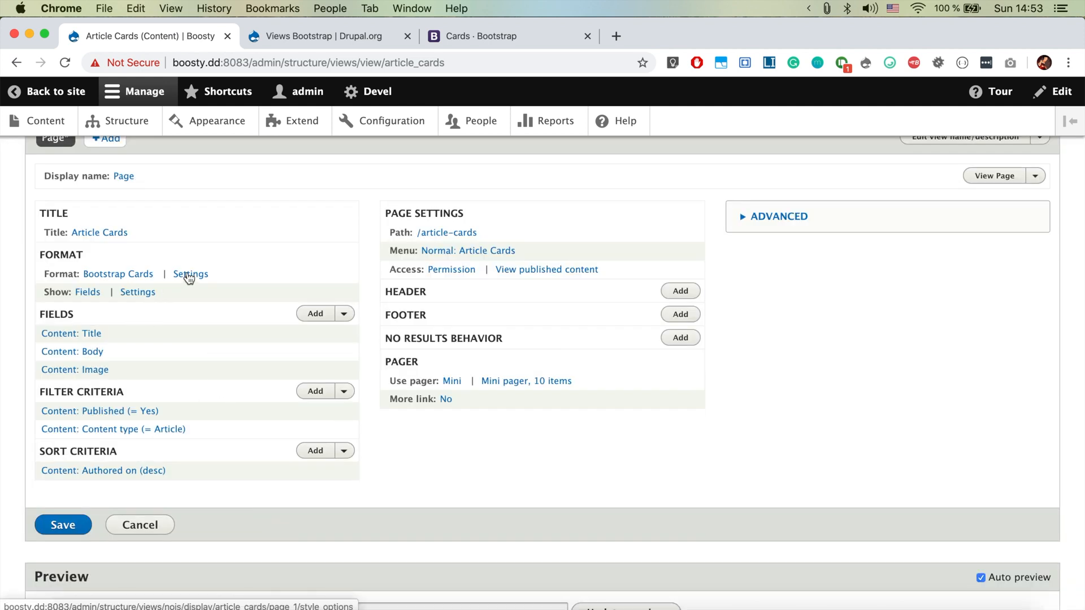
mouse_move(204, 278)
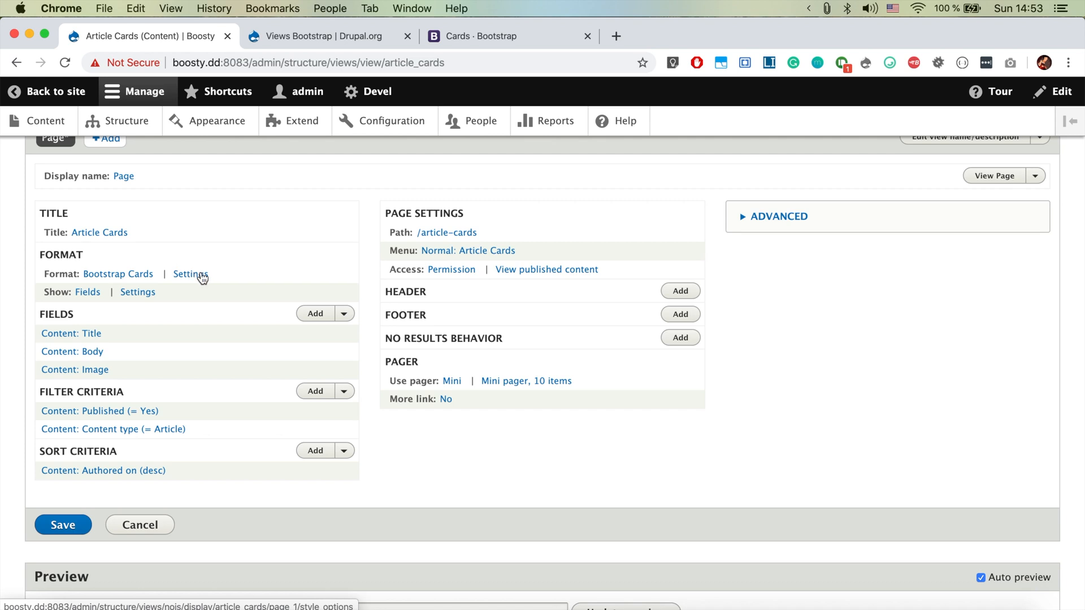
In Bootstrap Cards settings, map Content: Body to card content and Content: Image to card image
left_click(190, 274)
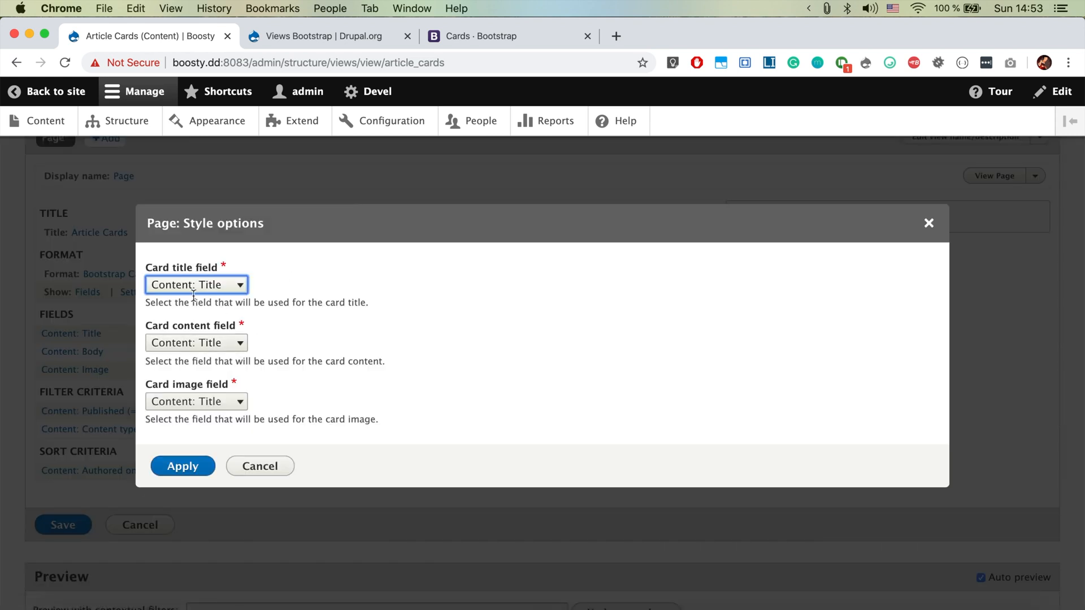
mouse_move(213, 301)
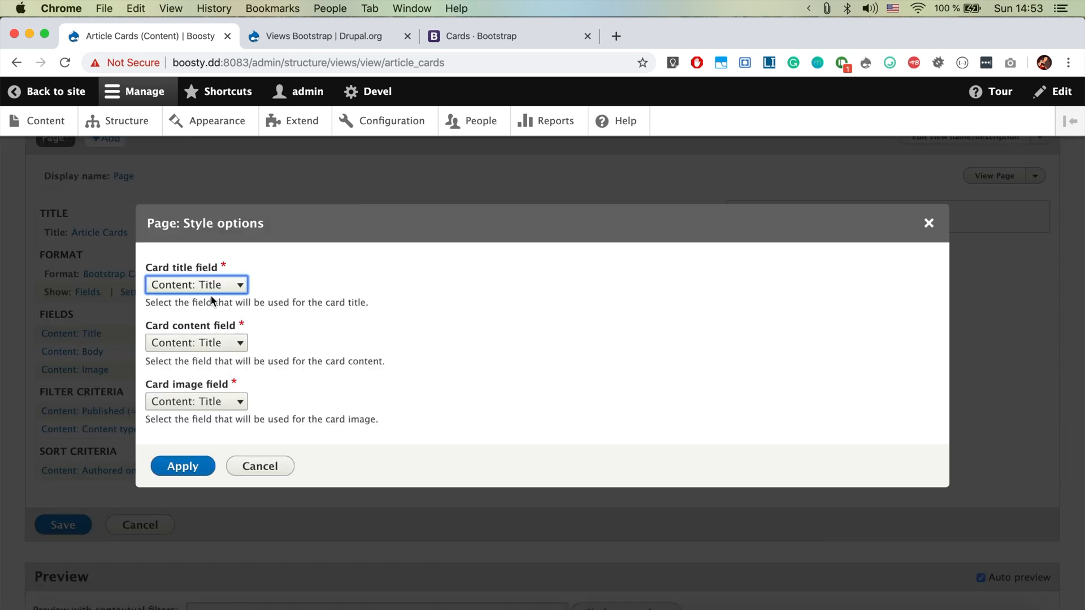
left_click(196, 342)
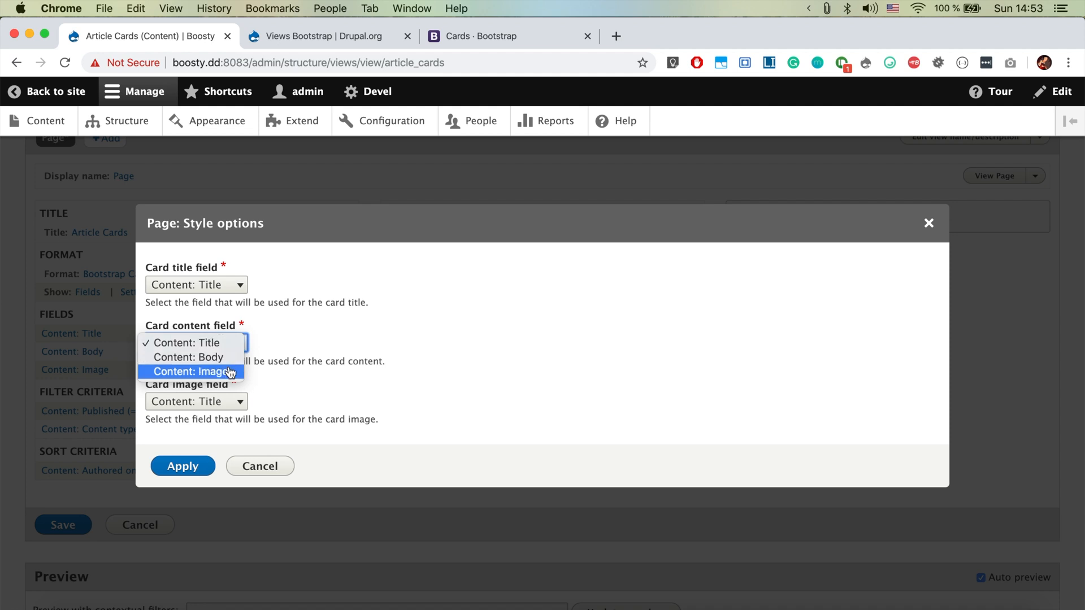
mouse_move(190, 357)
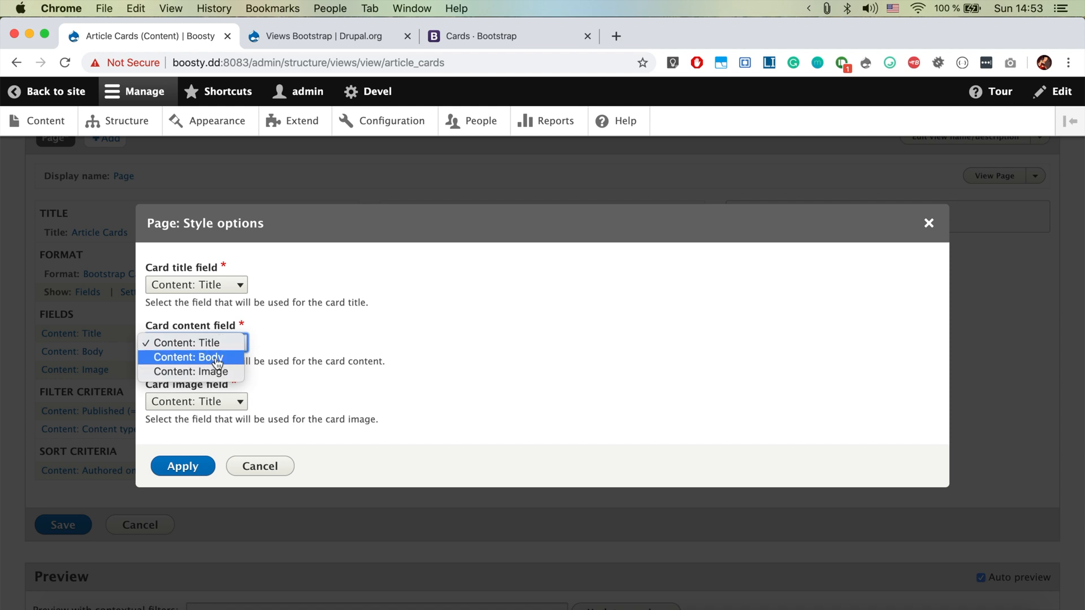
left_click(190, 357)
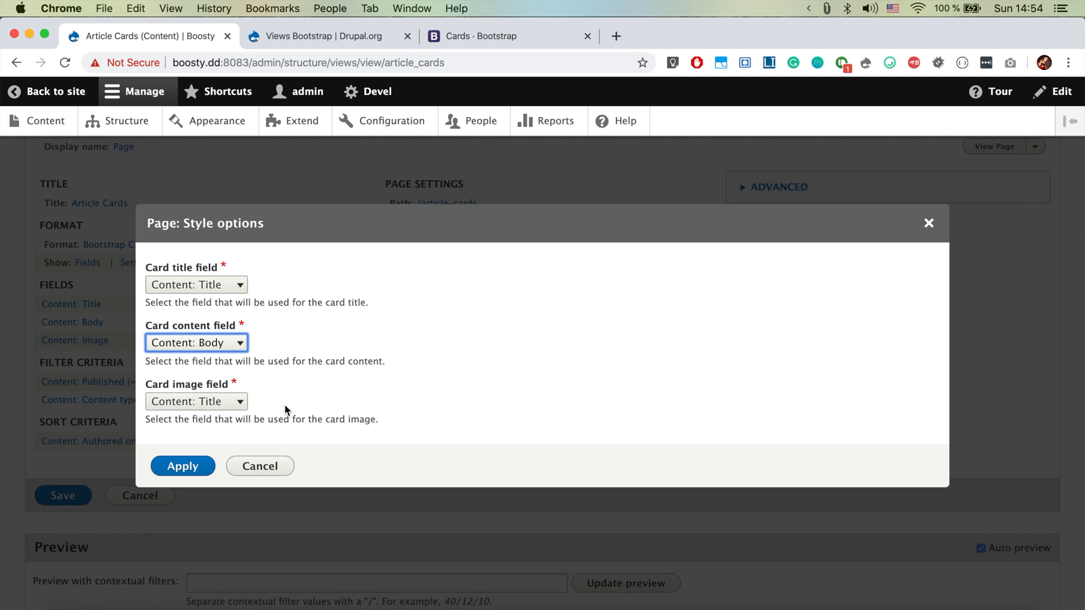
left_click(197, 402)
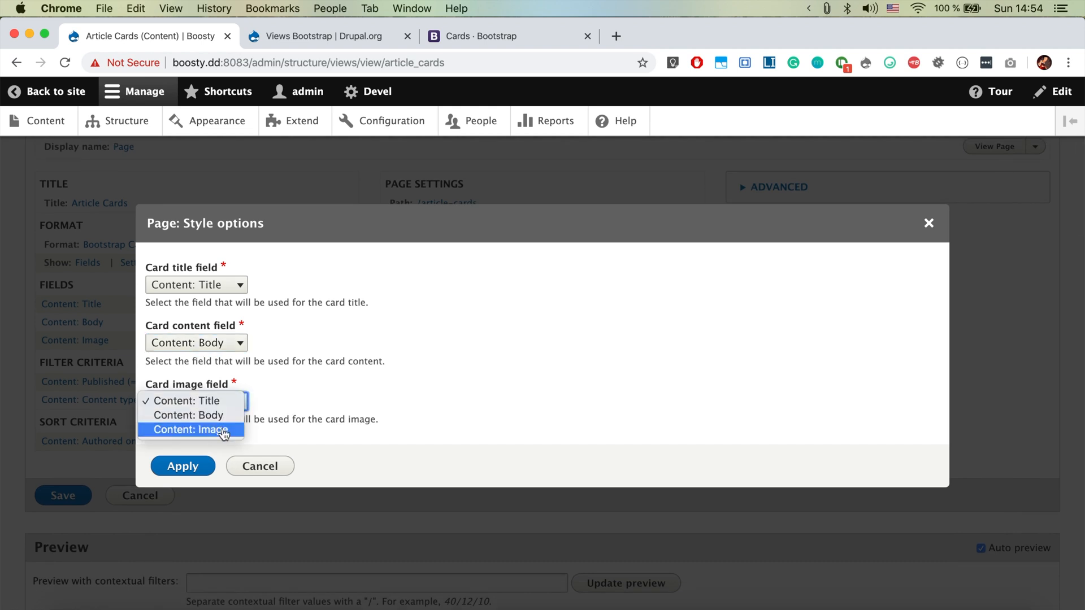
left_click(183, 465)
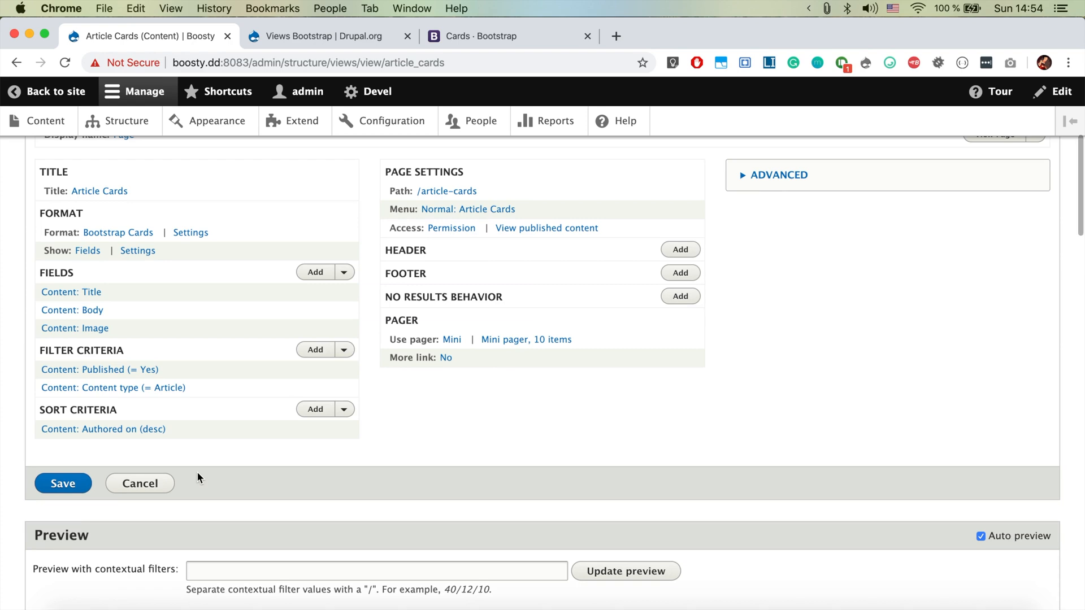
Save the Article Cards view and view its /article-cards page with the Bootstrap cards
scroll("down", 3)
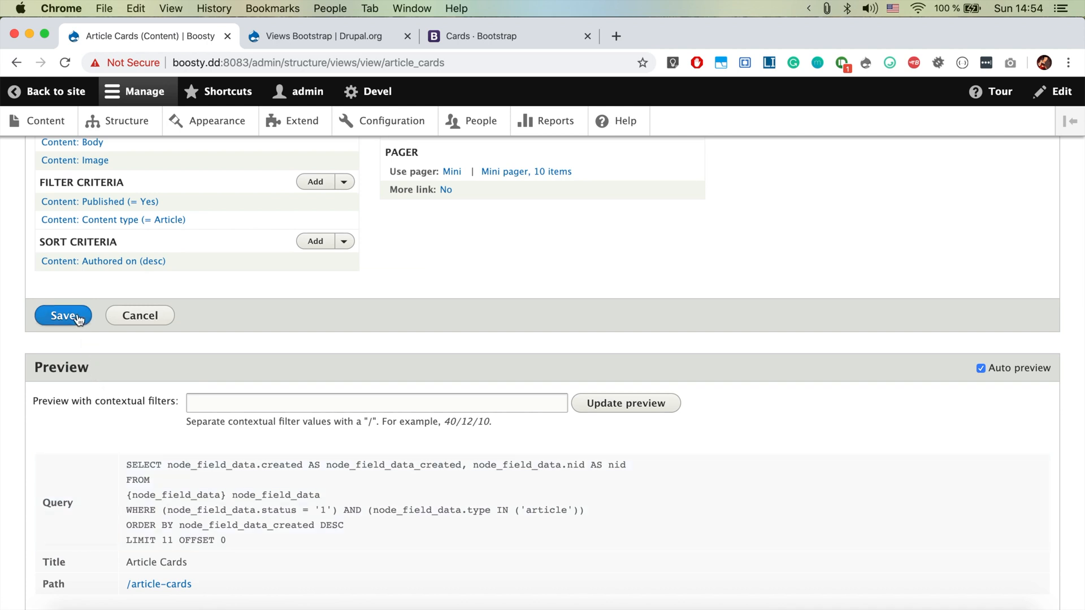
left_click(62, 315)
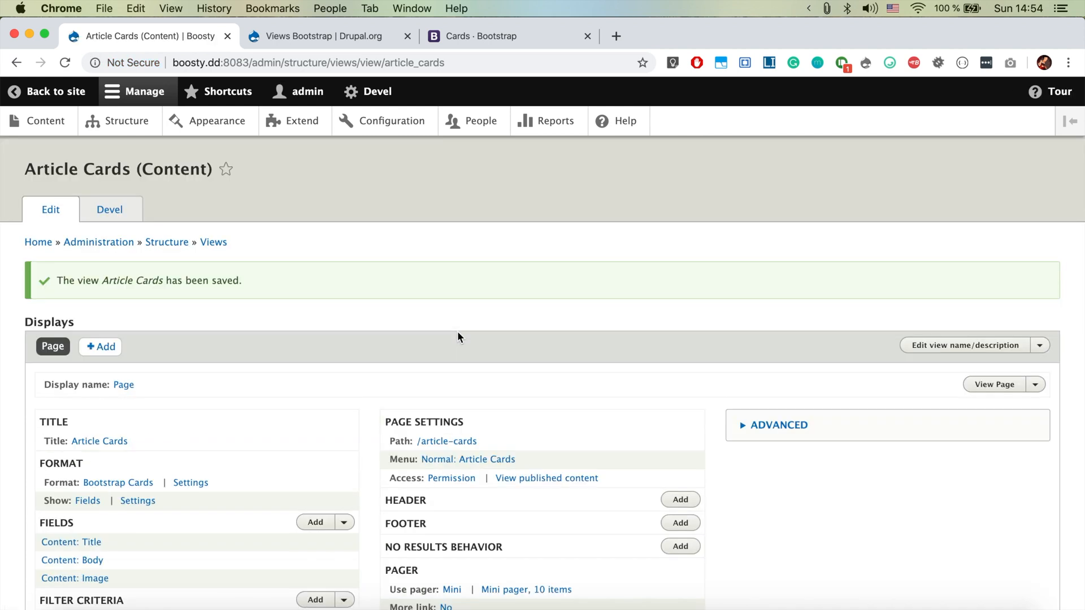
scroll("down", 3)
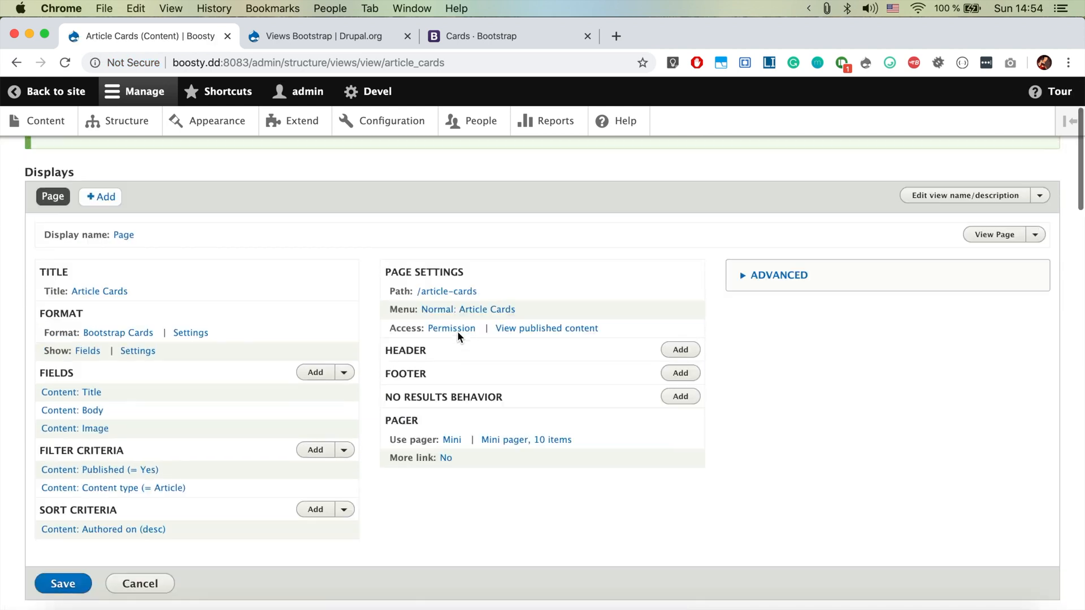
left_click(62, 583)
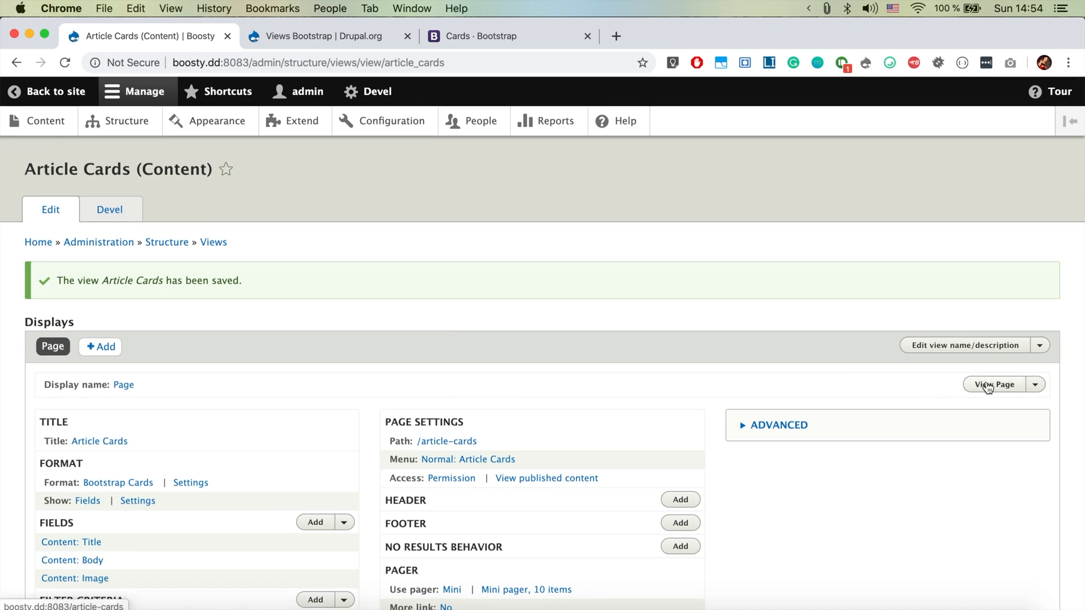
left_click(994, 385)
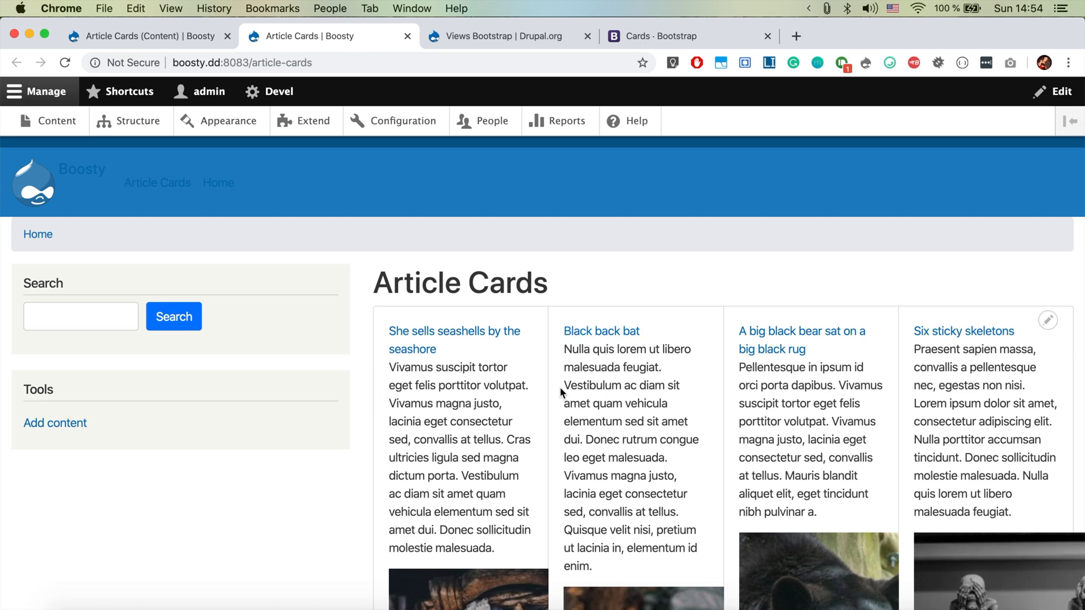
Remove the Search block from the Block layout and confirm its removal
scroll("down", 3)
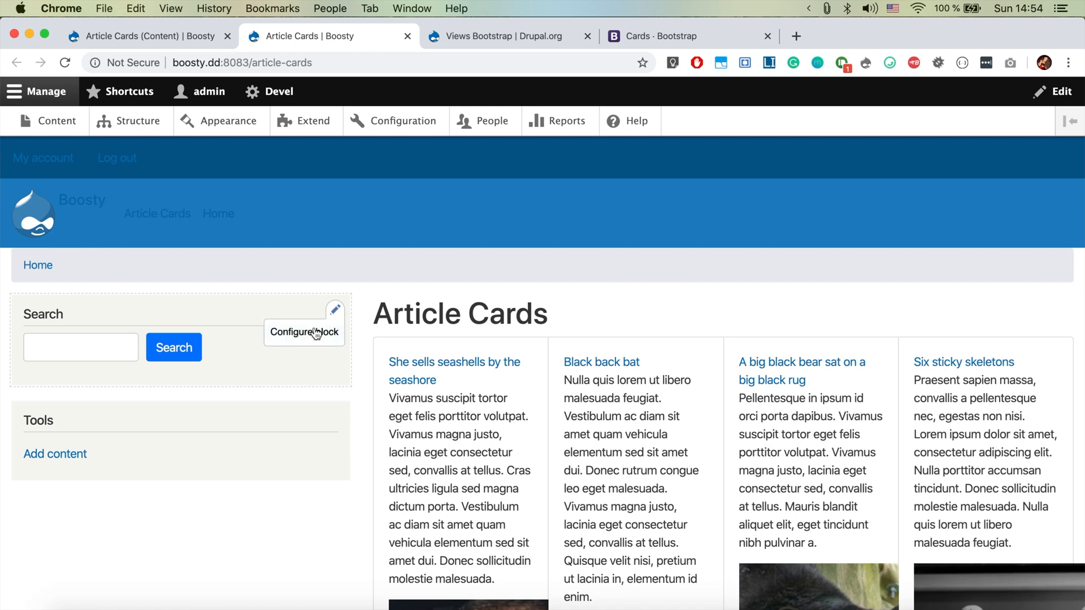
left_click(303, 332)
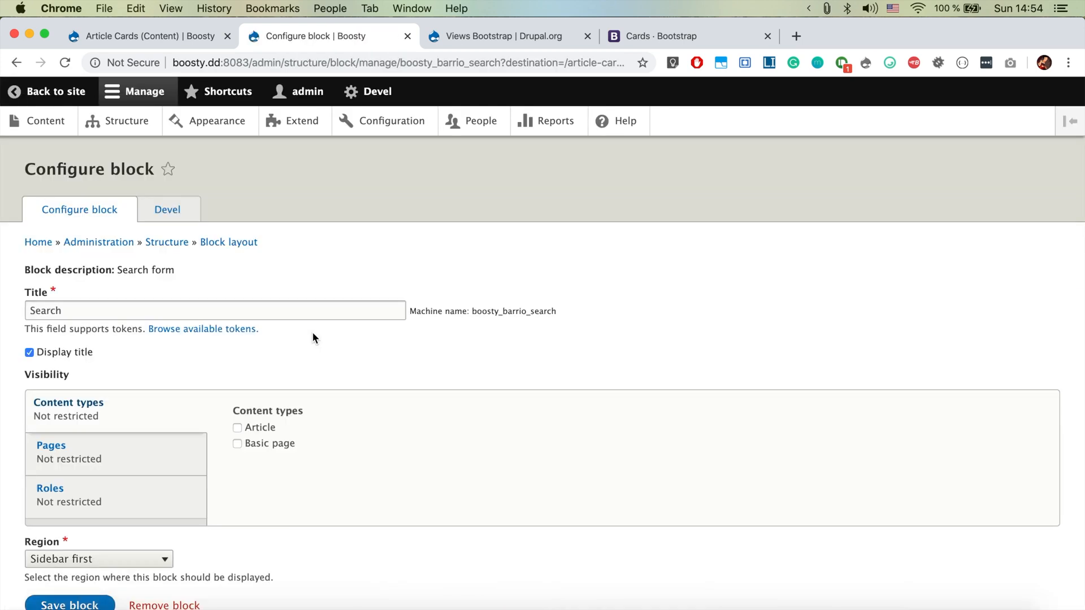
scroll("down", 3)
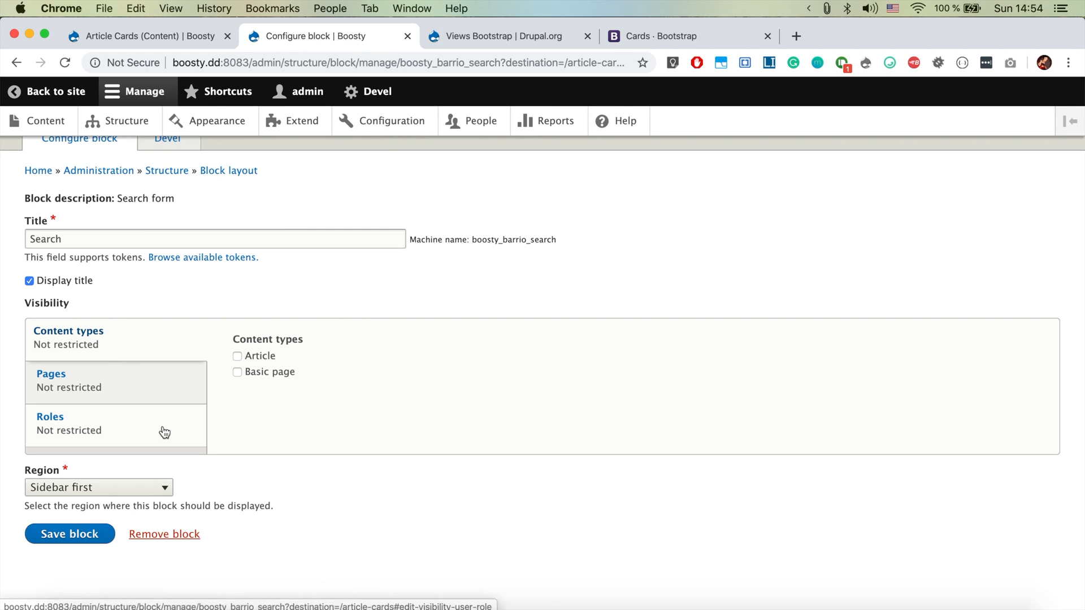
mouse_move(172, 400)
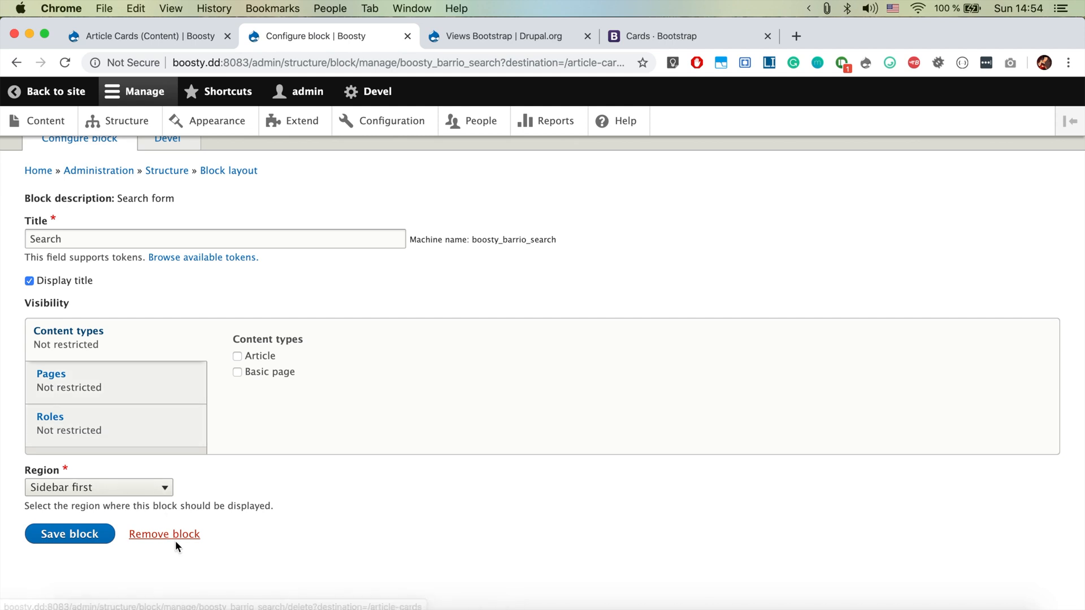
left_click(165, 534)
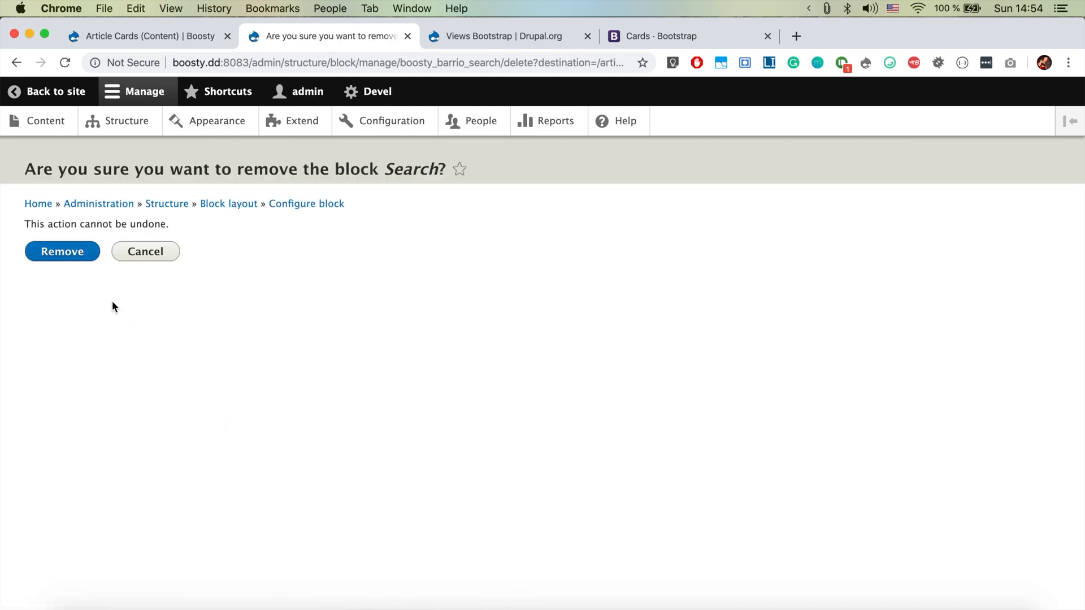
left_click(61, 250)
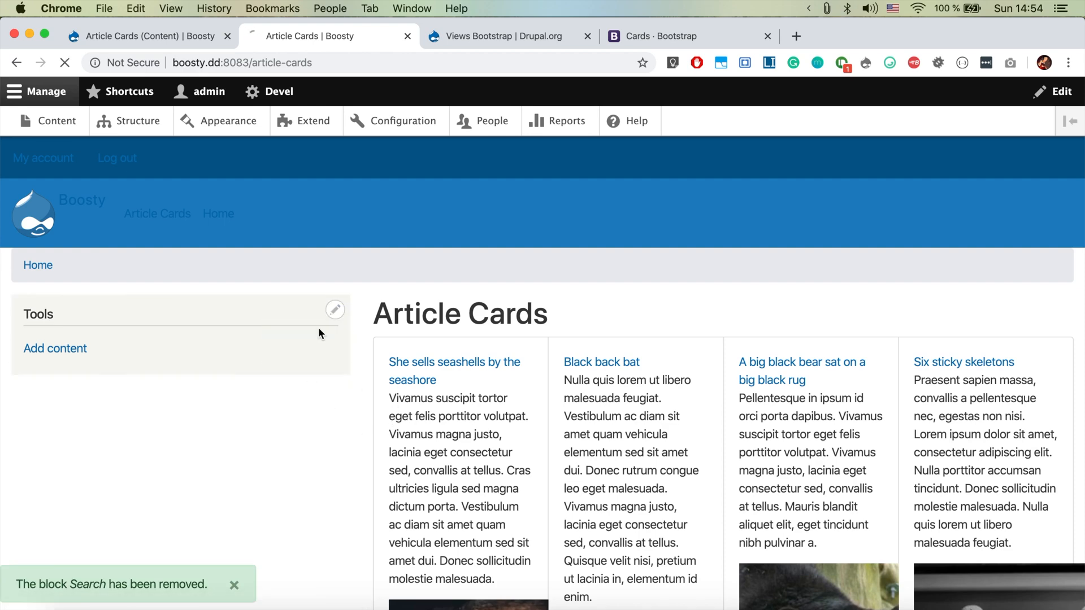
Remove the Tools block as well so the cards page spans full width
left_click(335, 310)
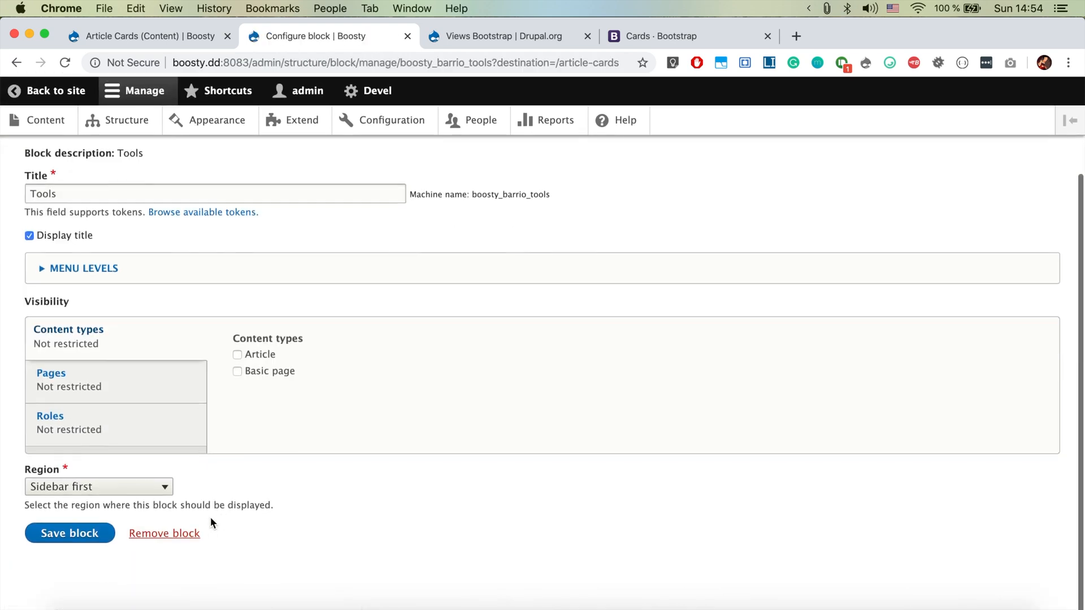
left_click(164, 533)
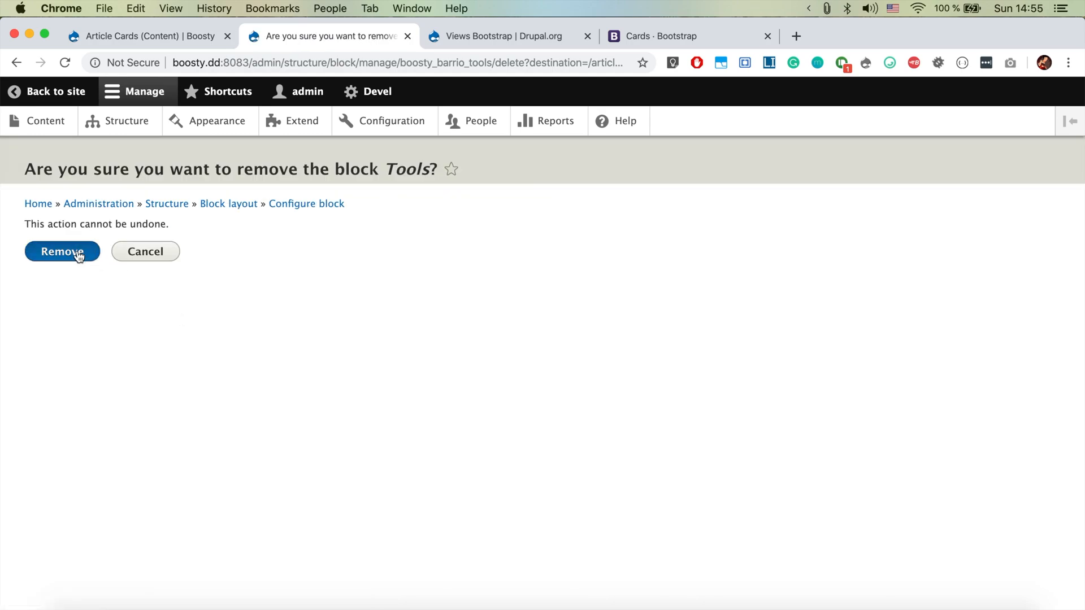
left_click(62, 251)
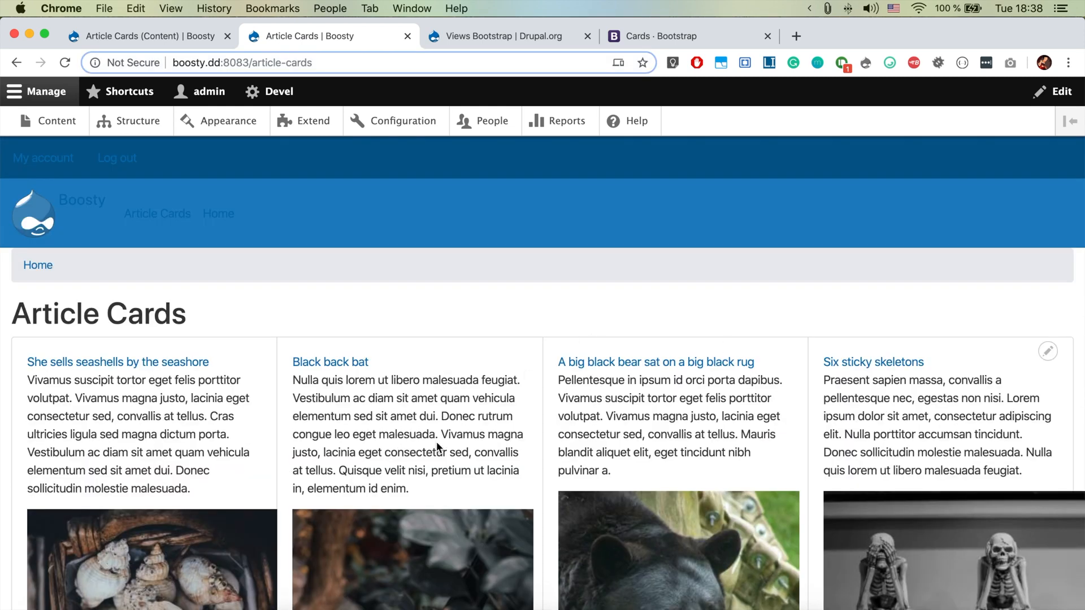
Inspect the bat card's body text markup, close DevTools and go to Image styles configuration
double_click(402, 434)
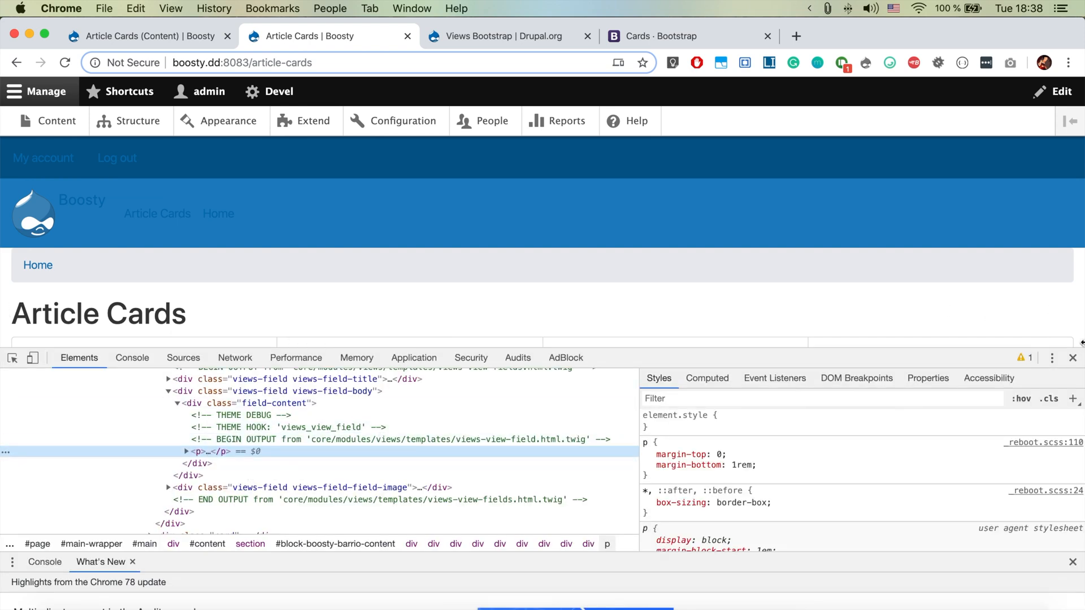
left_click(1058, 358)
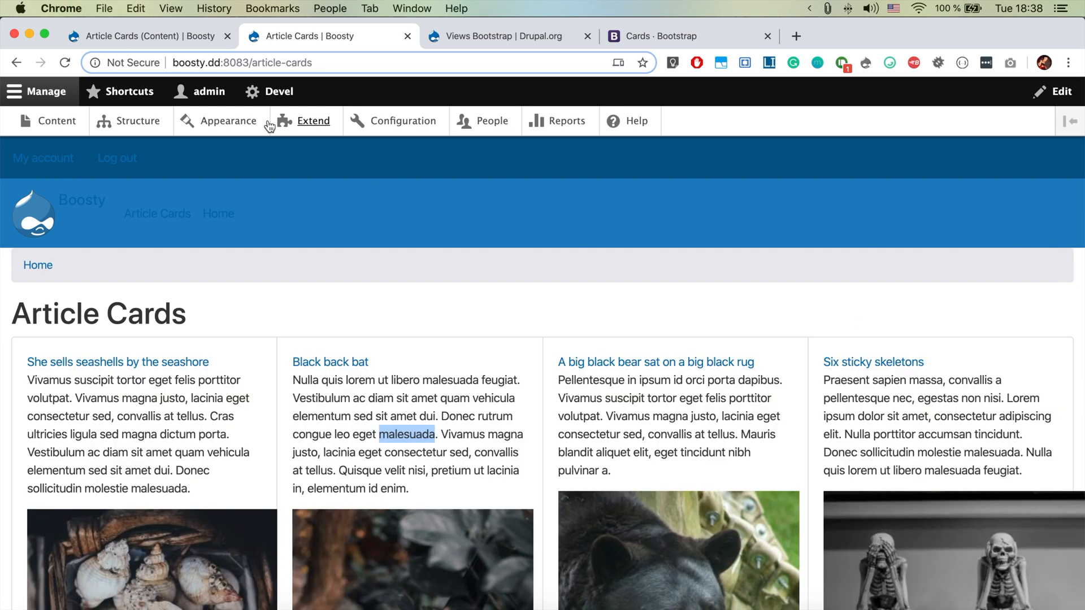
left_click(405, 121)
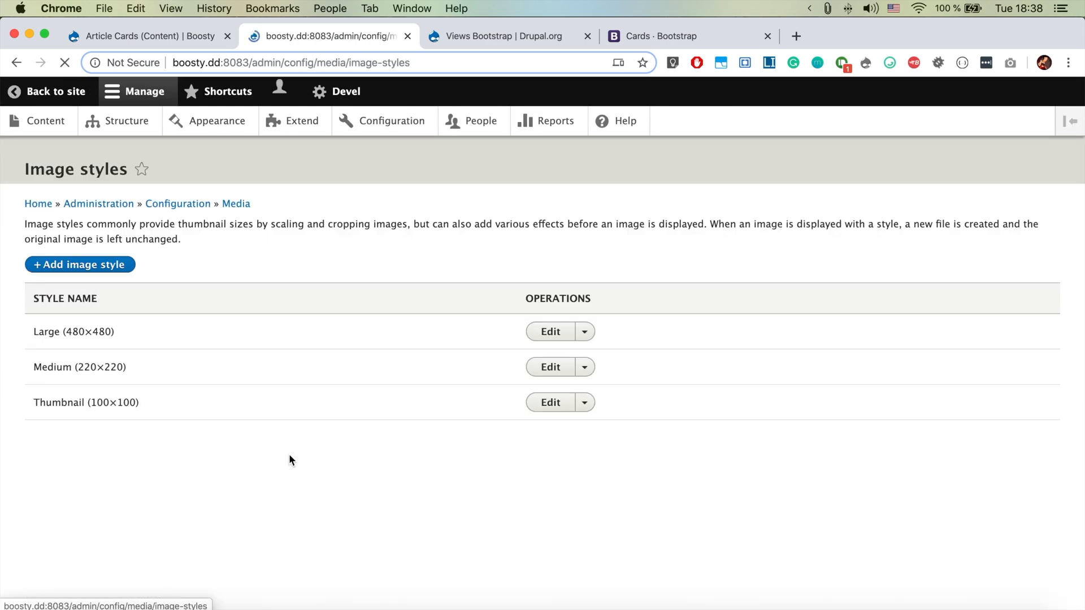
Create a new image style named 300x150
left_click(79, 265)
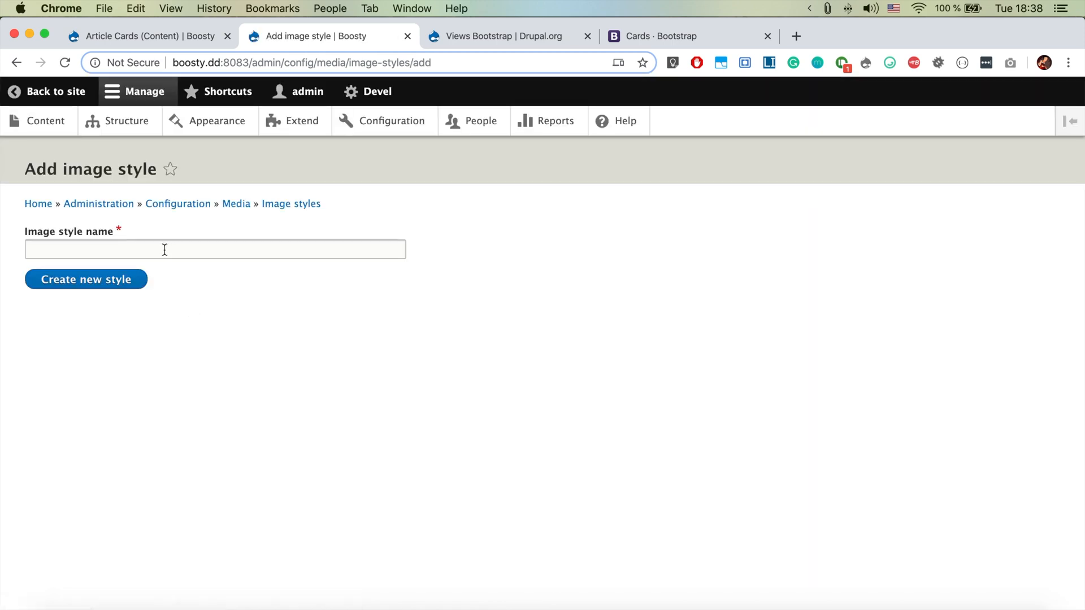
type("300")
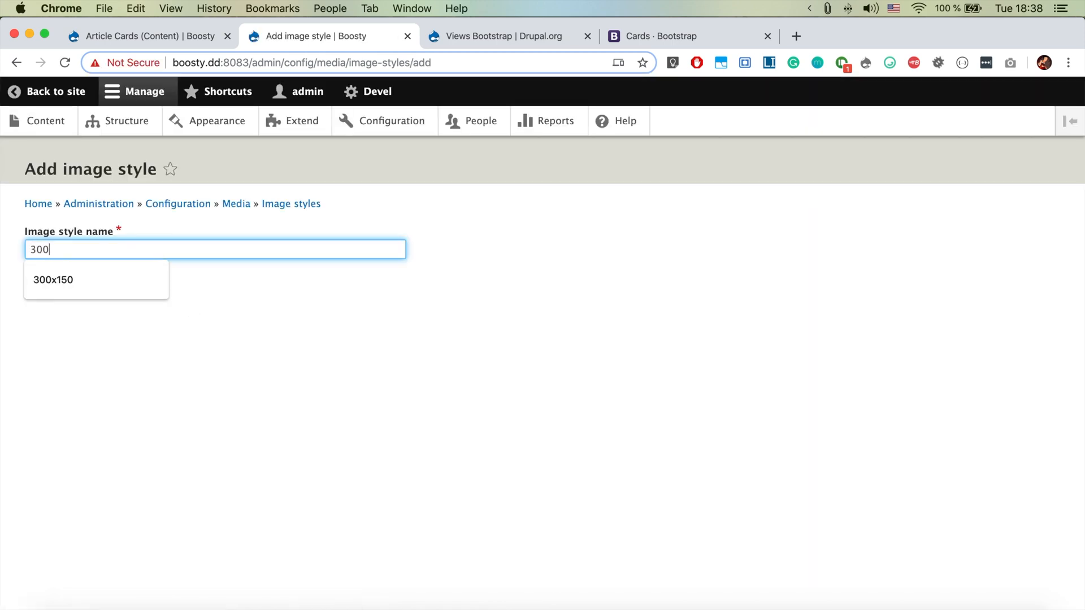
type("x1")
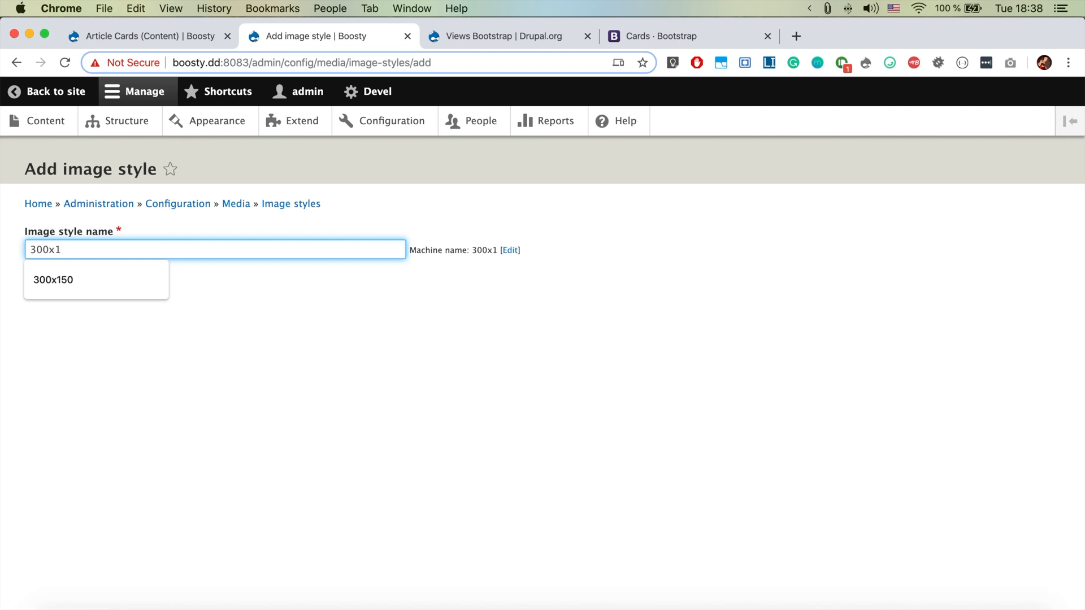
left_click(50, 280)
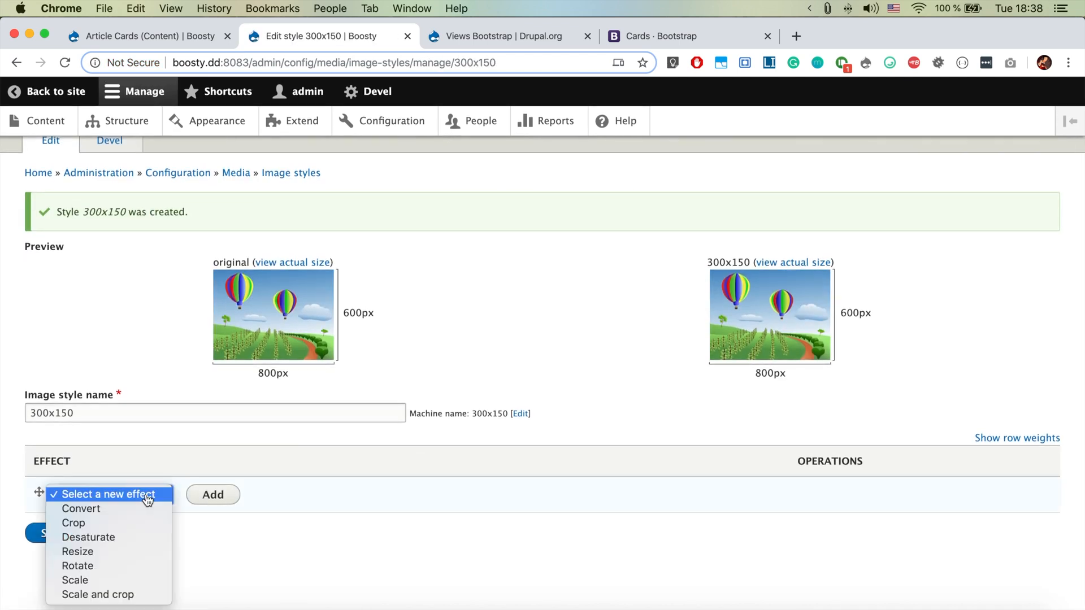
Add a Scale and crop effect with width 300 and height 150 to the style
left_click(109, 495)
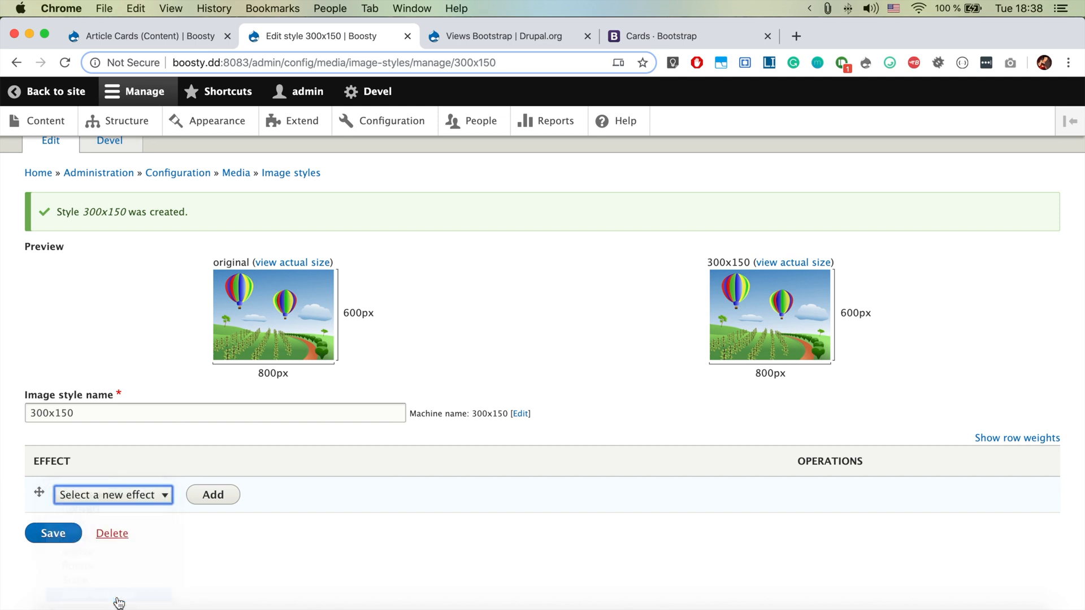
left_click(213, 496)
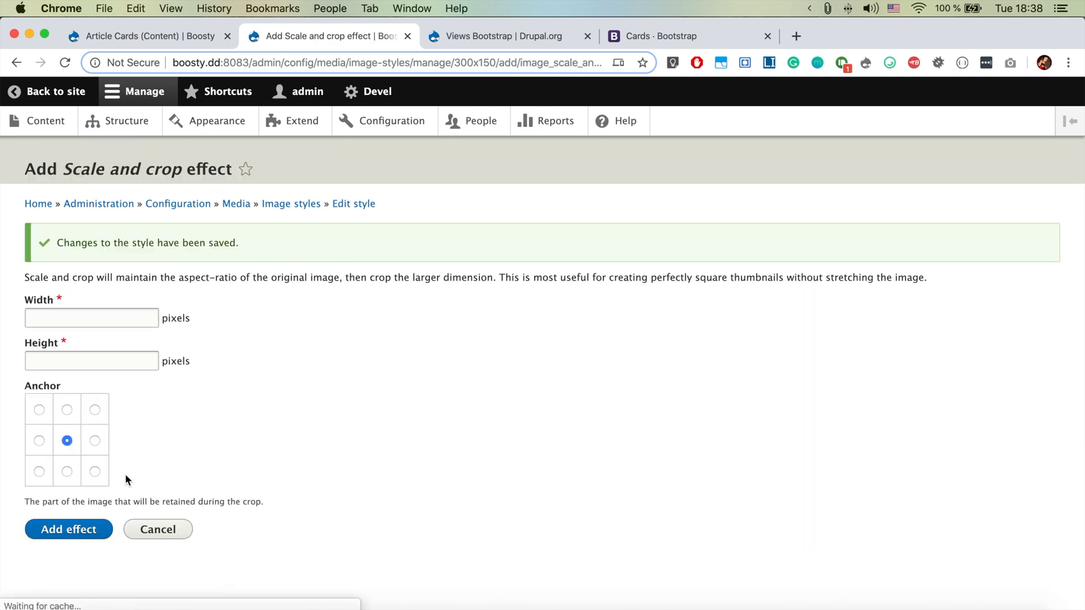
left_click(87, 319)
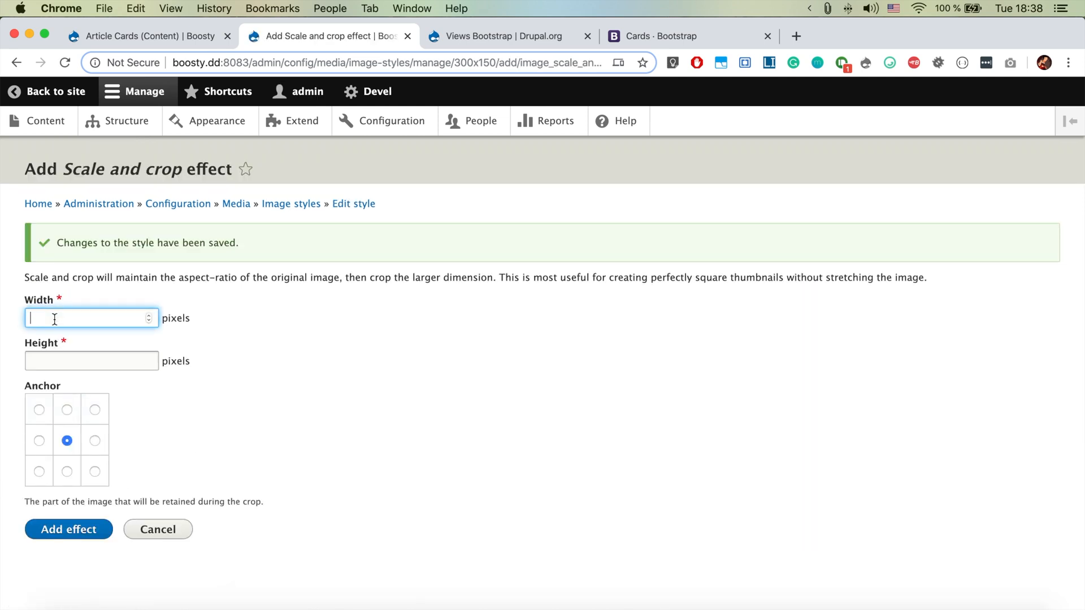
type("300")
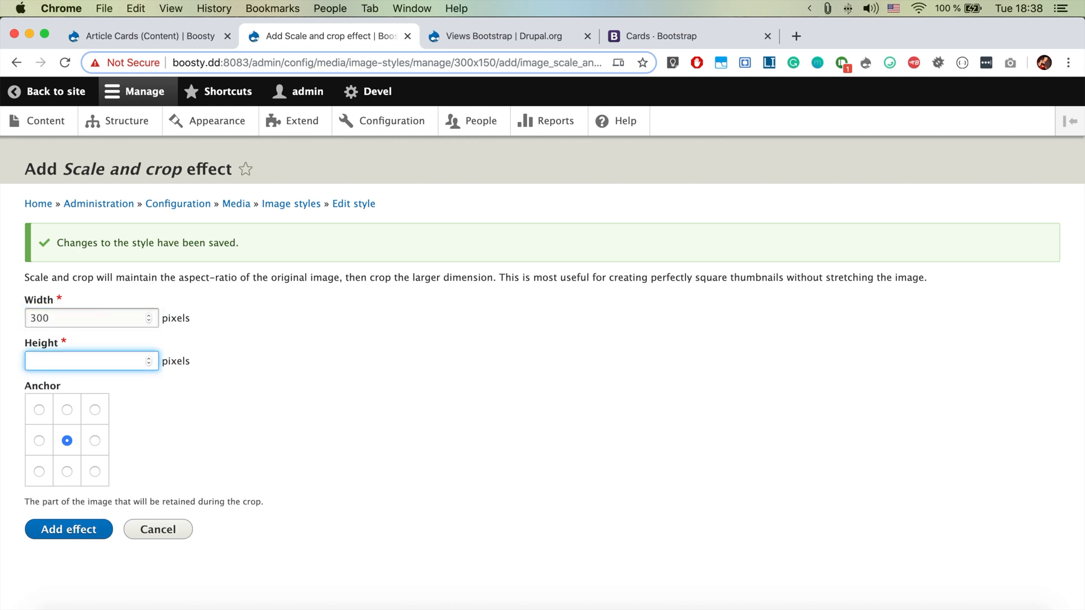
type("150")
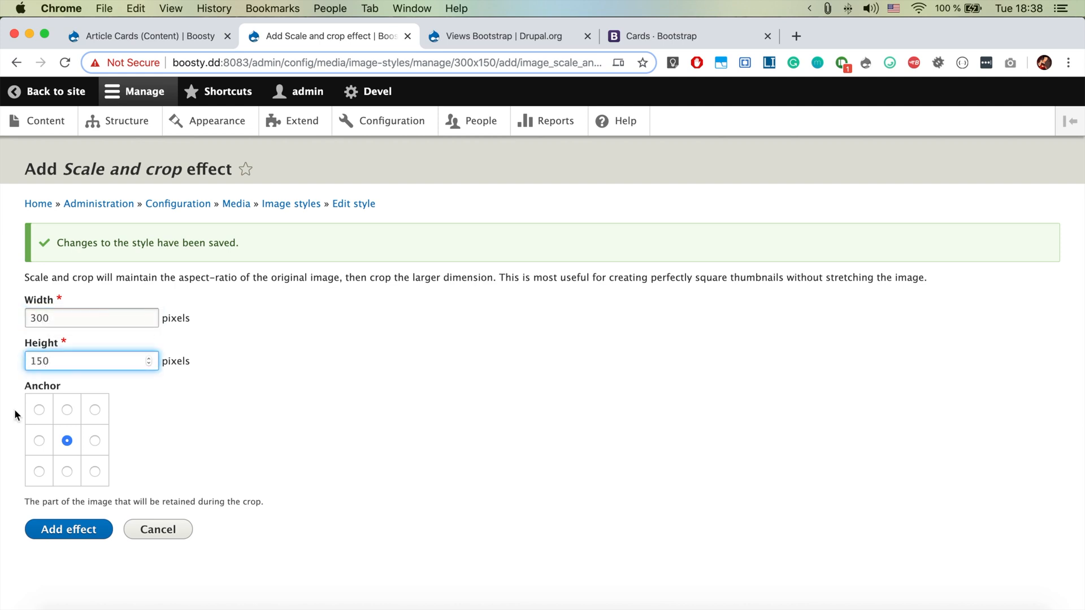
left_click(67, 529)
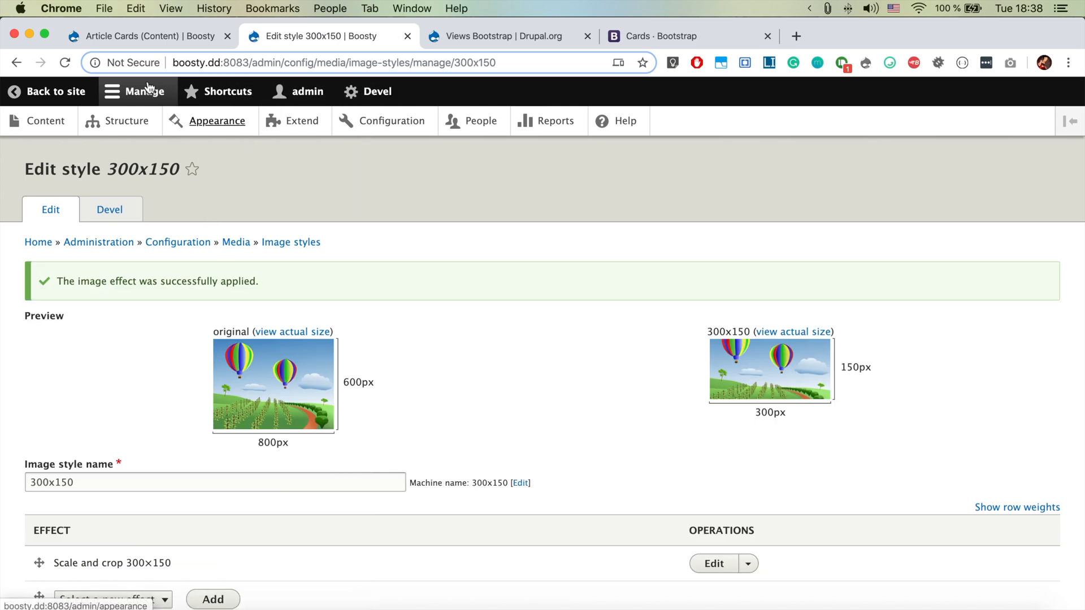
Set the view's Image field to the 300x150 style and rearrange fields so Image comes first
left_click(141, 35)
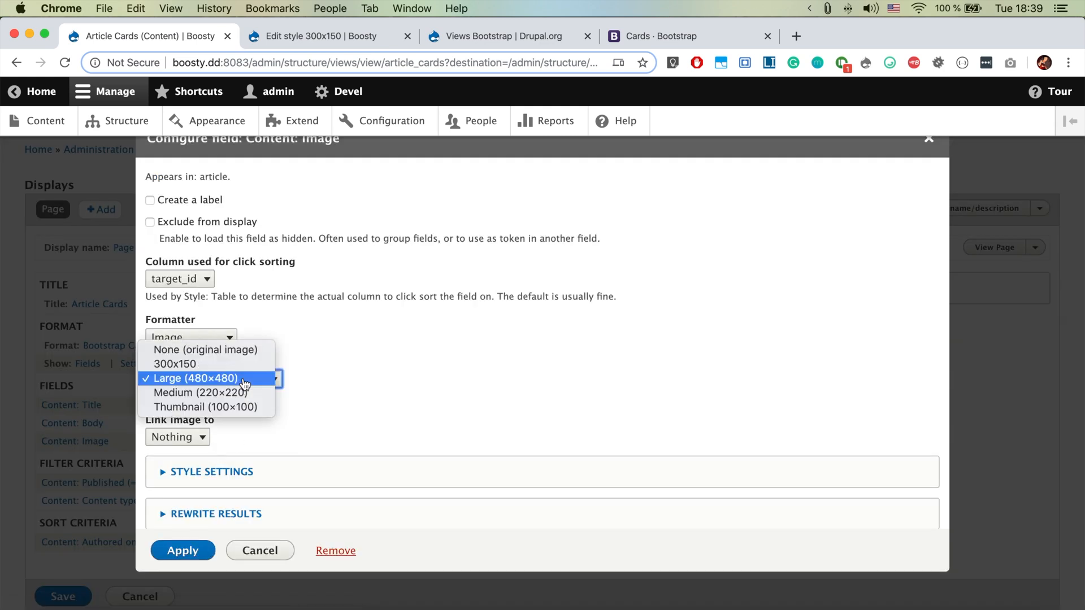
left_click(174, 364)
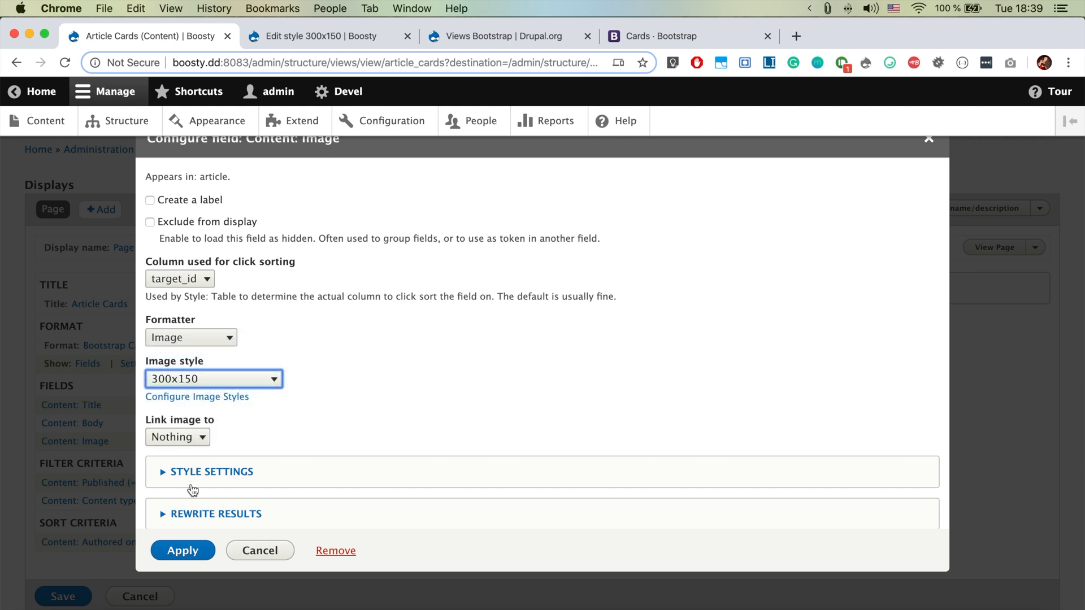
left_click(182, 551)
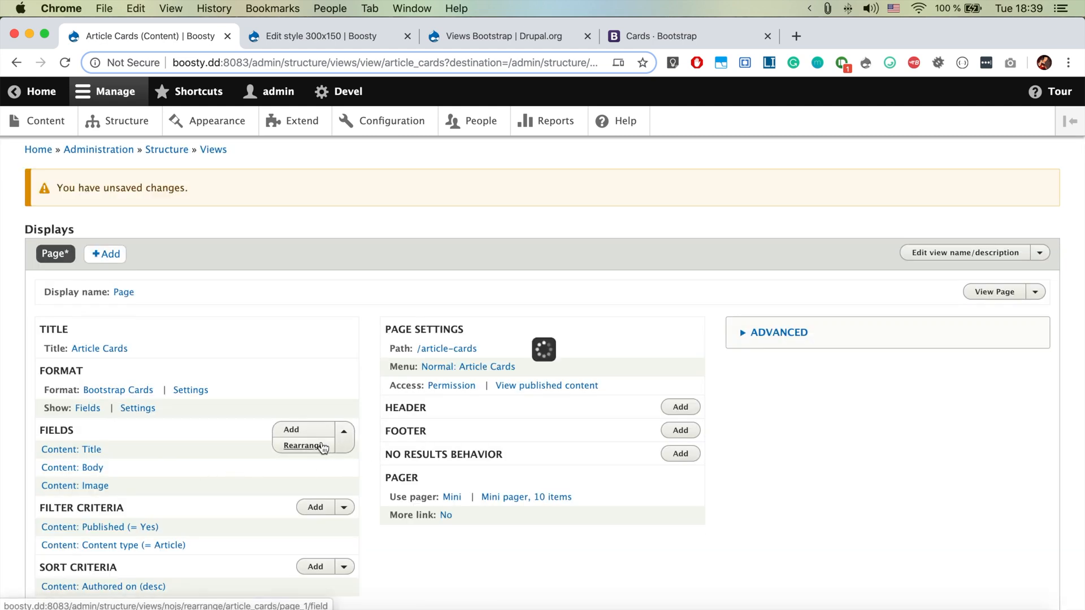
left_click(301, 446)
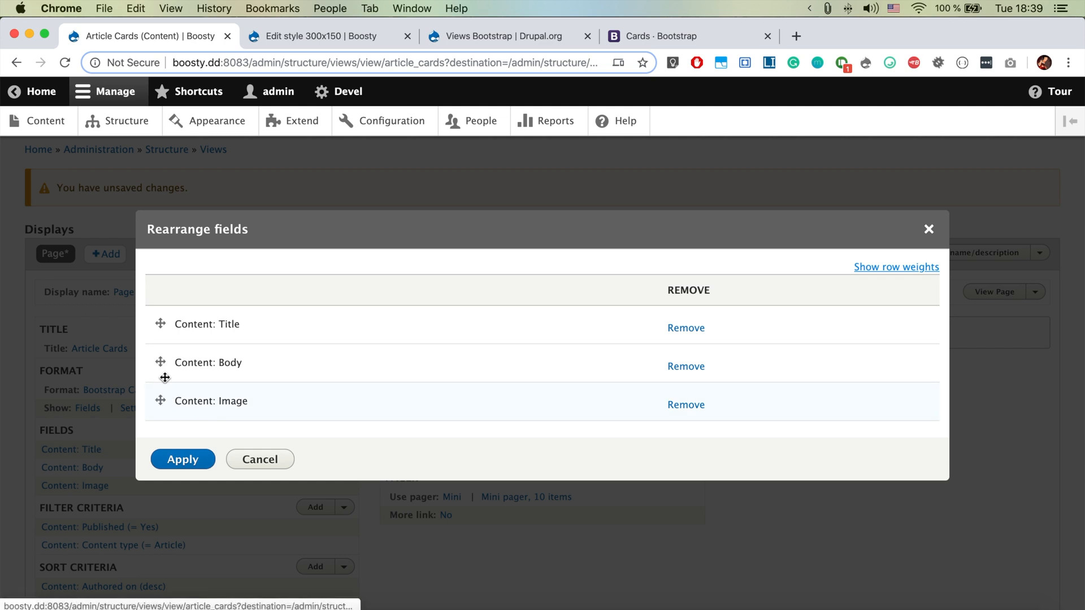
left_click(183, 459)
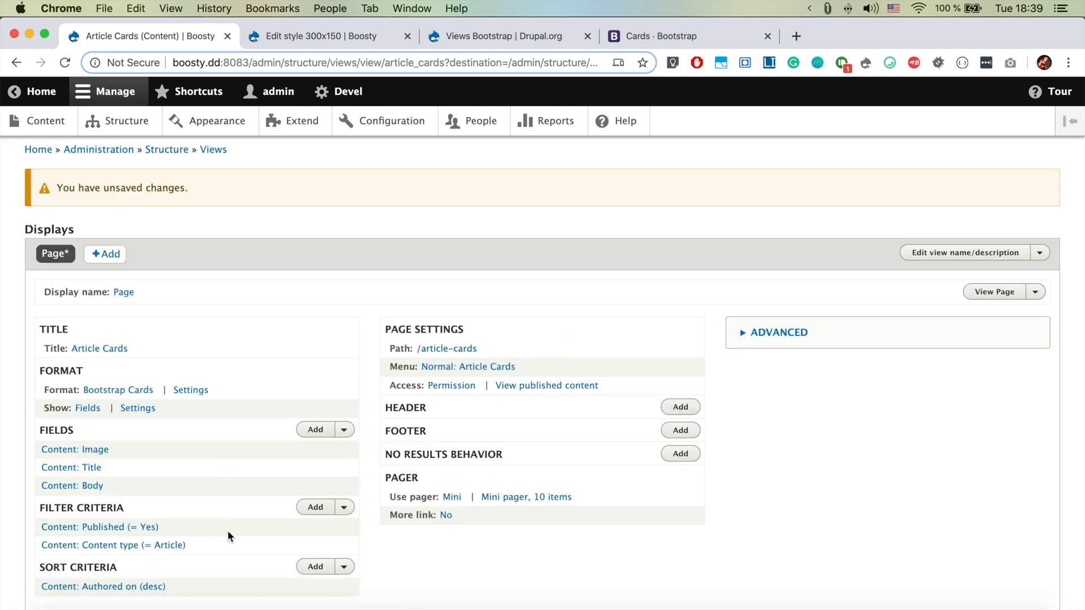
Customize the Title field's HTML in Style settings to wrap it in an H4 element
left_click(70, 468)
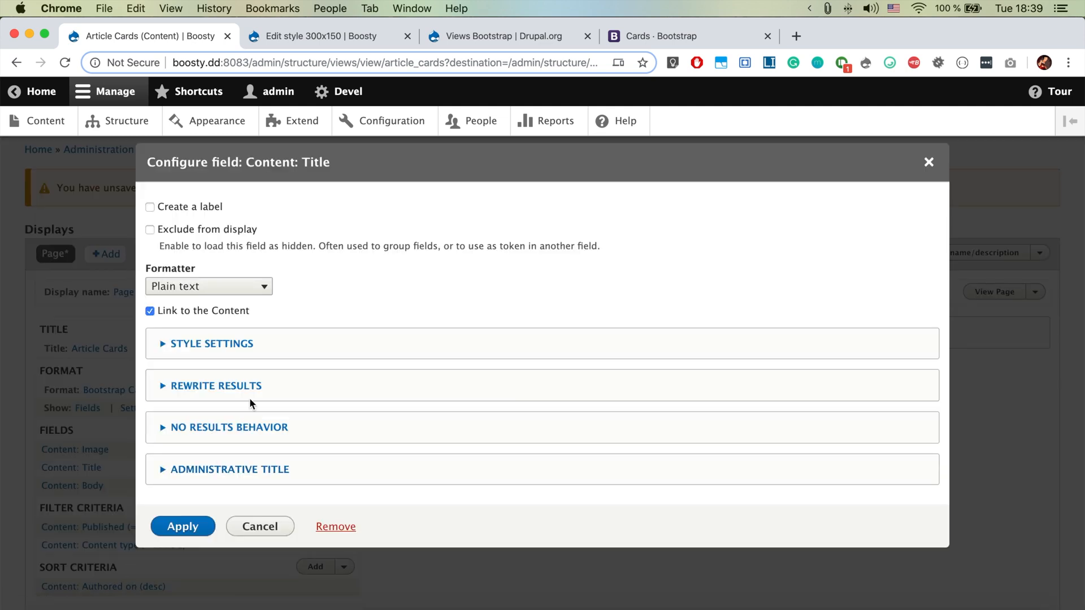
left_click(210, 344)
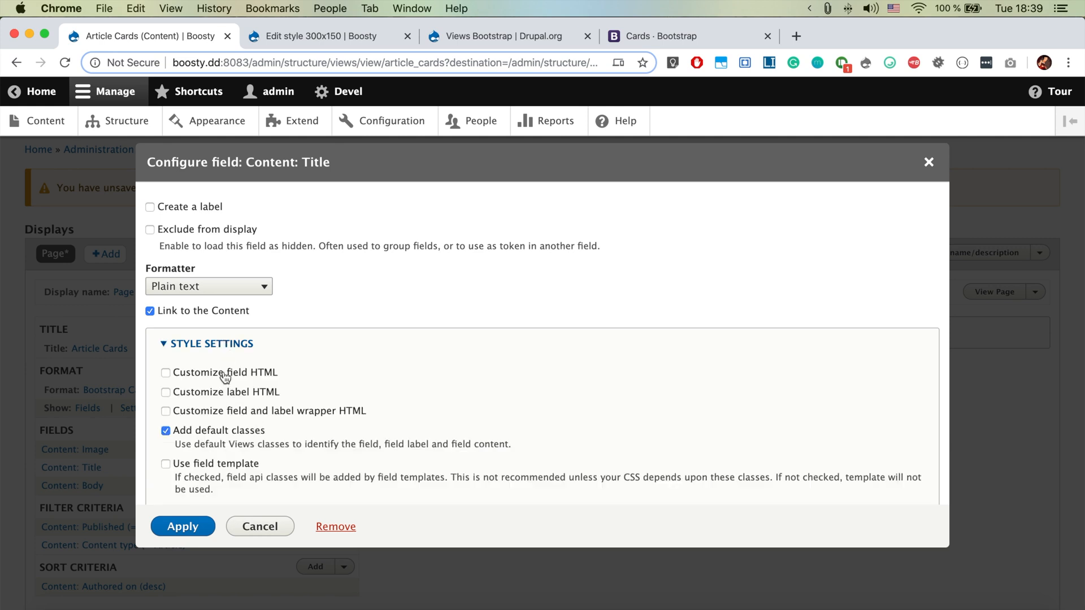
mouse_move(215, 389)
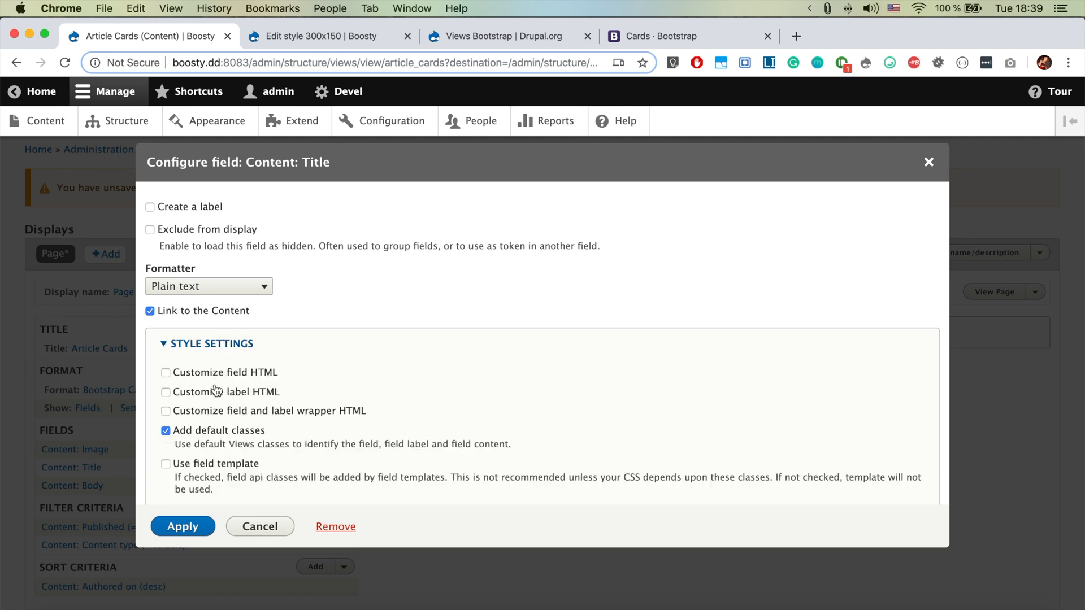
left_click(165, 373)
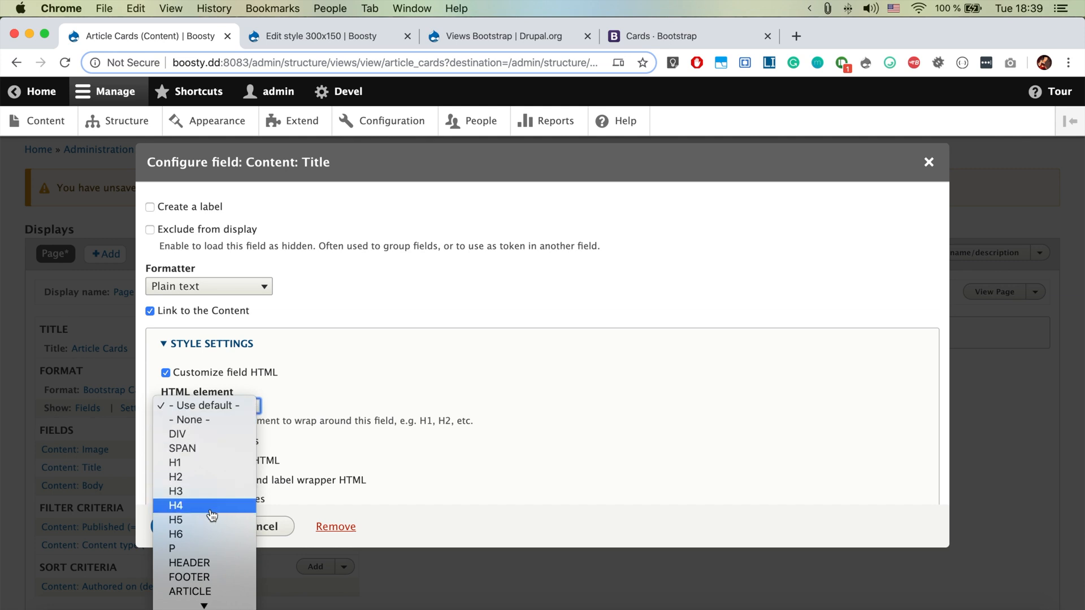
left_click(930, 162)
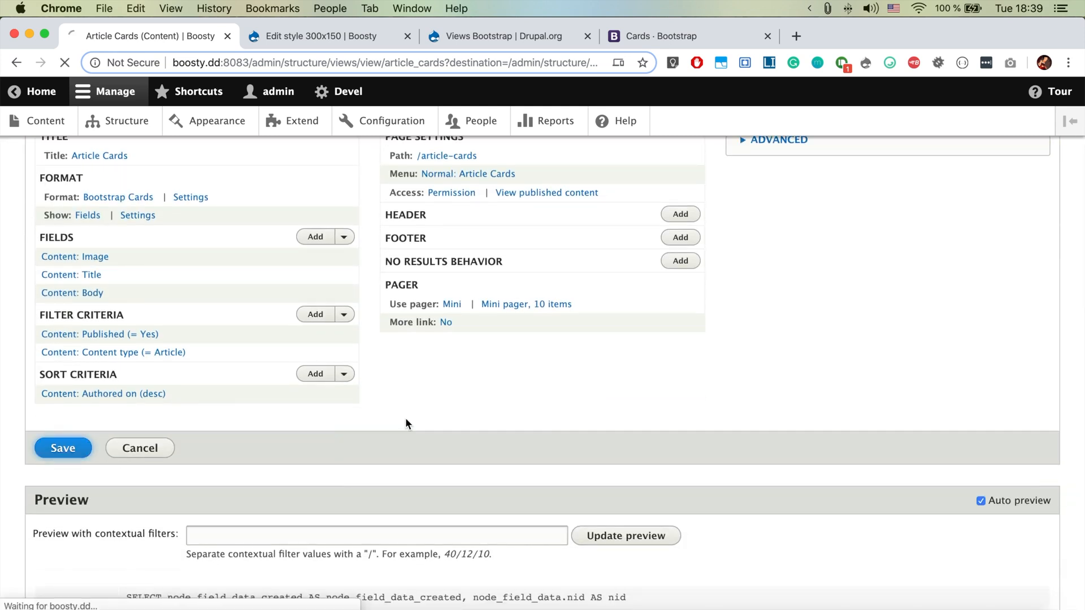
Save the view and view the page with cropped images above H4 titles and body text
left_click(62, 448)
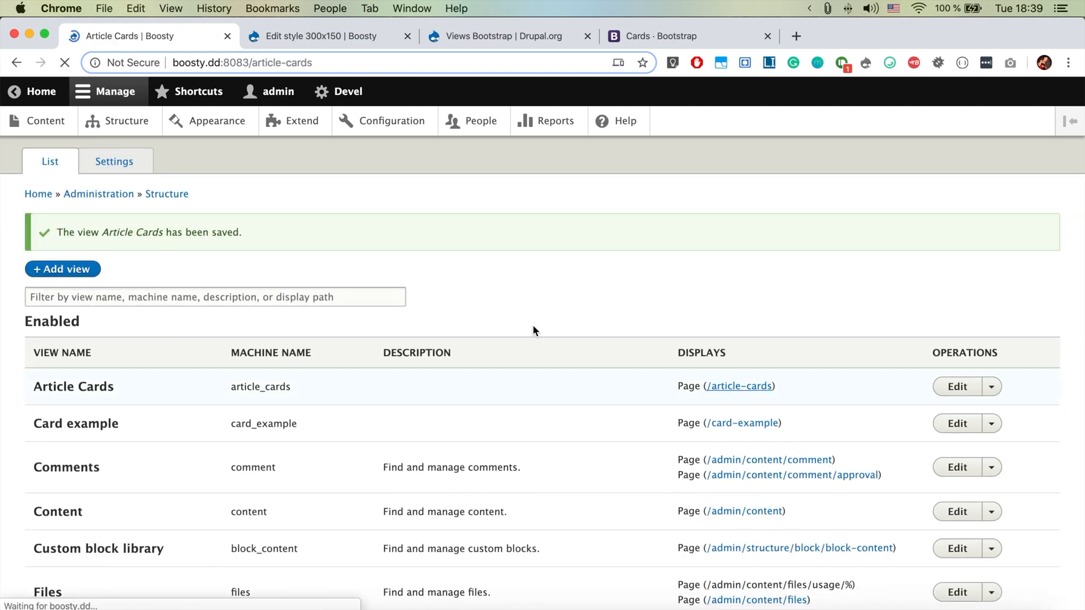
left_click(740, 387)
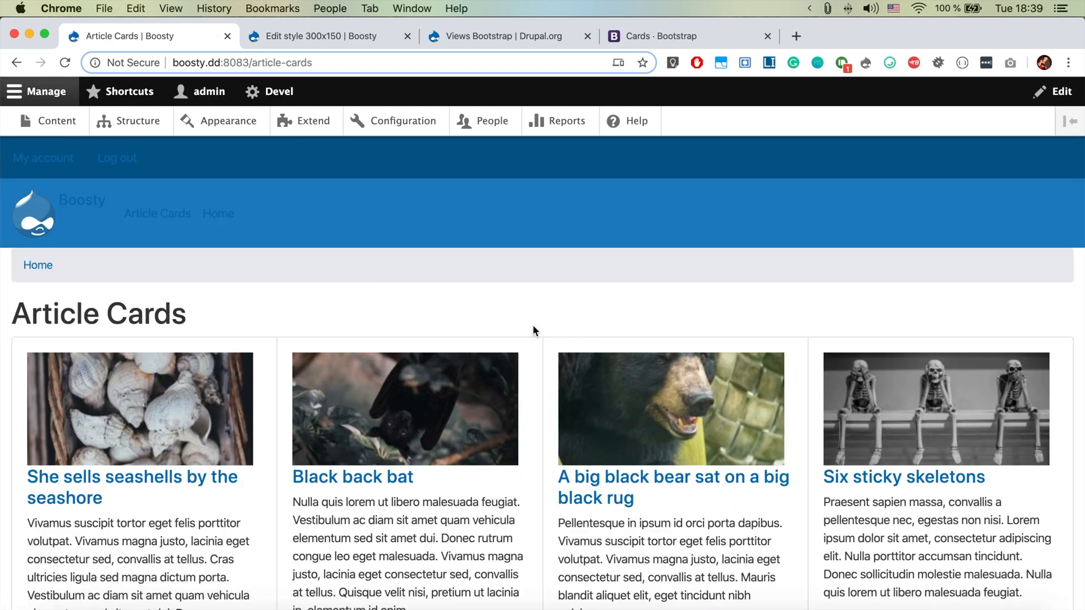
scroll("down", 3)
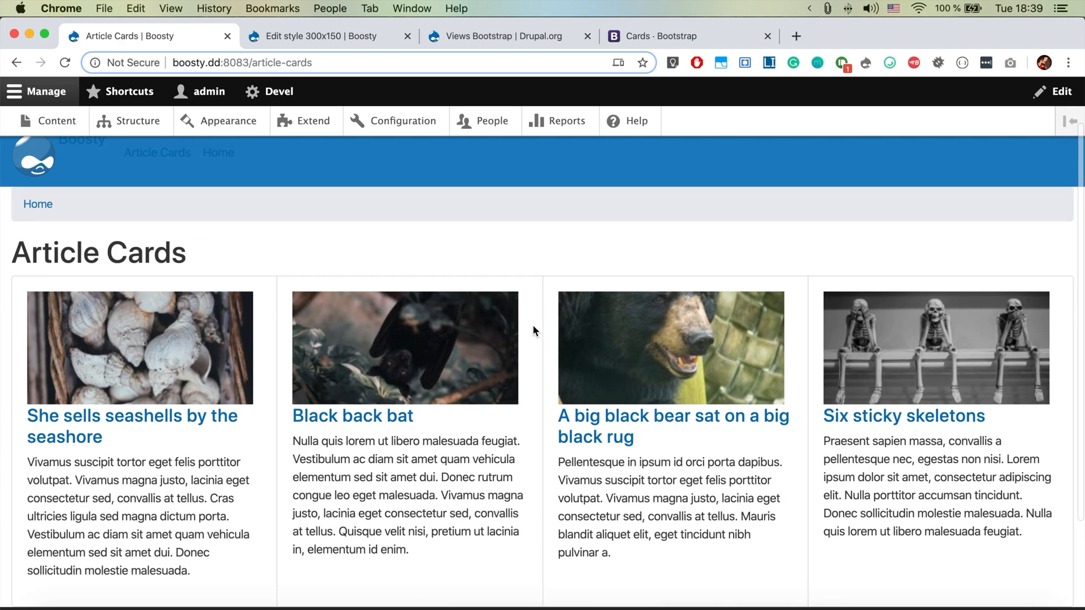